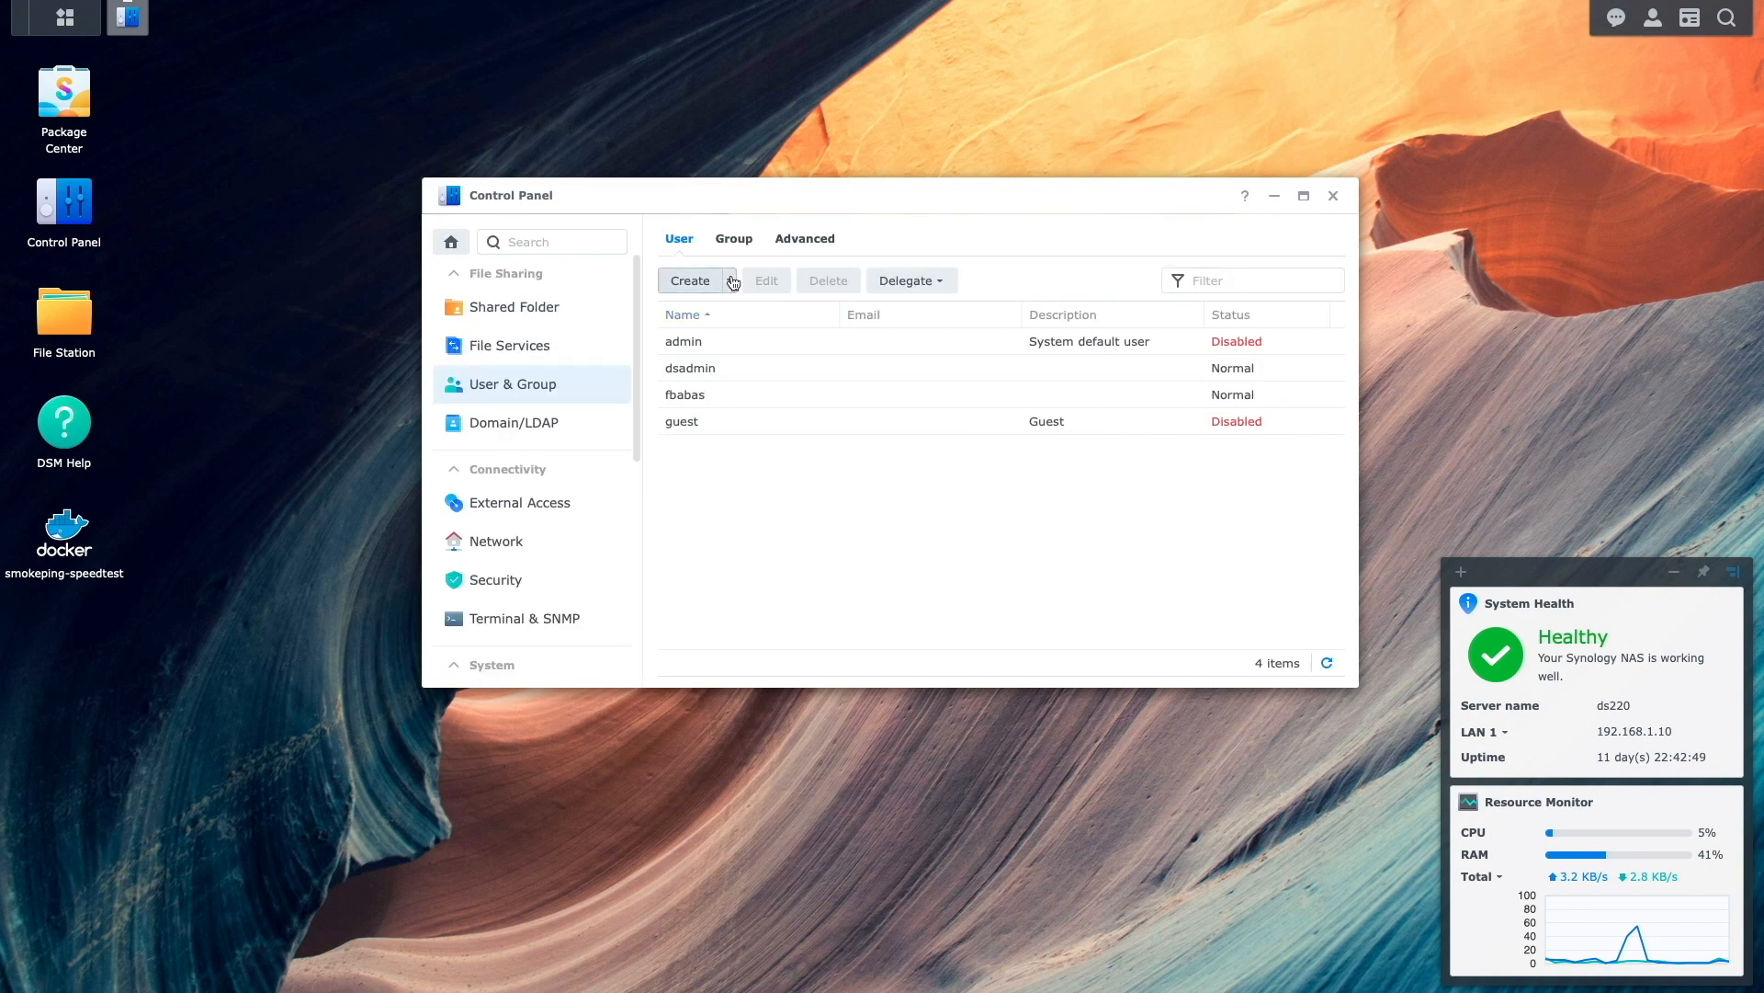
- Start a new user account named macuser and enter its password
click(690, 280)
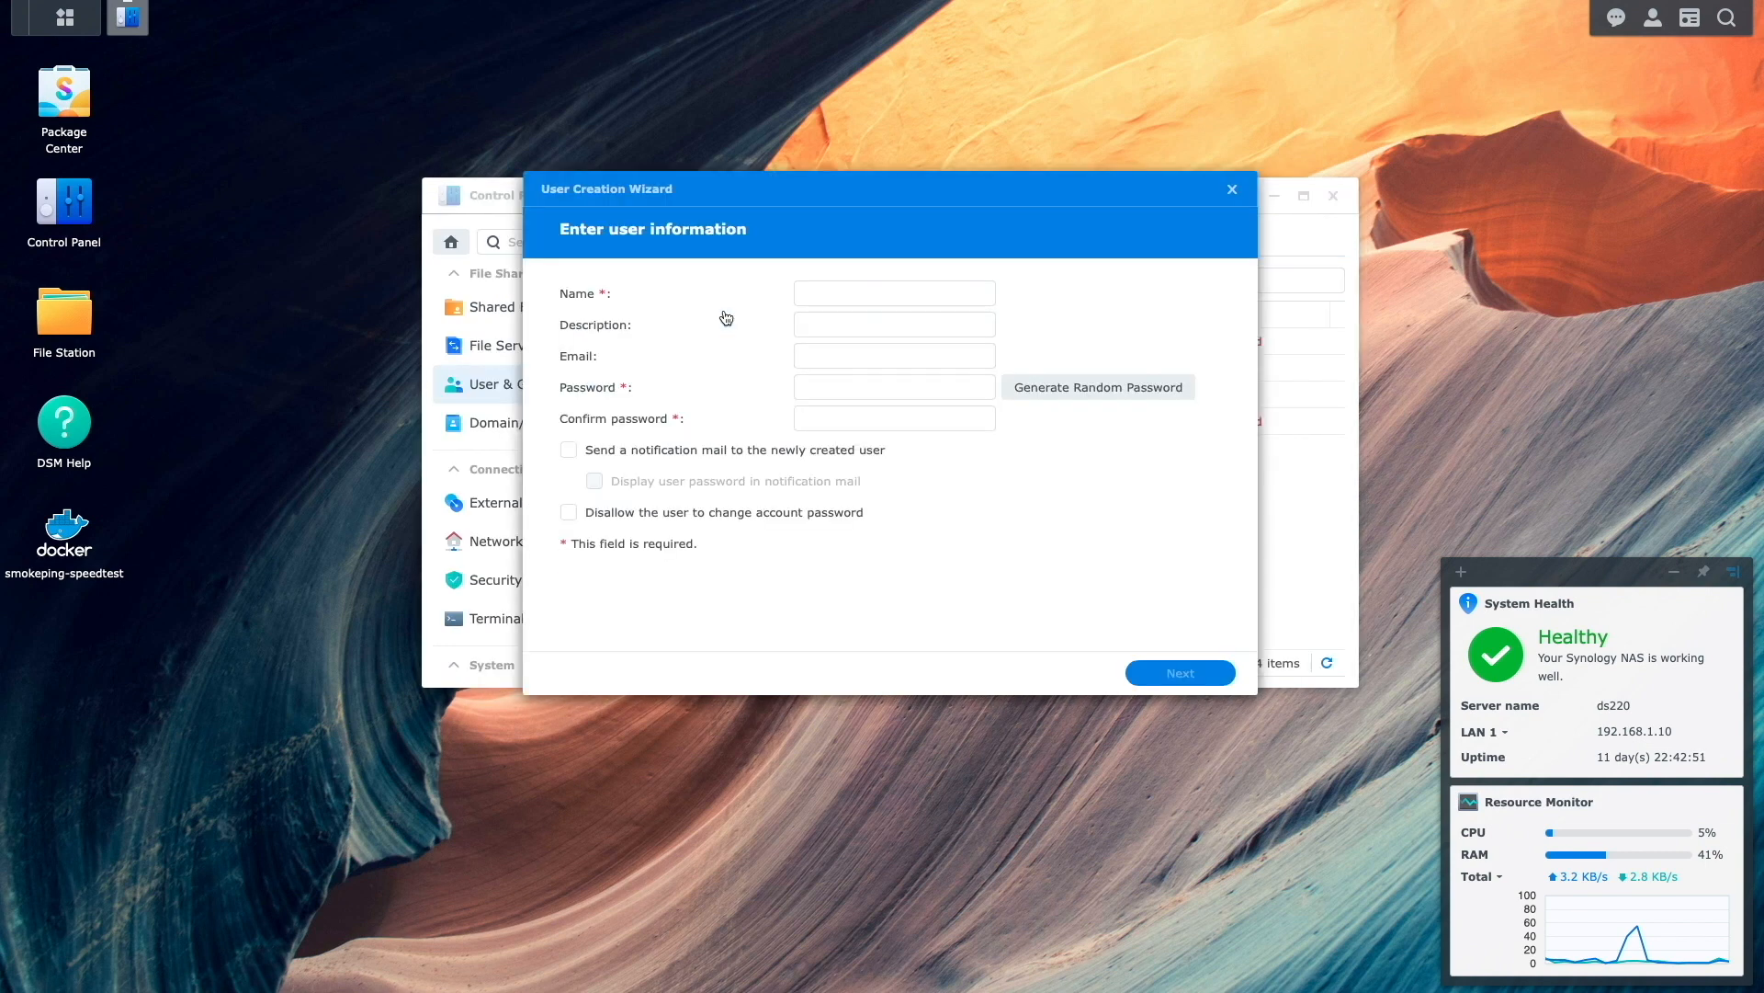
text(macuser)
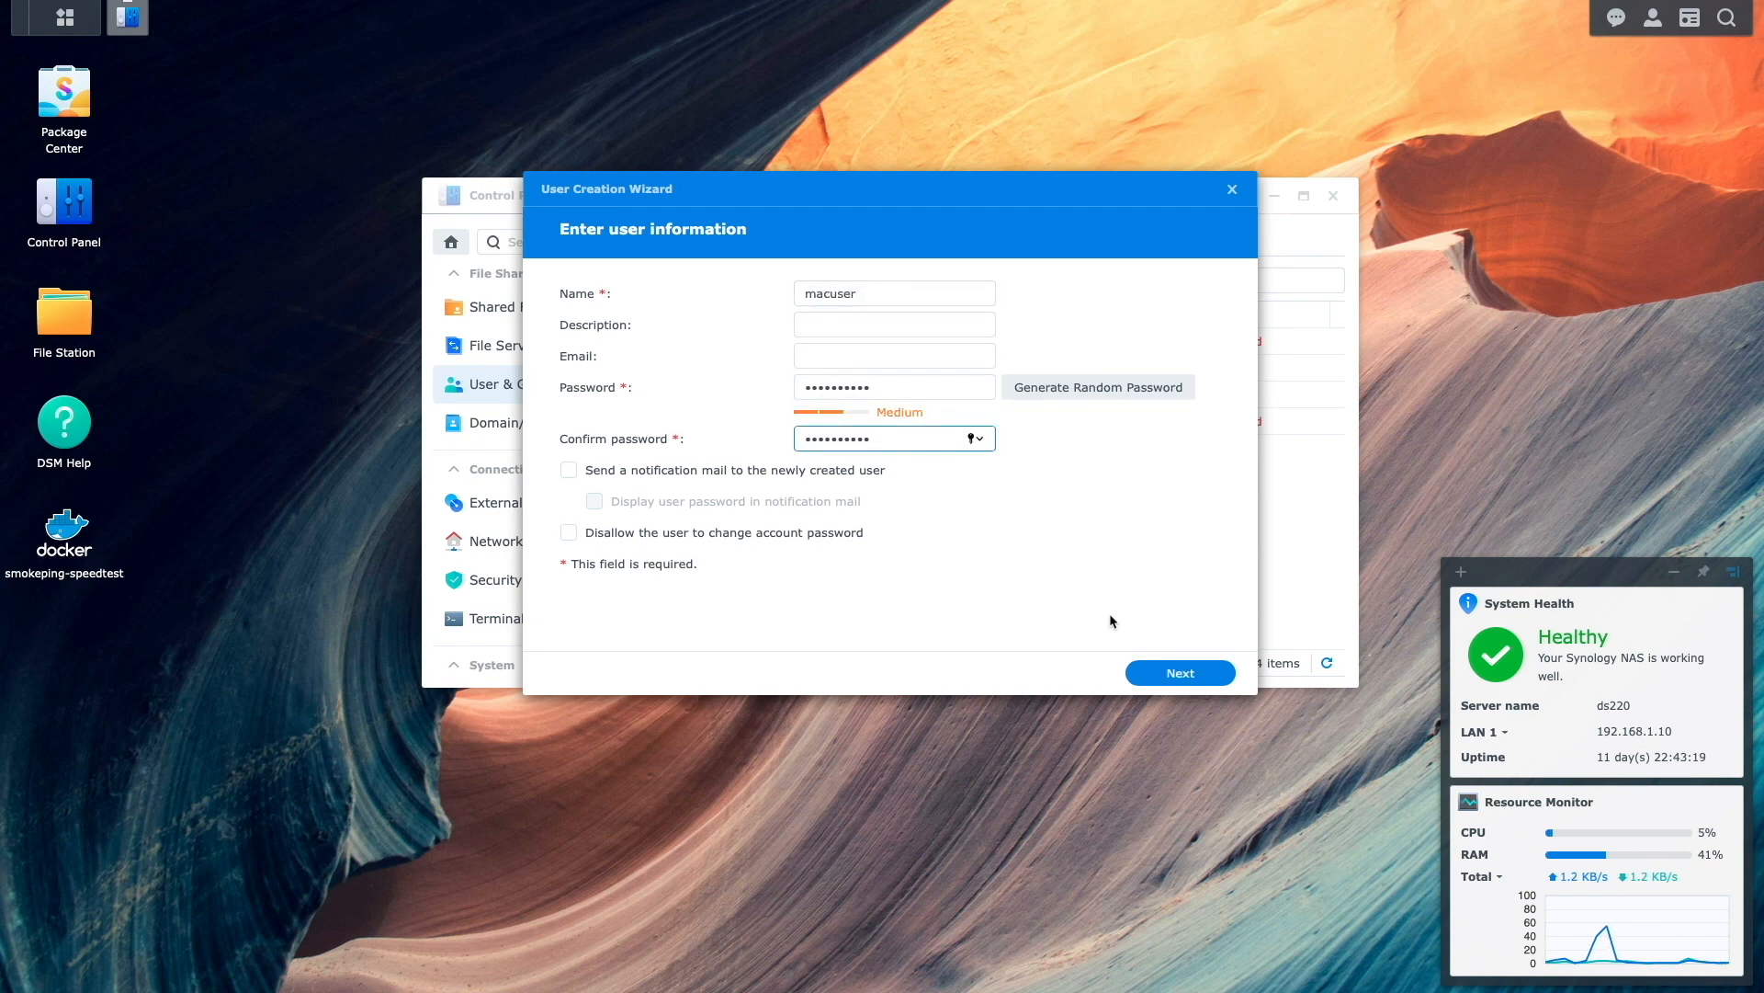
- Keep default groups, quotas and speed limits, allow SMB, and save macuser
click(1179, 672)
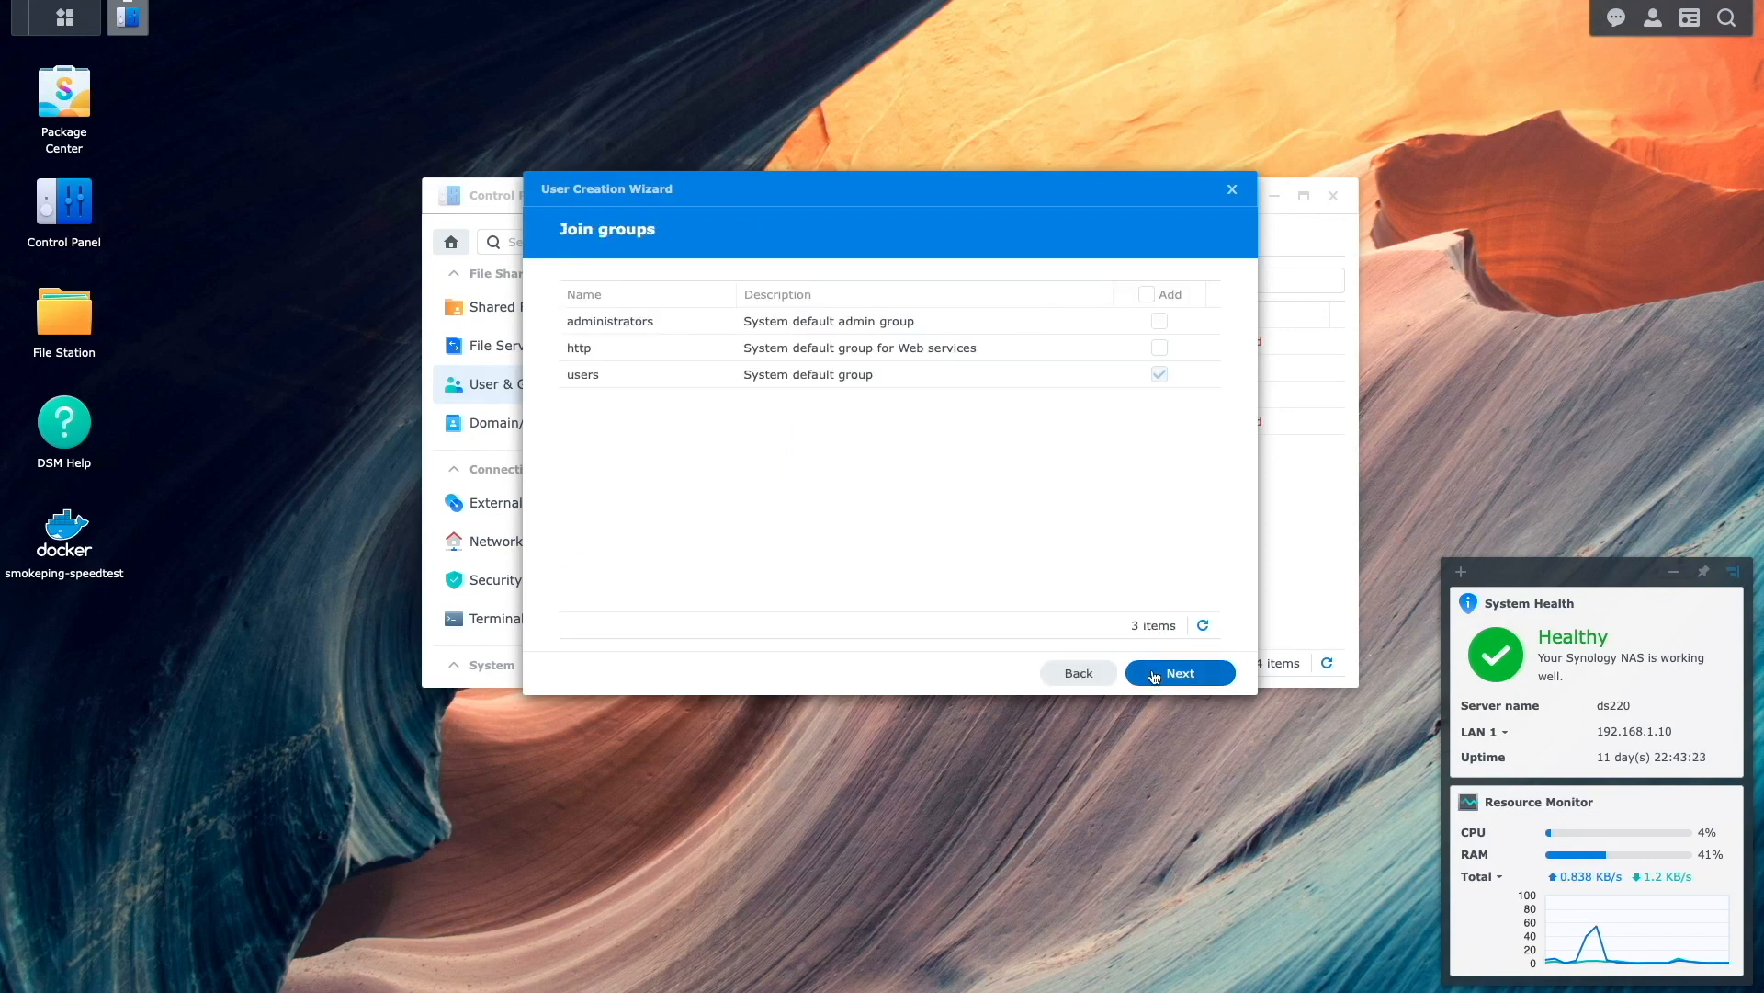
click(1178, 672)
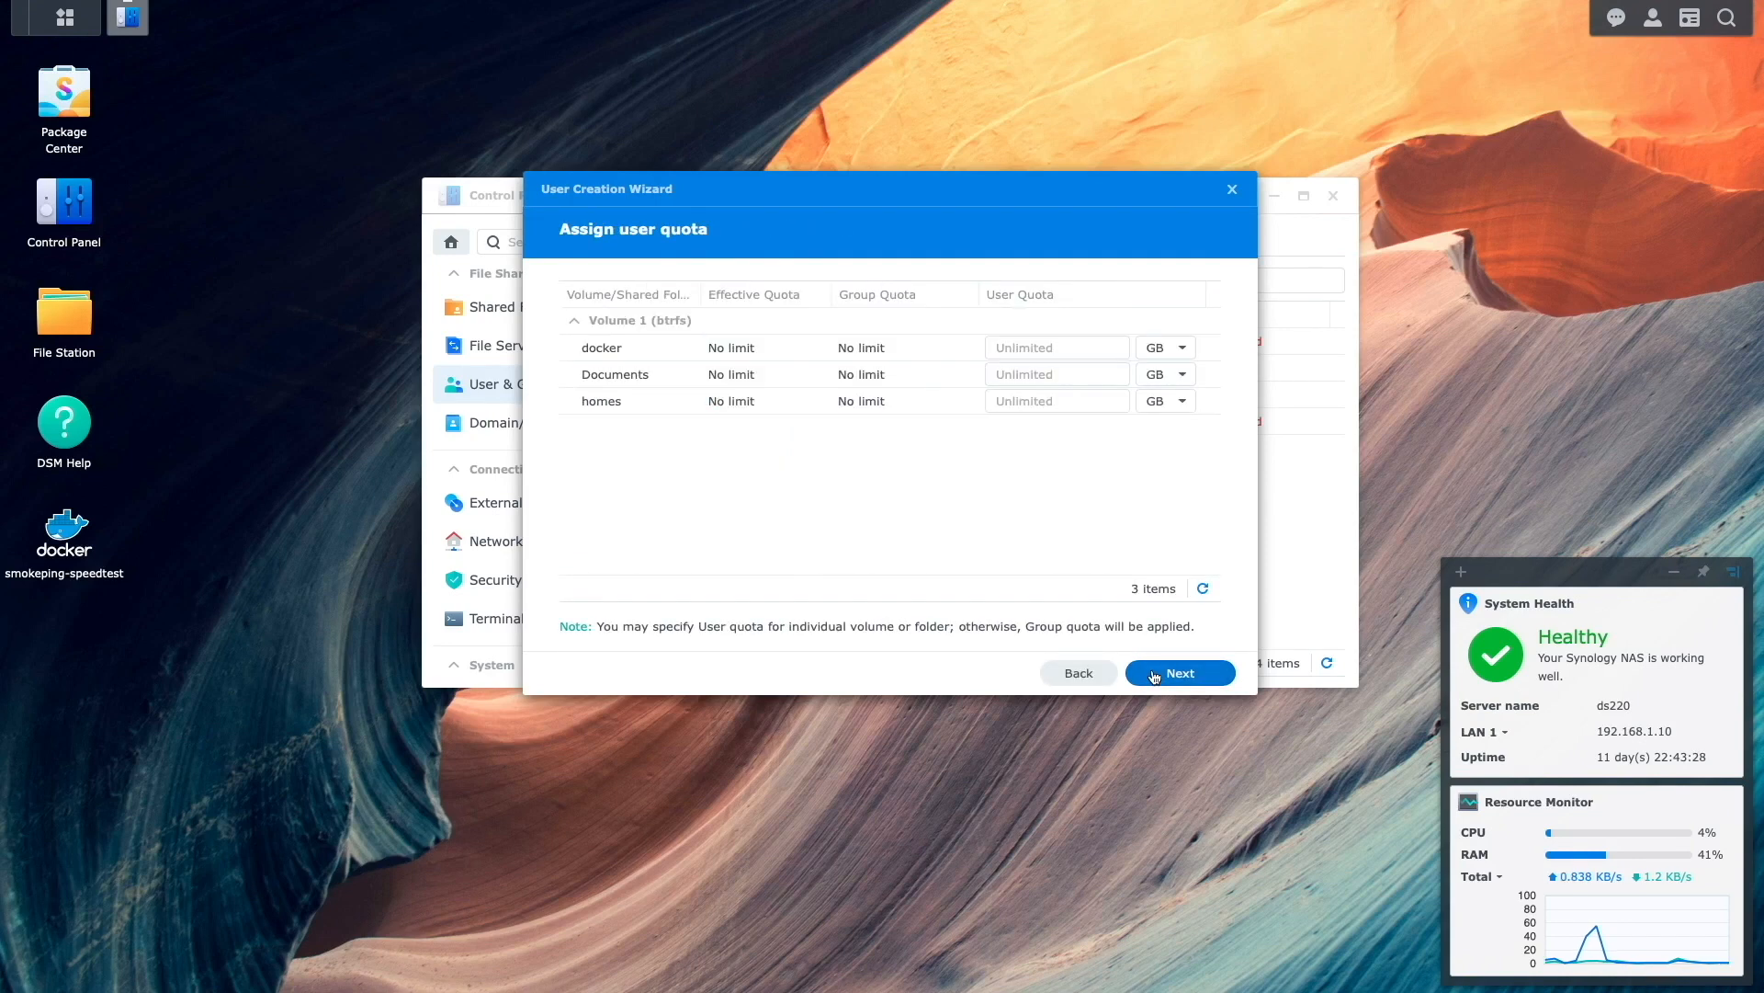
click(1179, 672)
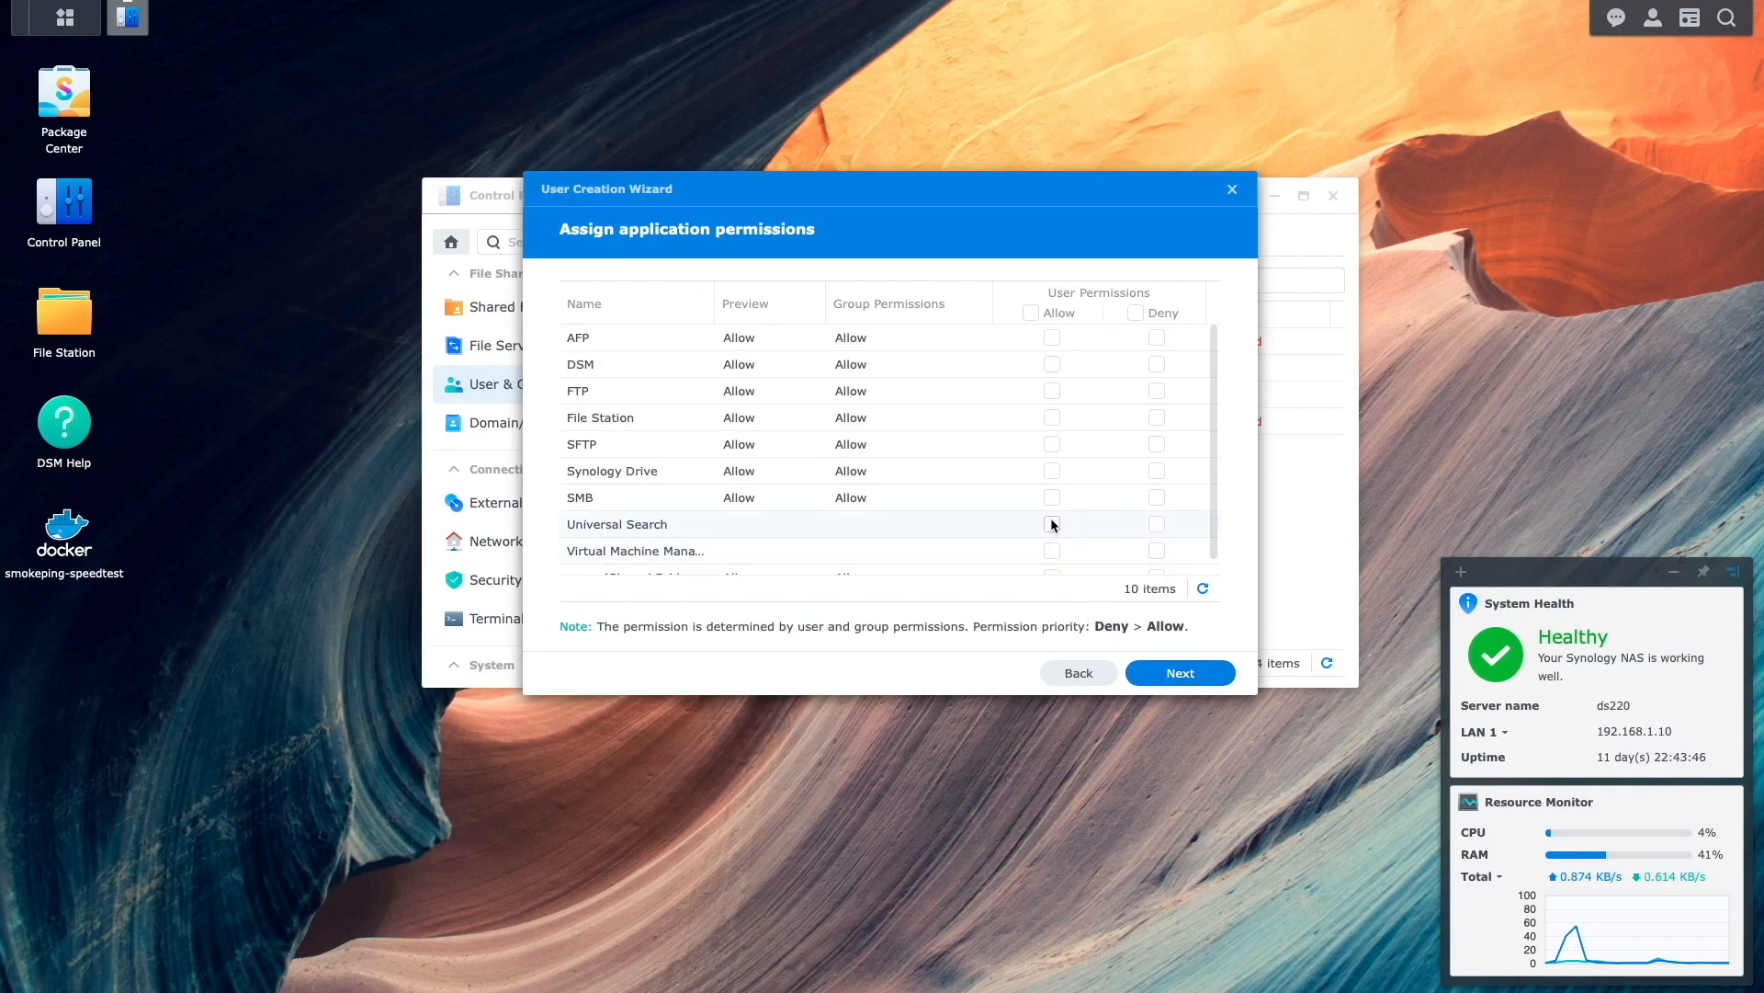
click(1051, 497)
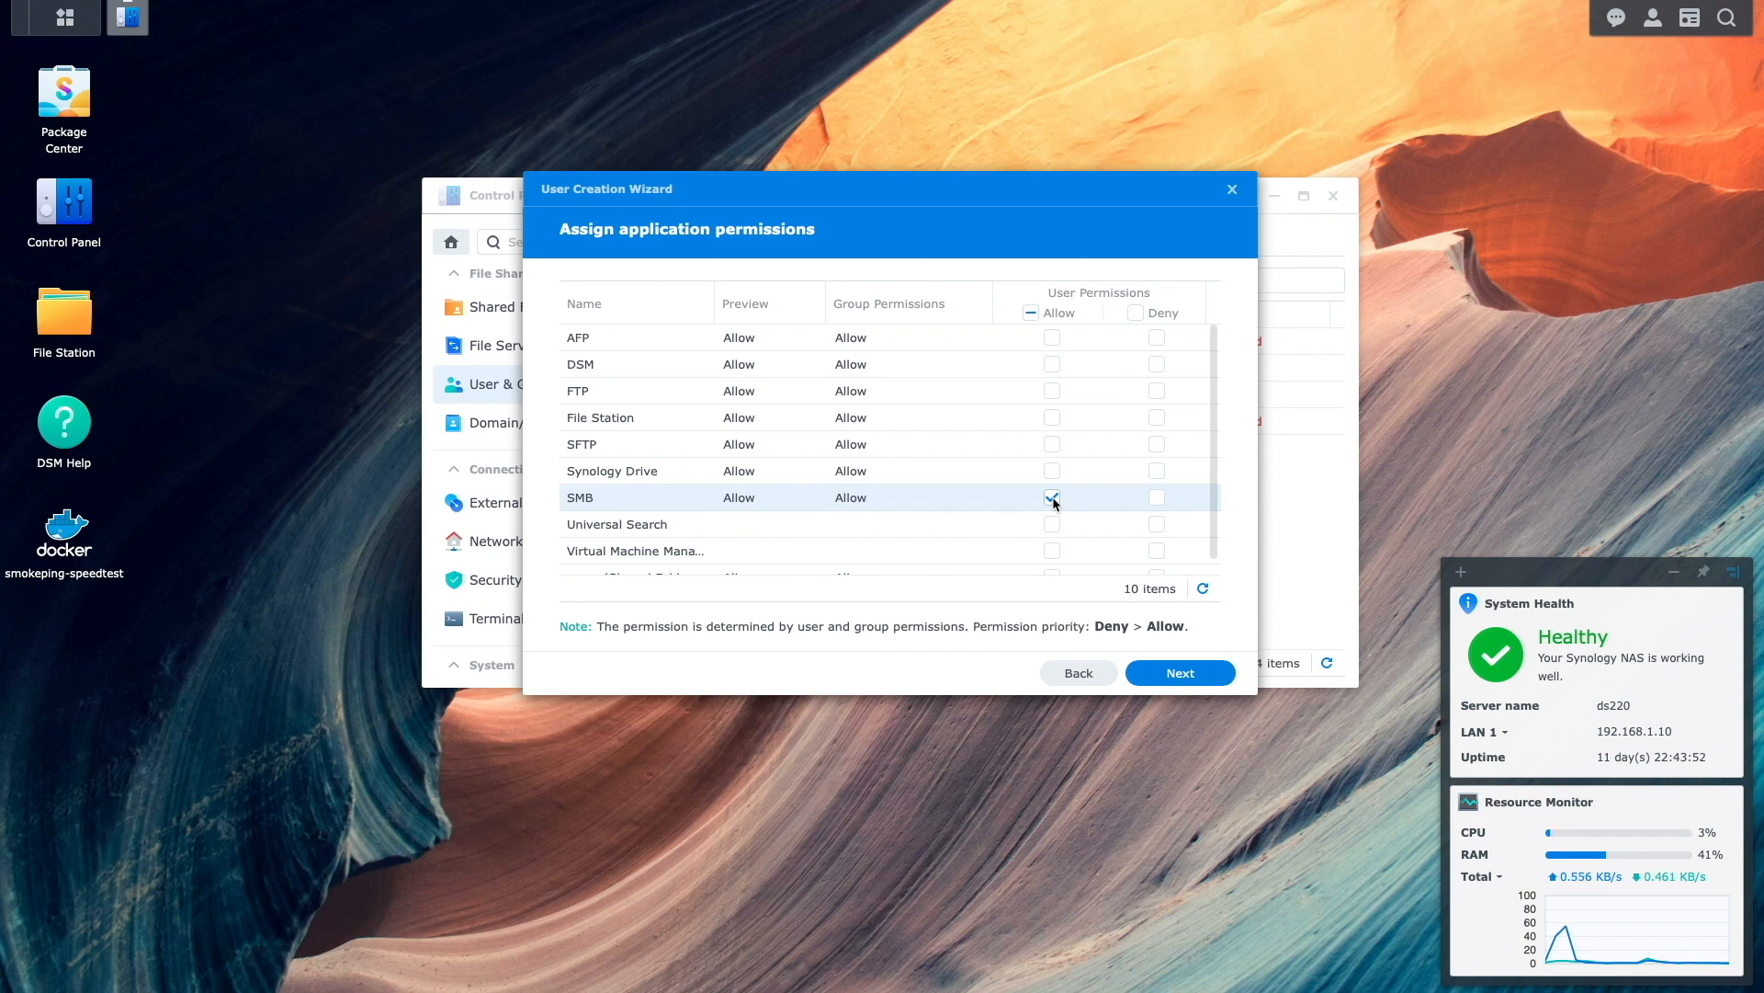
click(1179, 672)
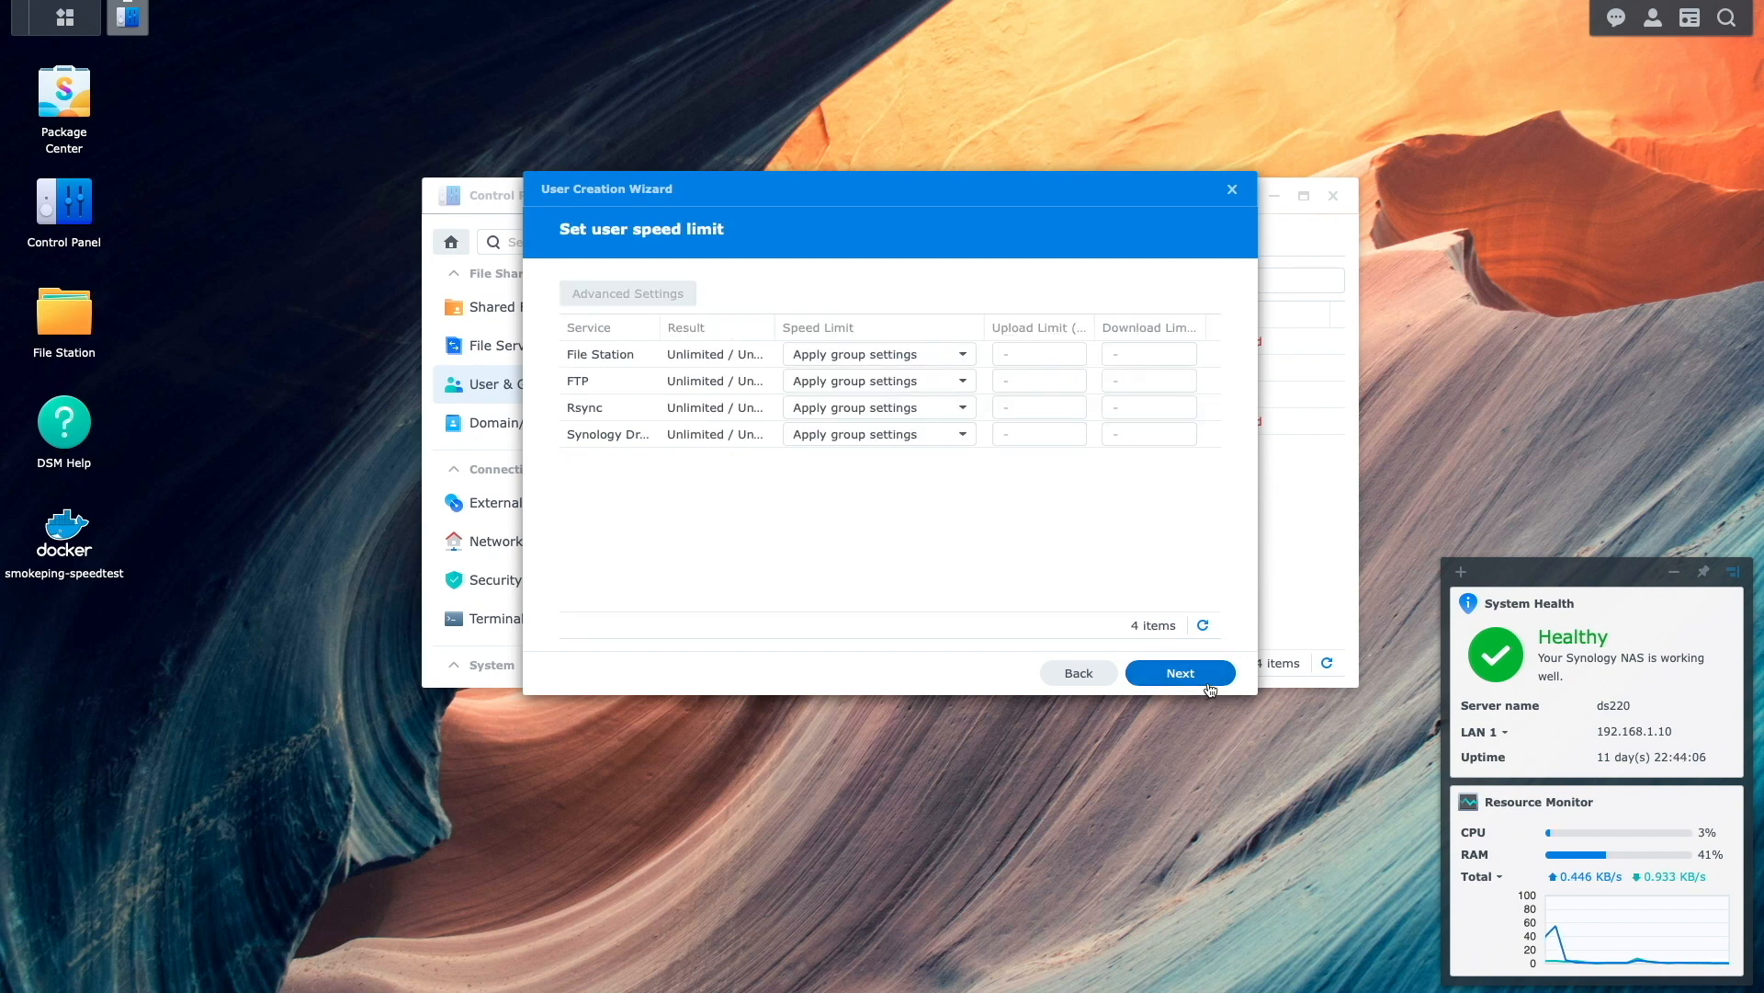
click(1180, 672)
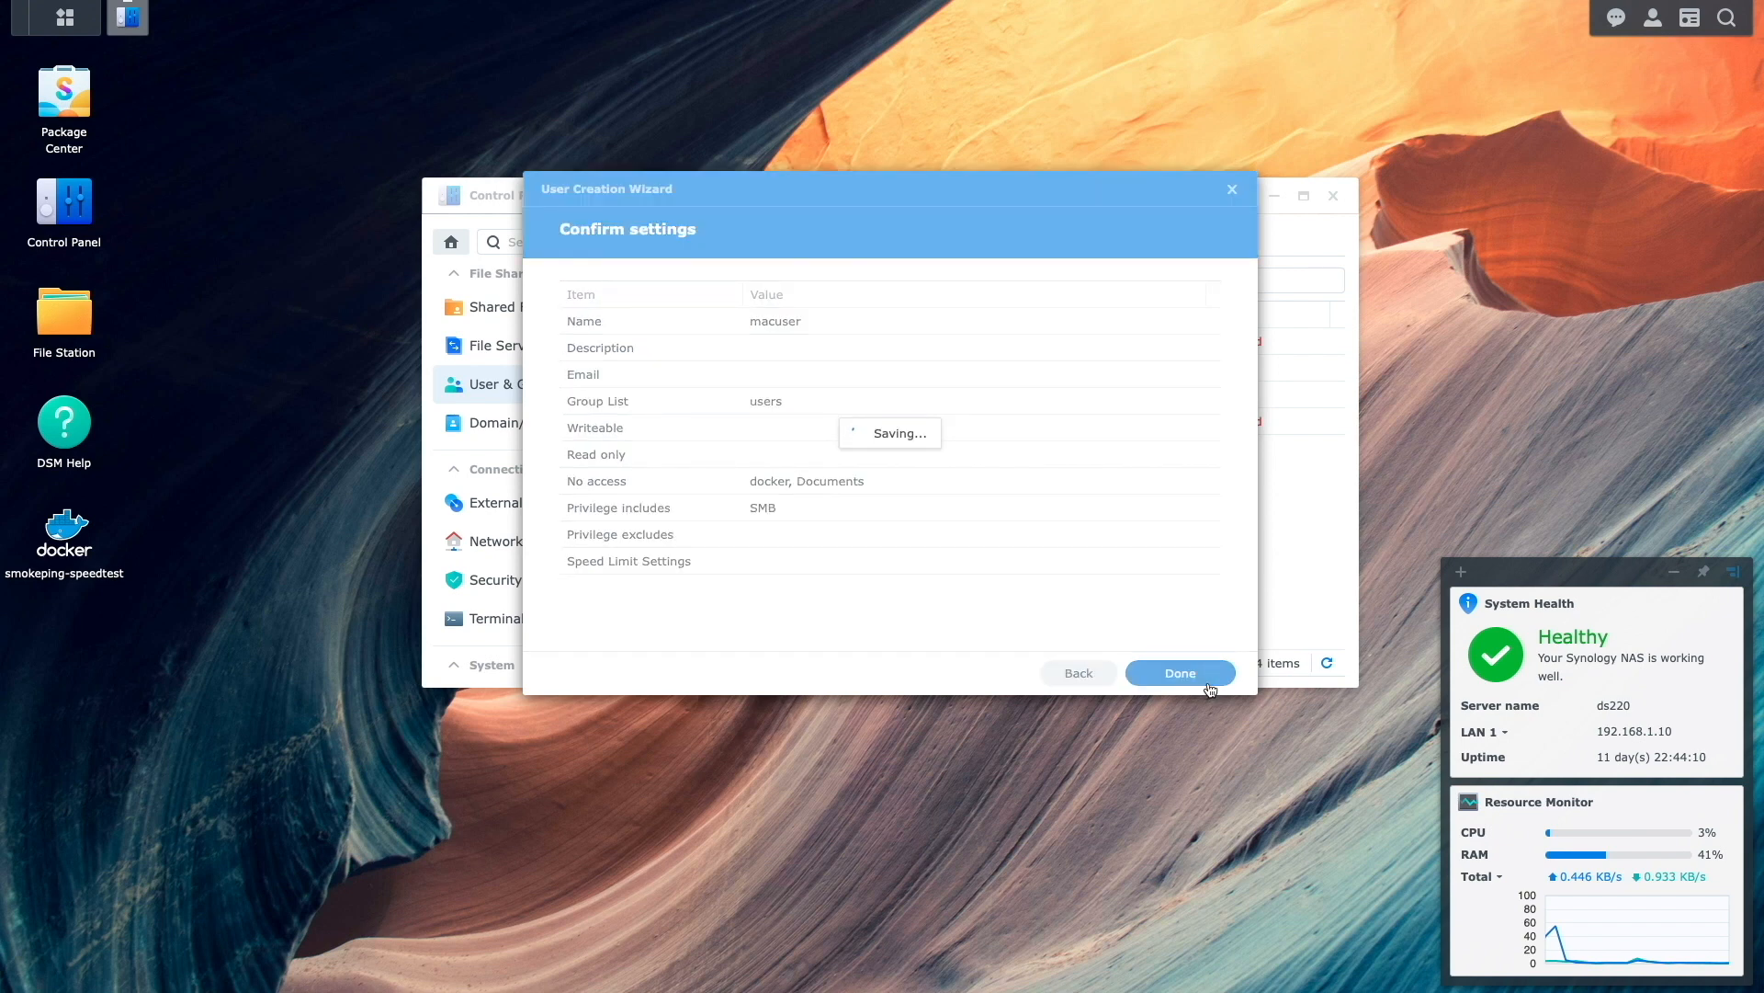
click(1179, 672)
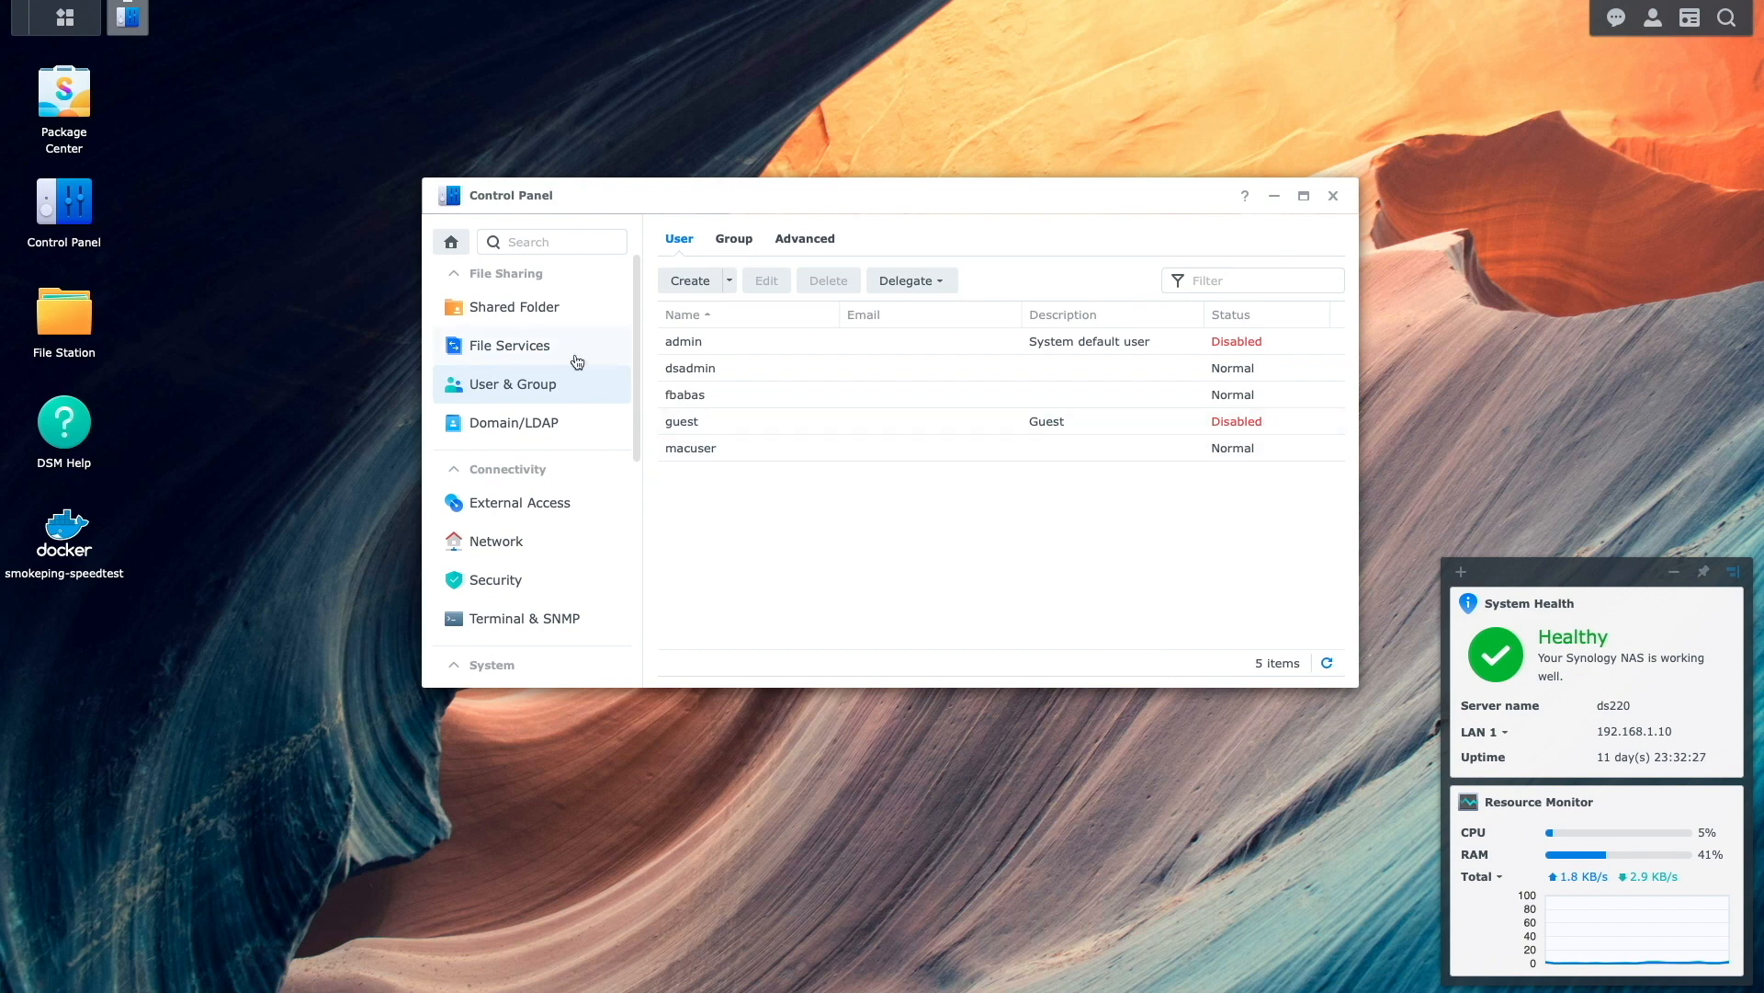
- Create a shared folder named TimeMachine with Enable Recycle Bin unticked
click(512, 306)
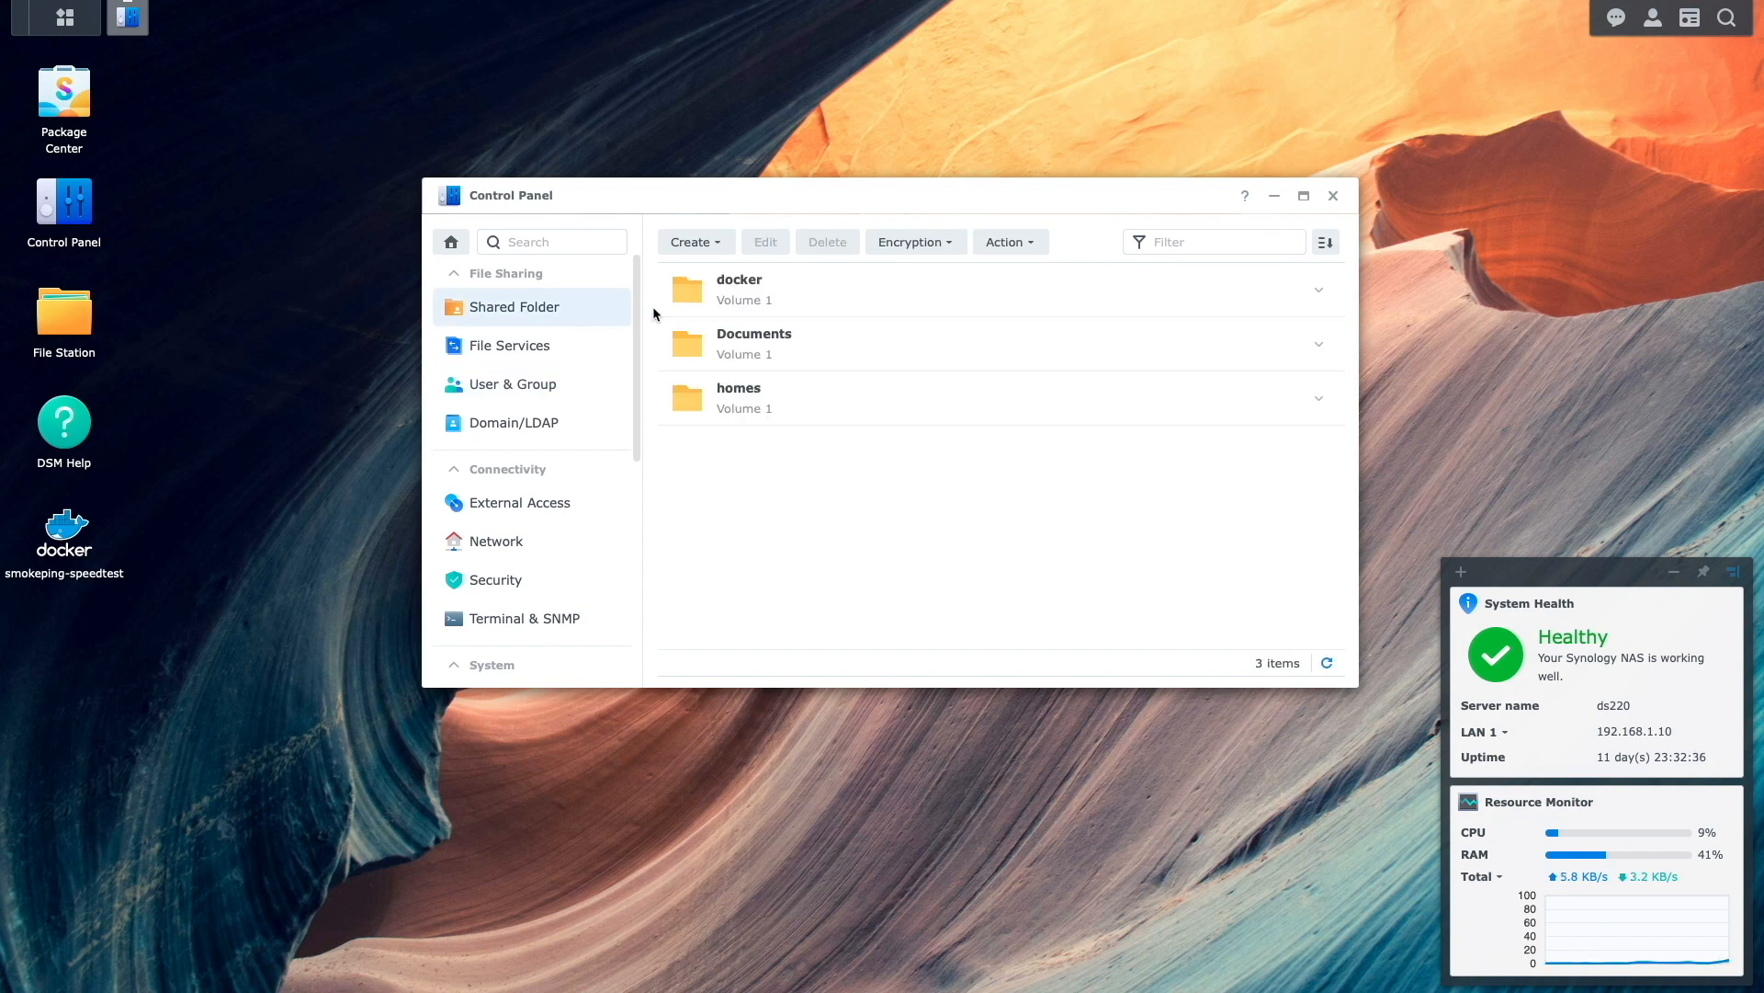
click(692, 242)
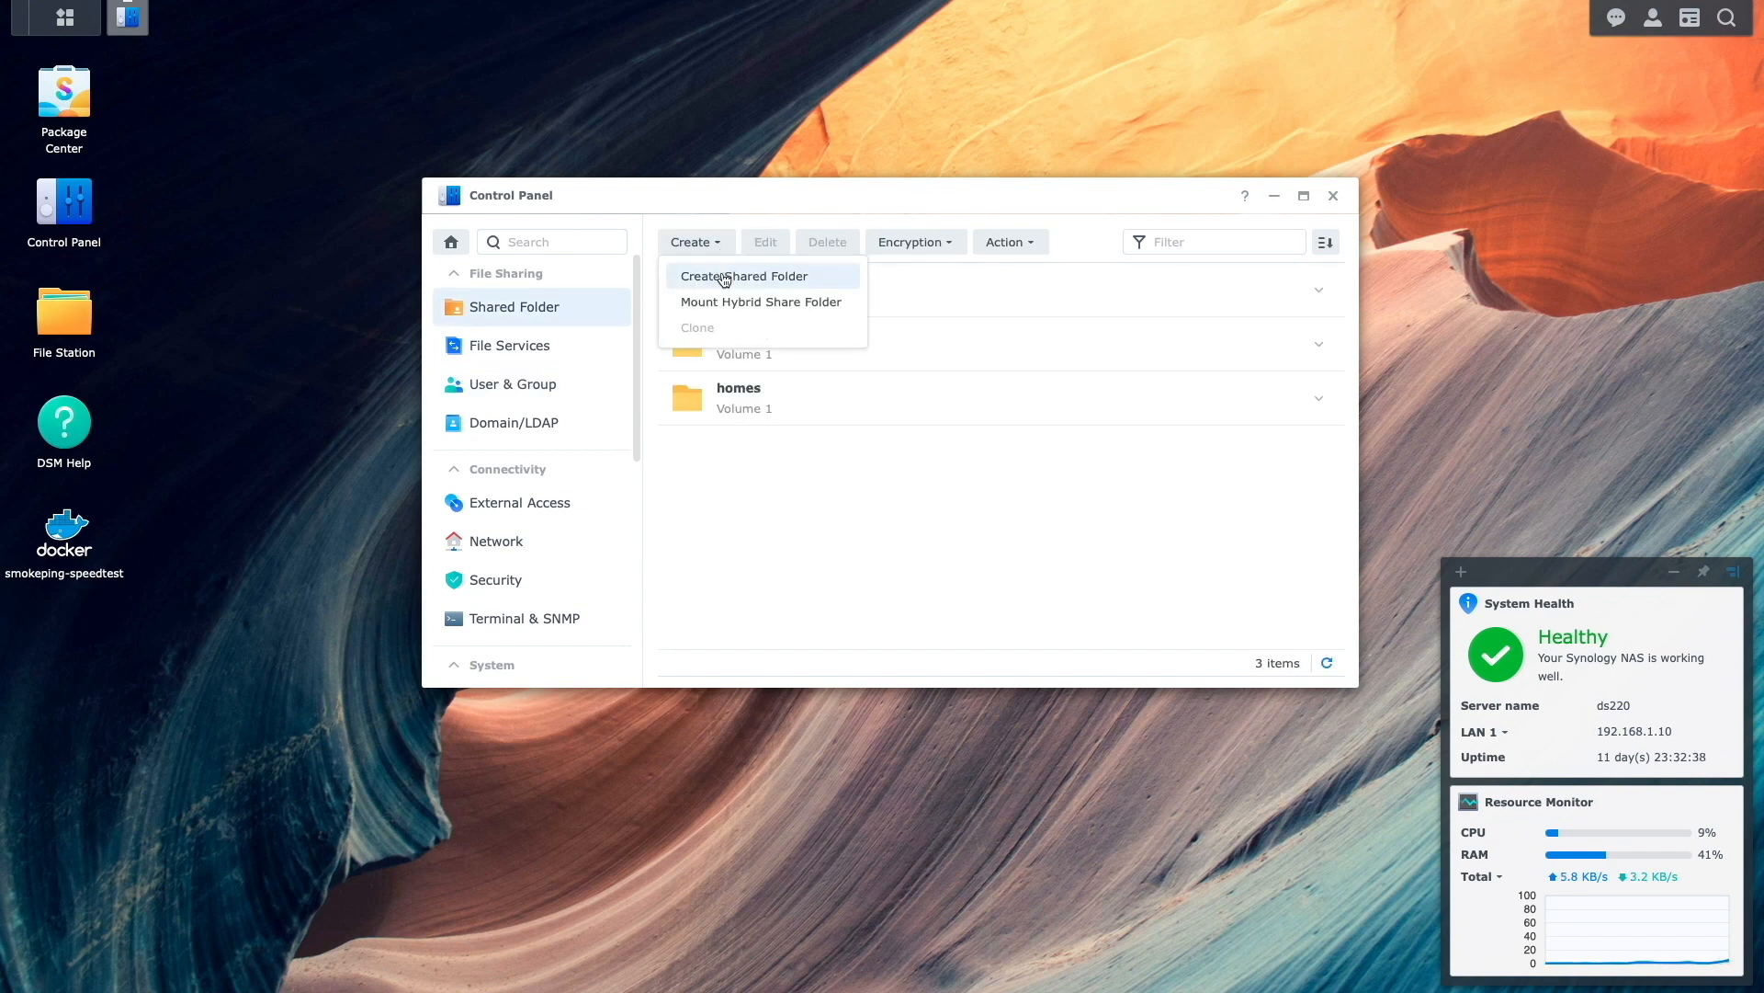
click(743, 276)
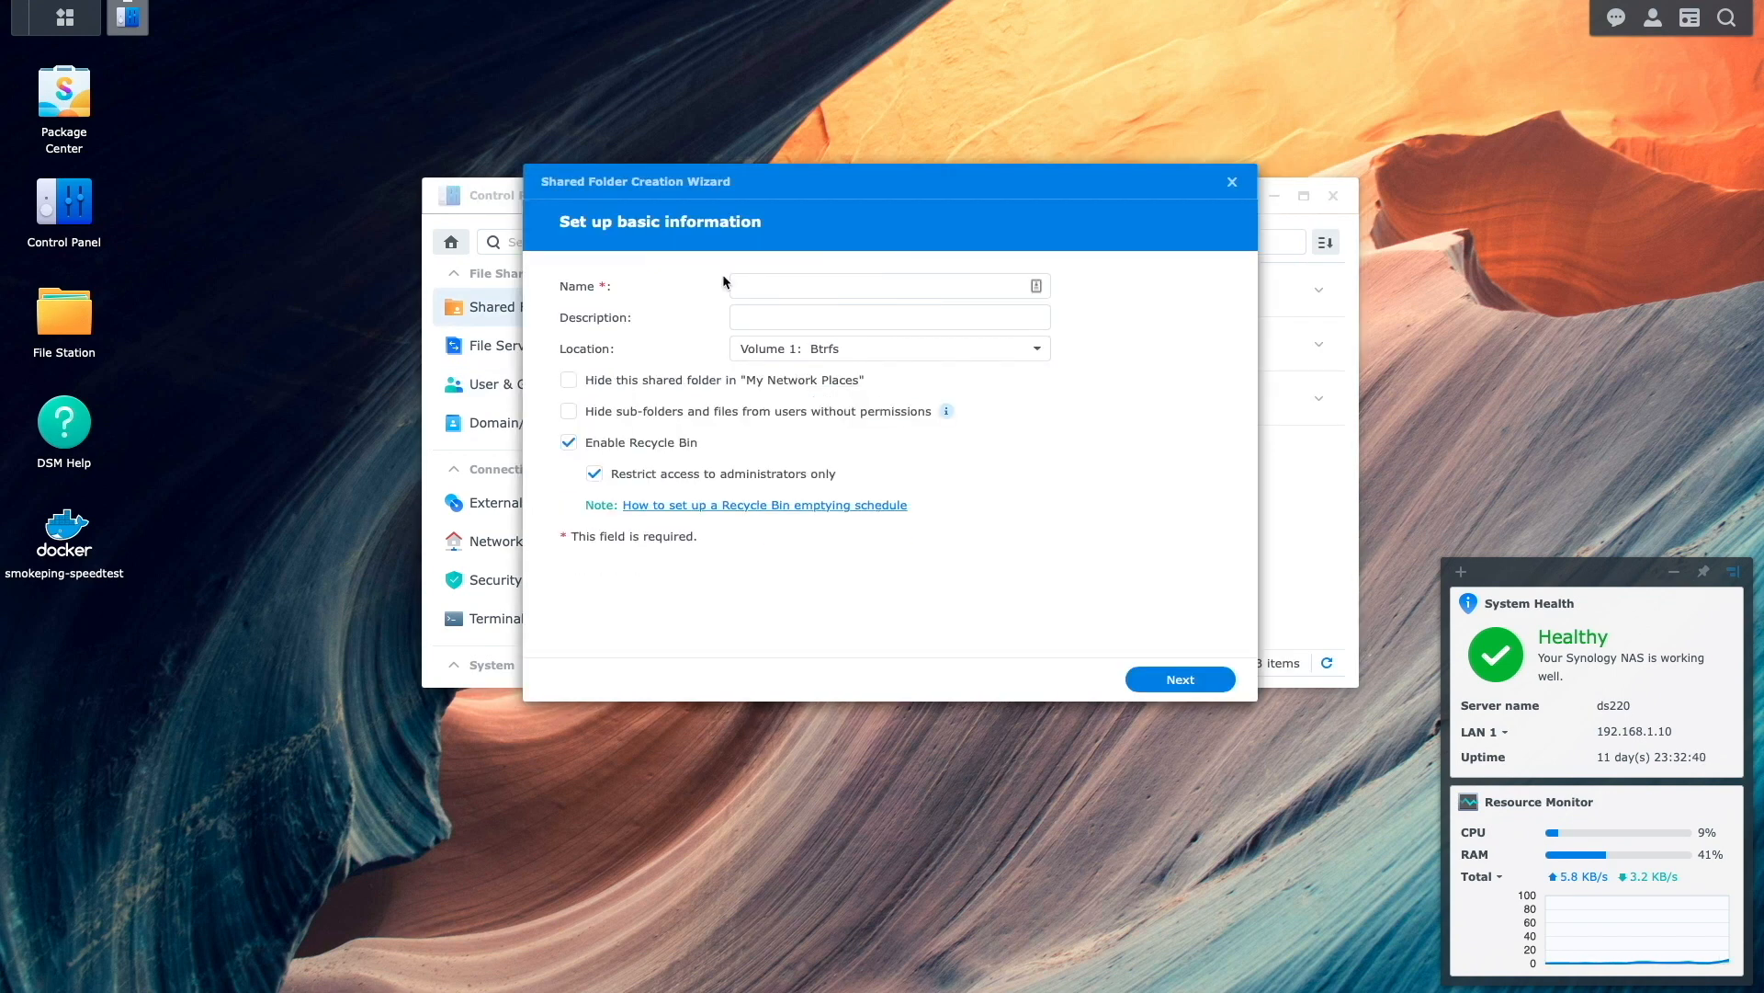
text(Time)
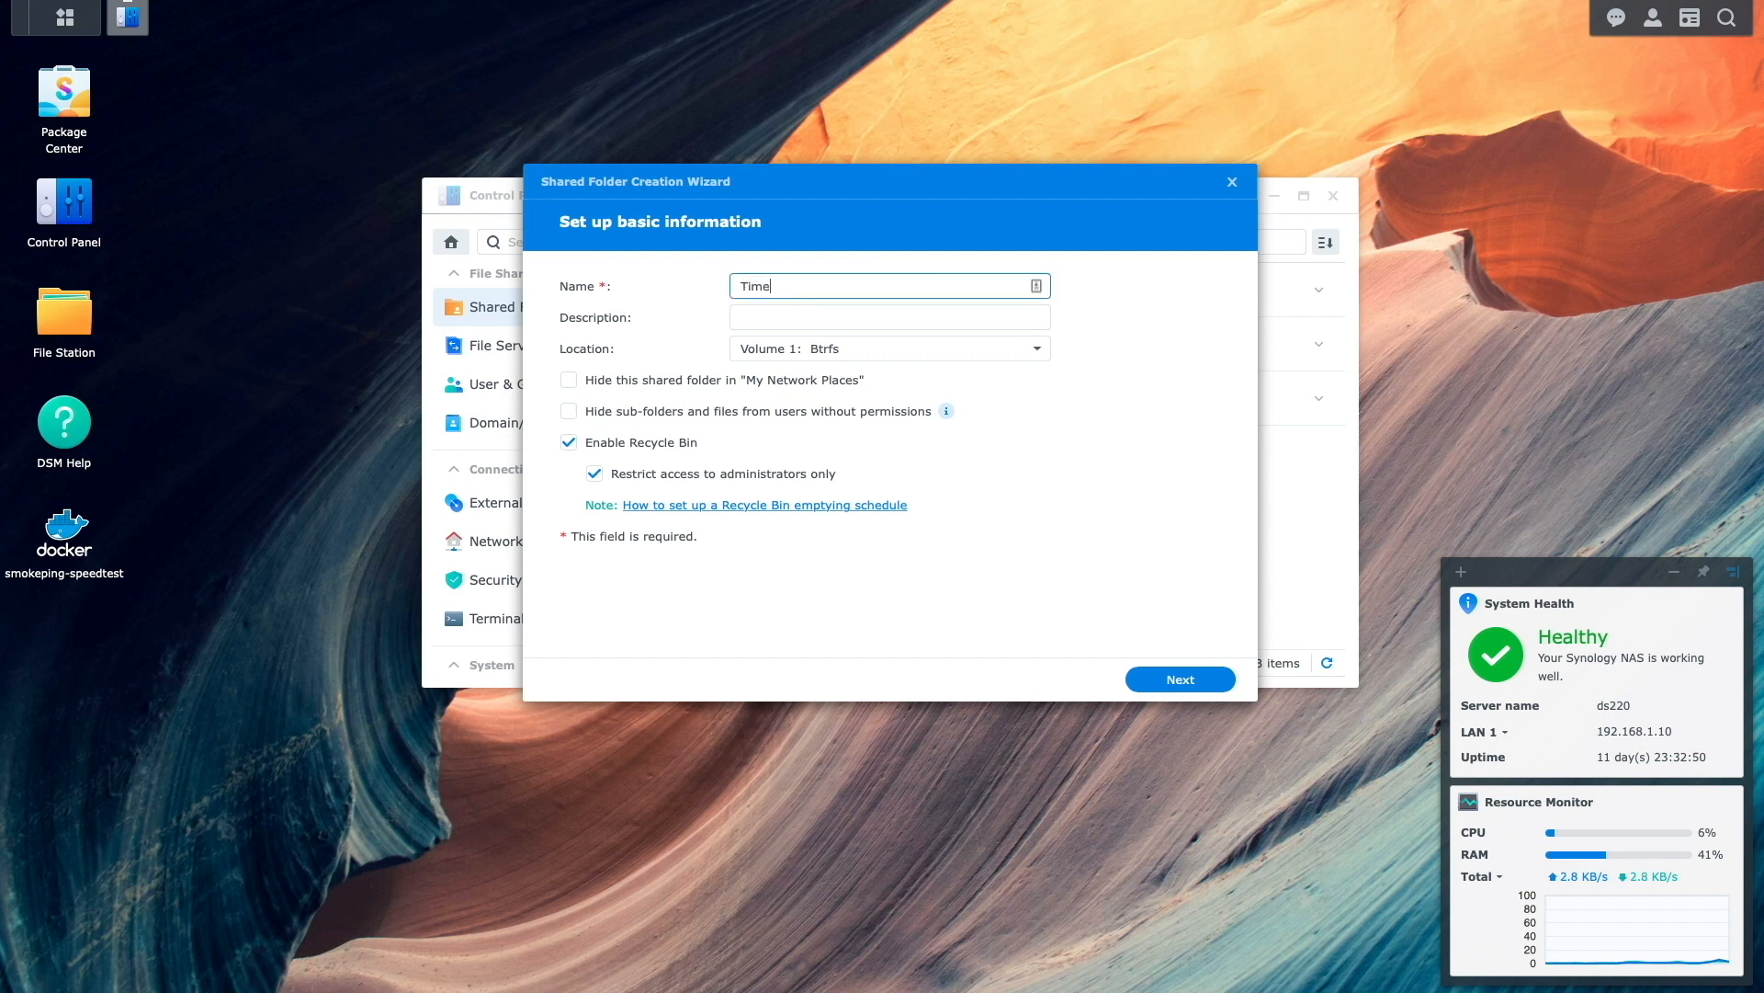
text(Machine)
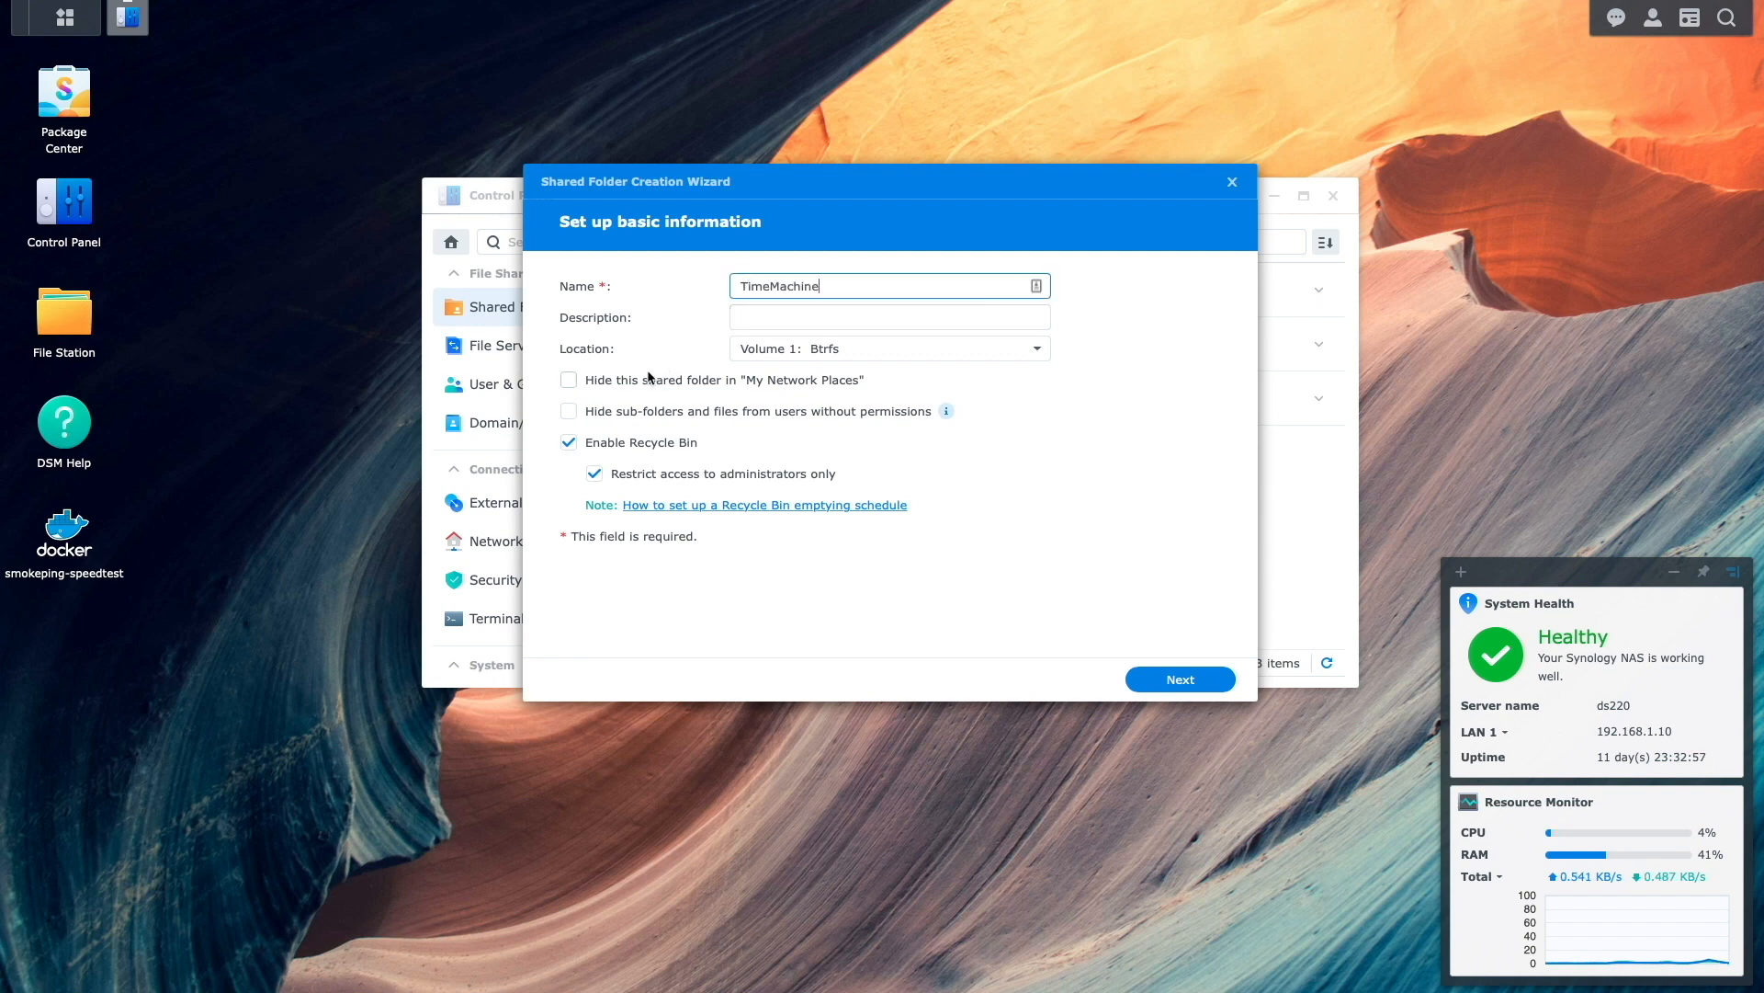
click(568, 441)
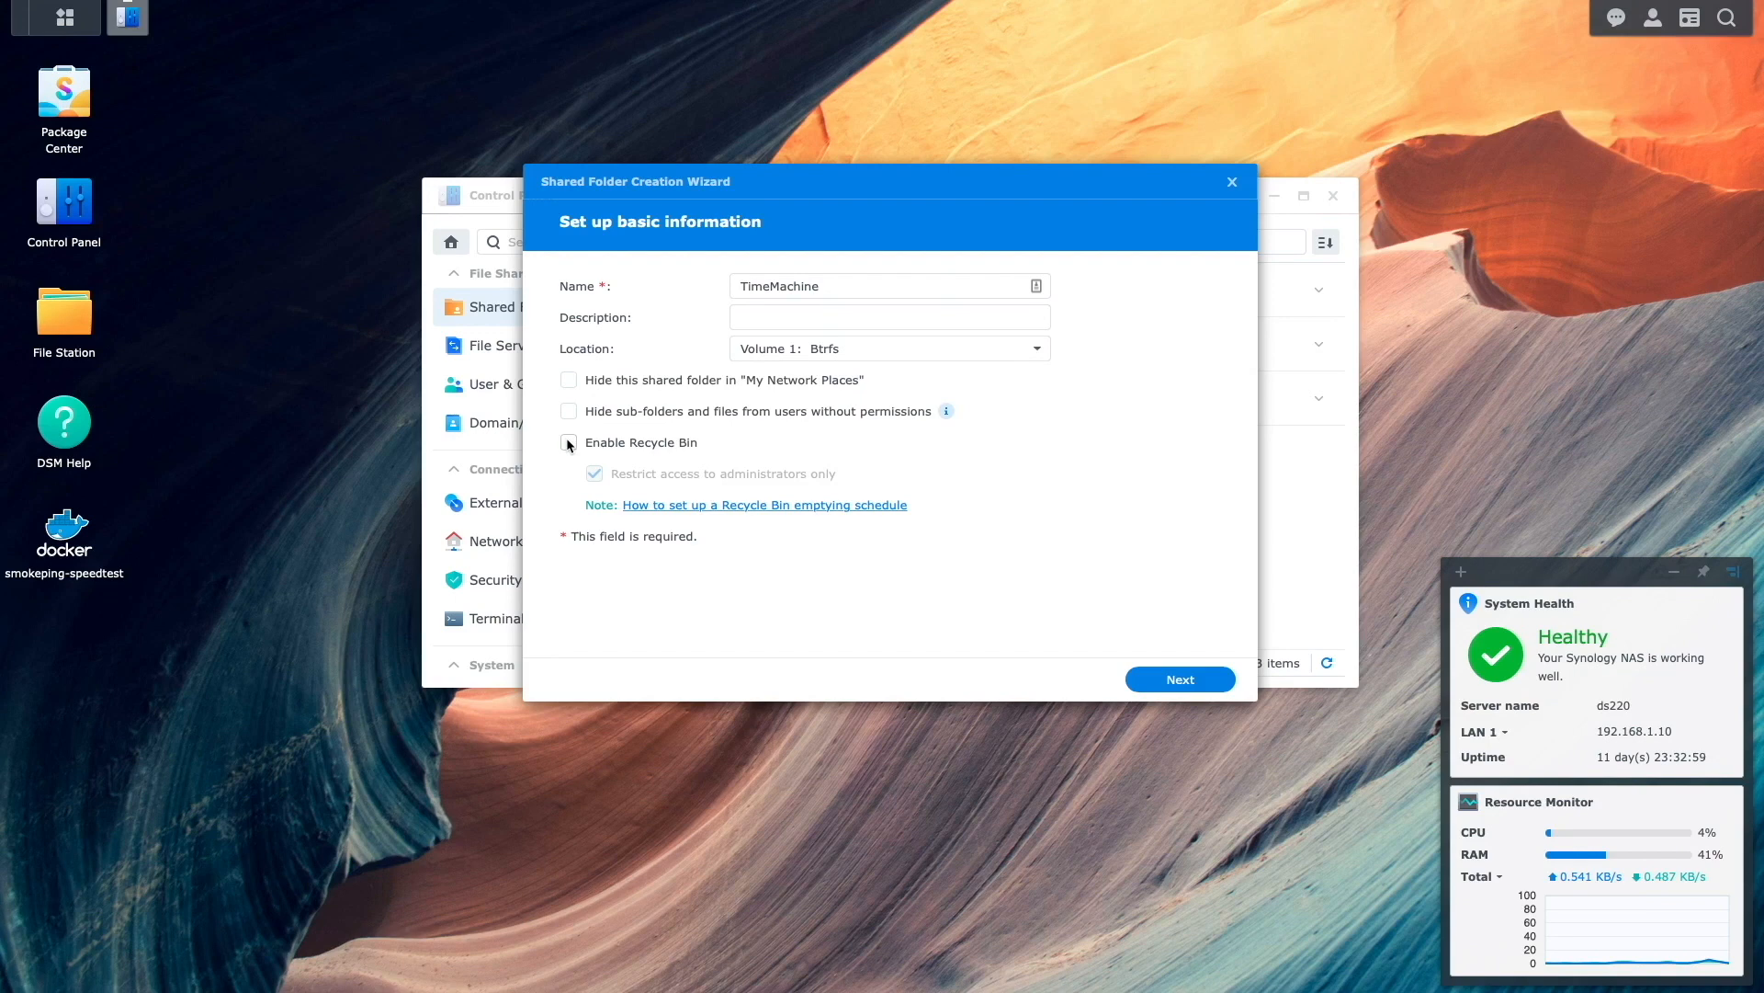
click(568, 442)
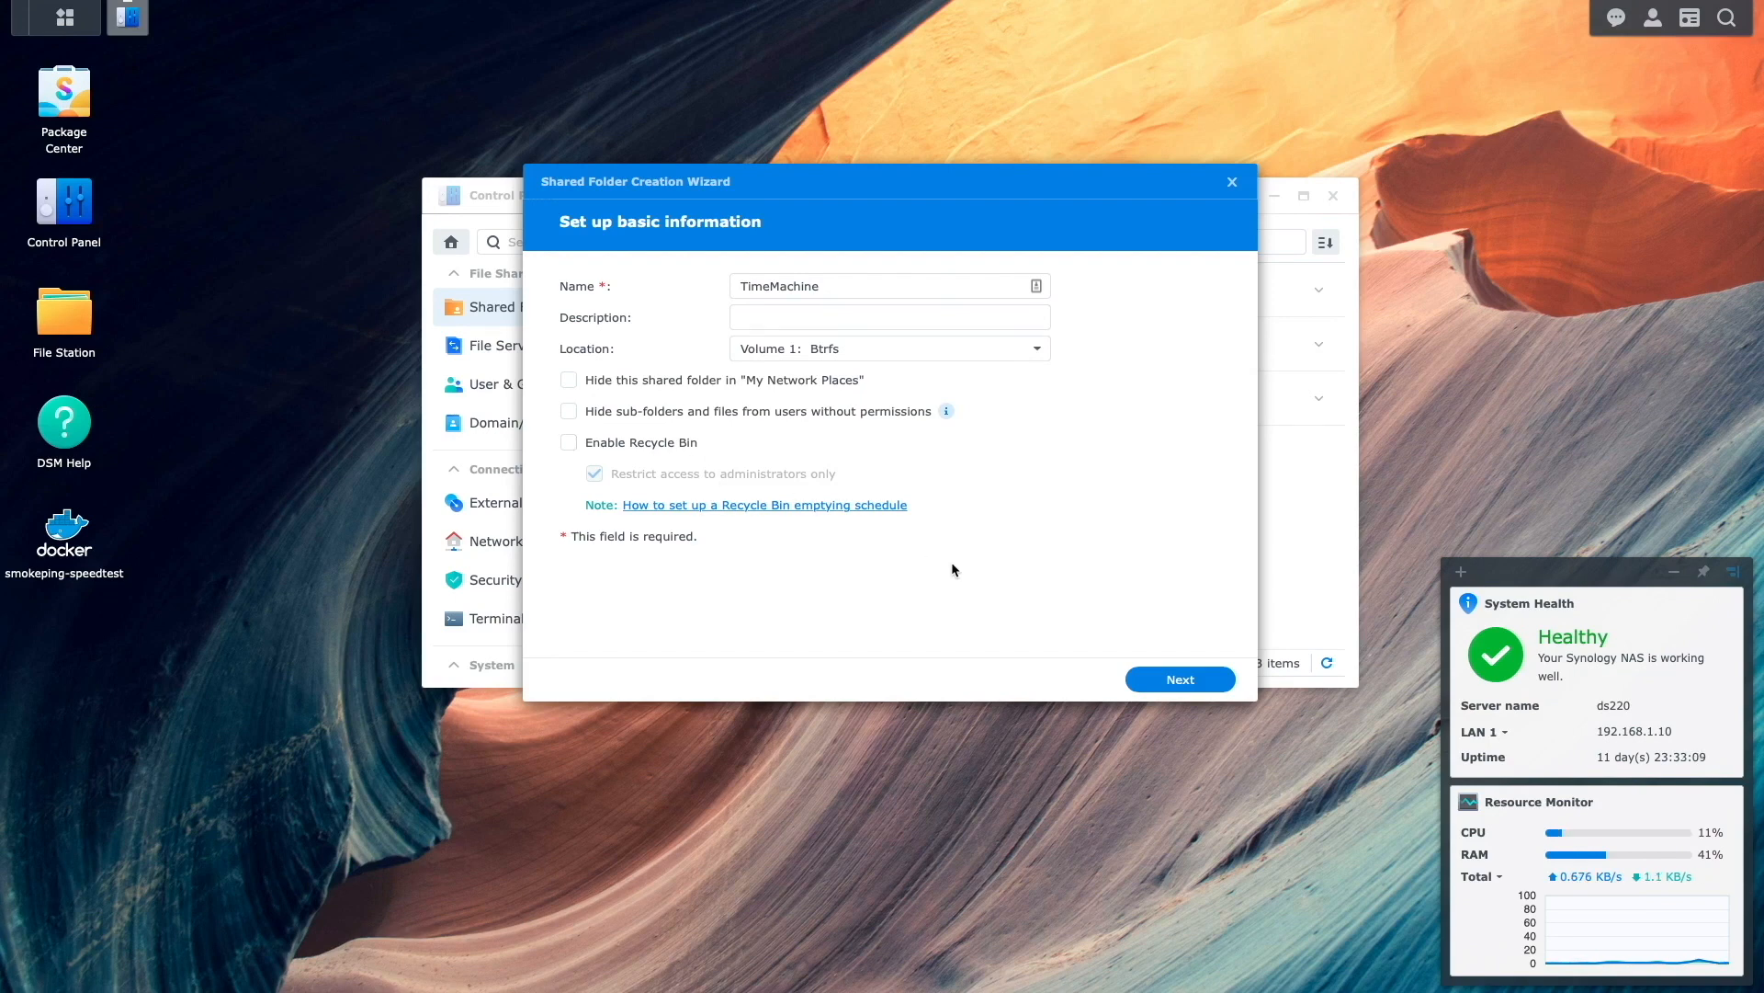
click(1179, 678)
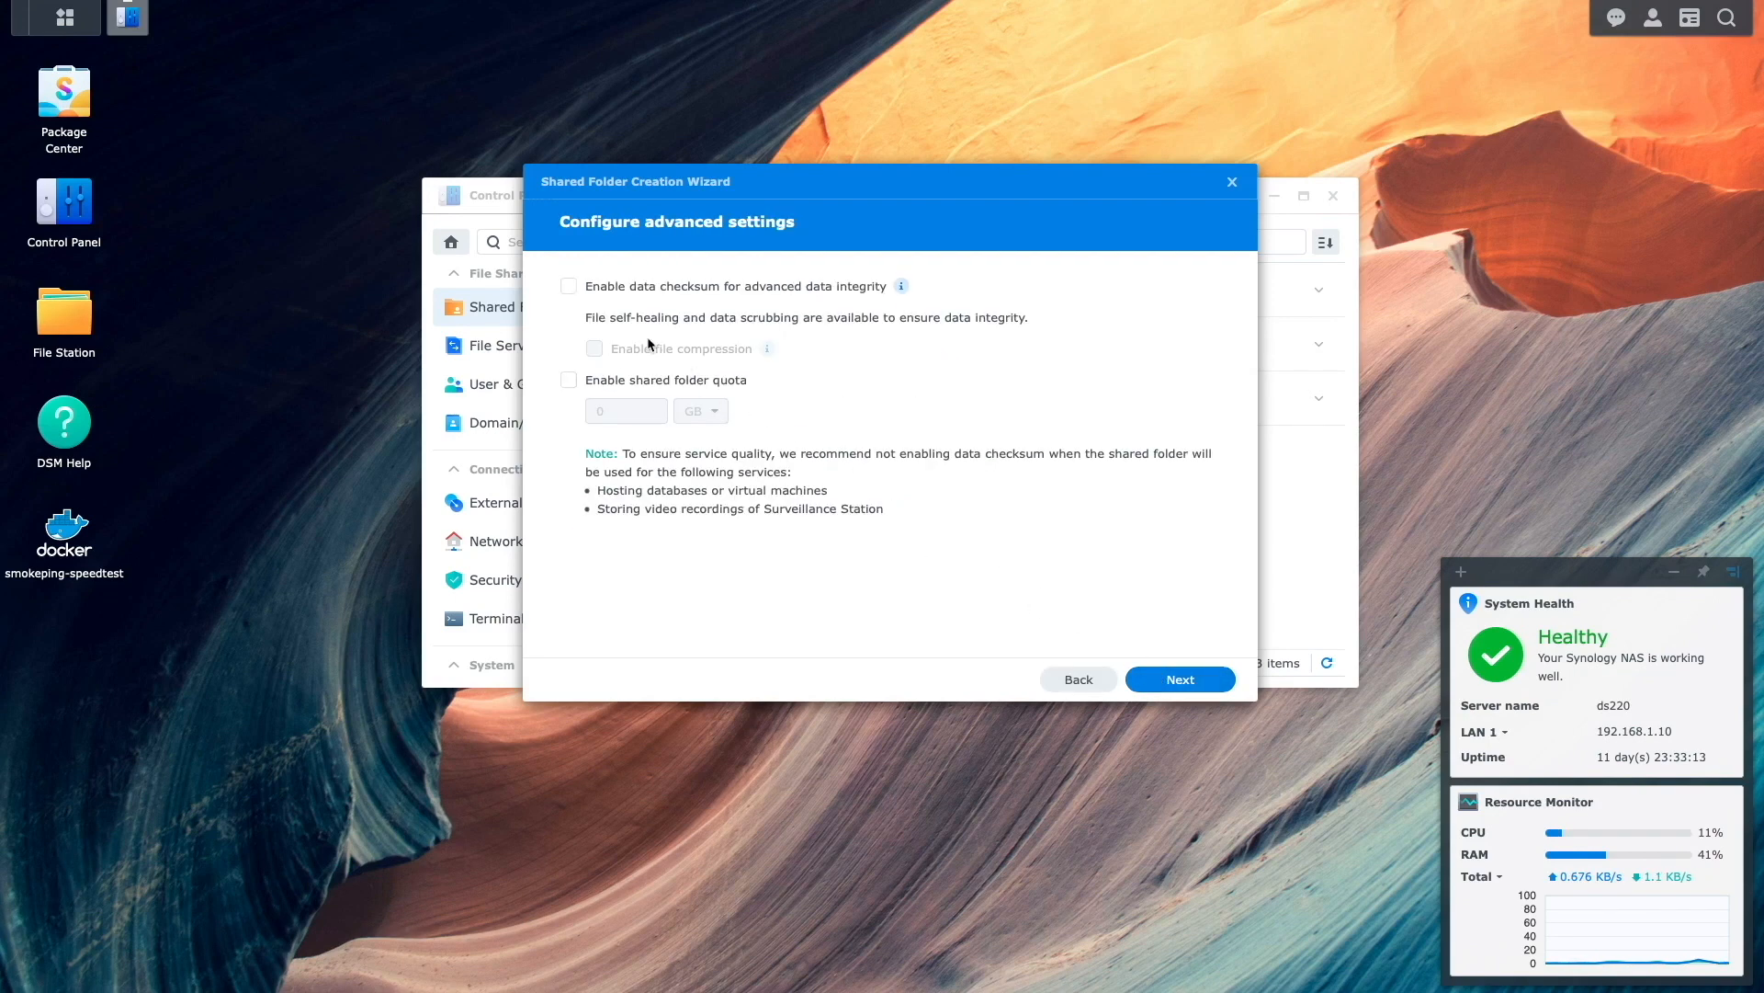
- Enable data checksum and a 750 GB shared folder quota on TimeMachine
click(568, 286)
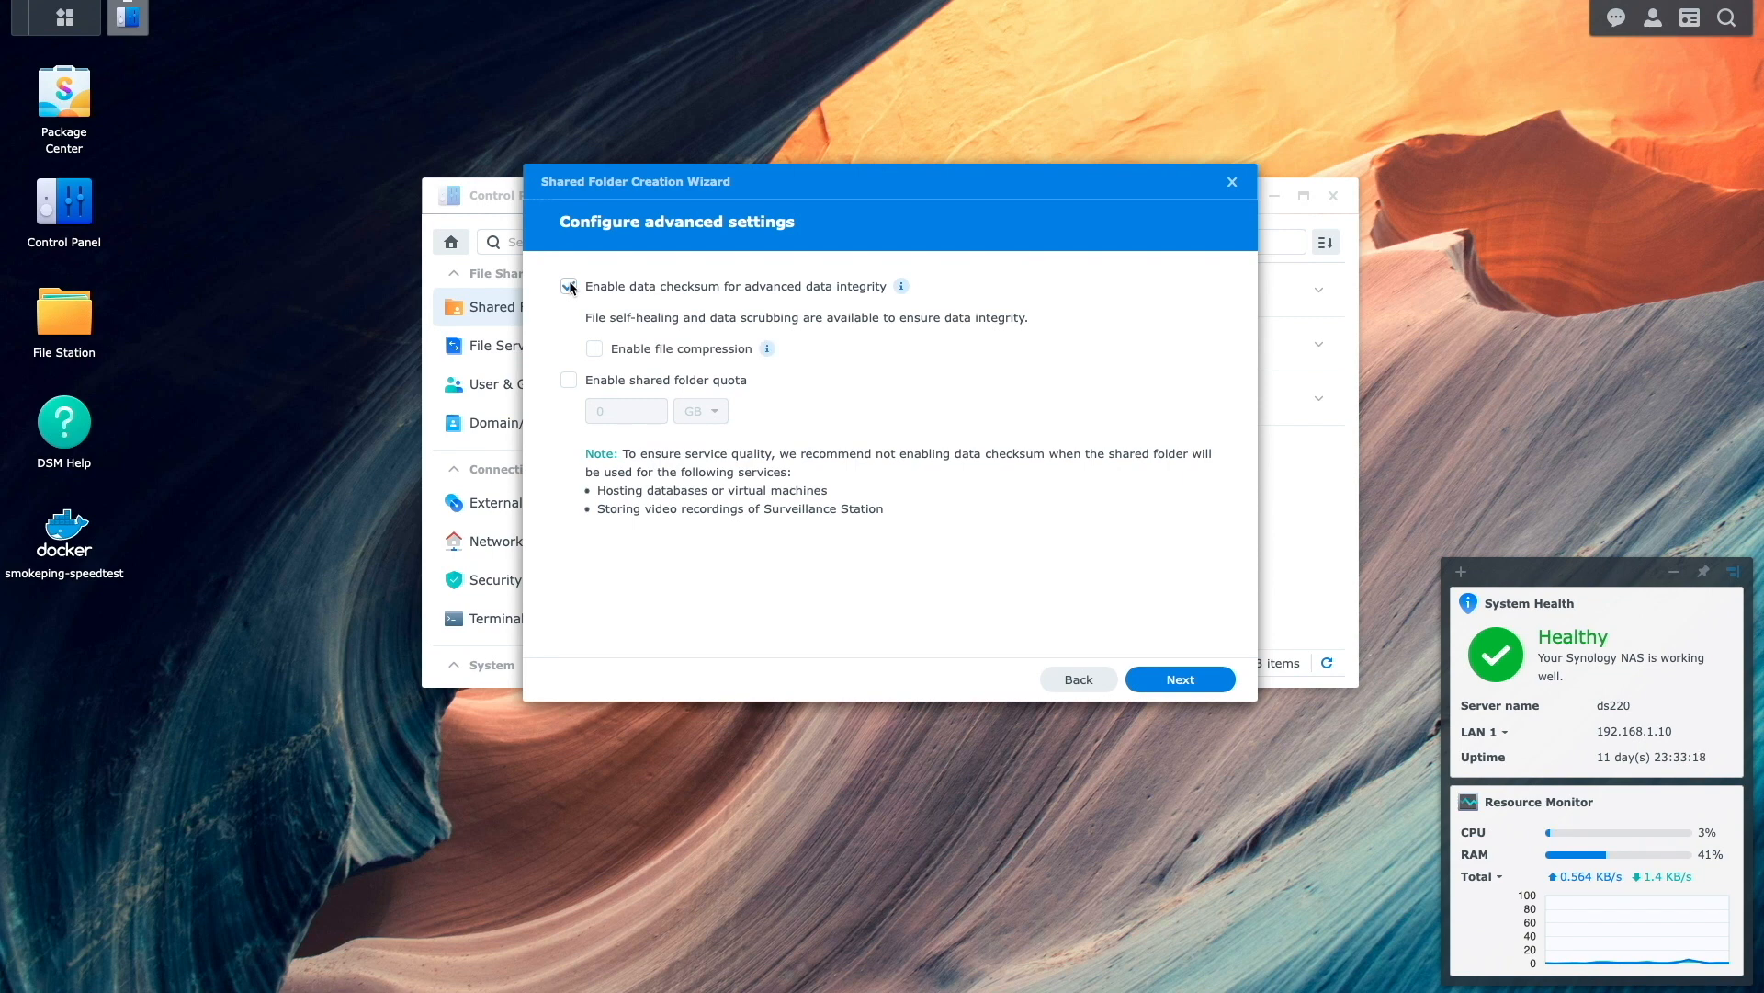
click(568, 286)
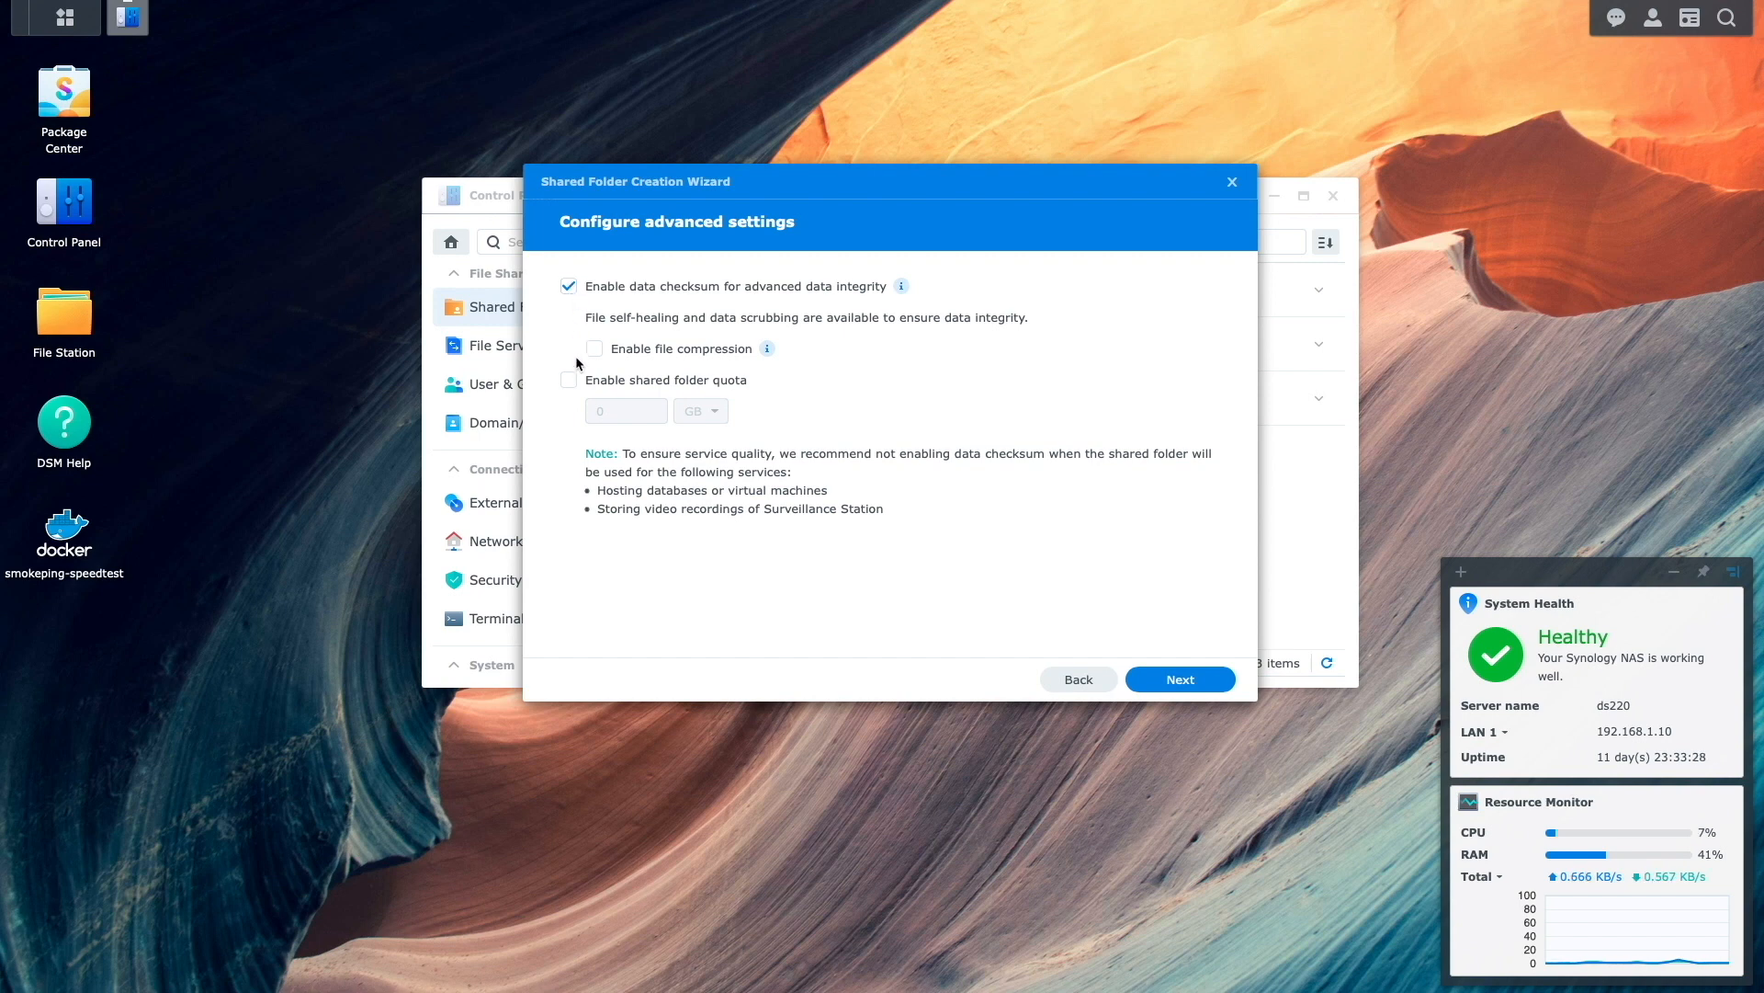
click(568, 381)
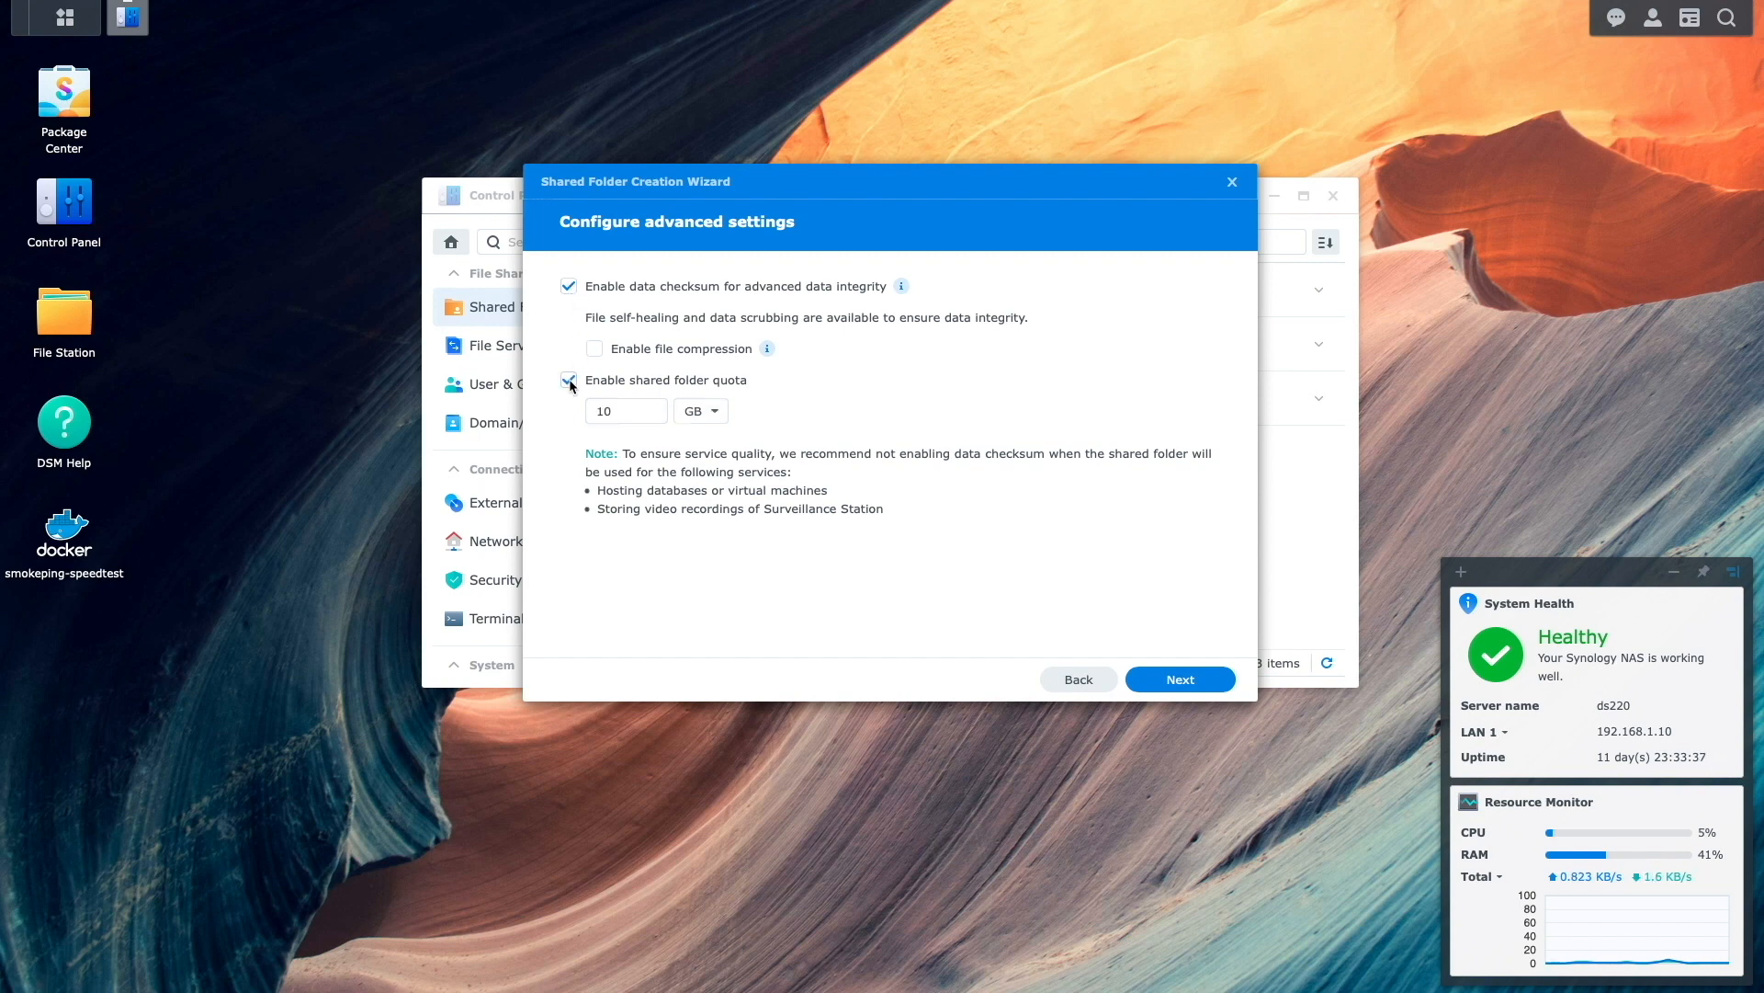
click(625, 410)
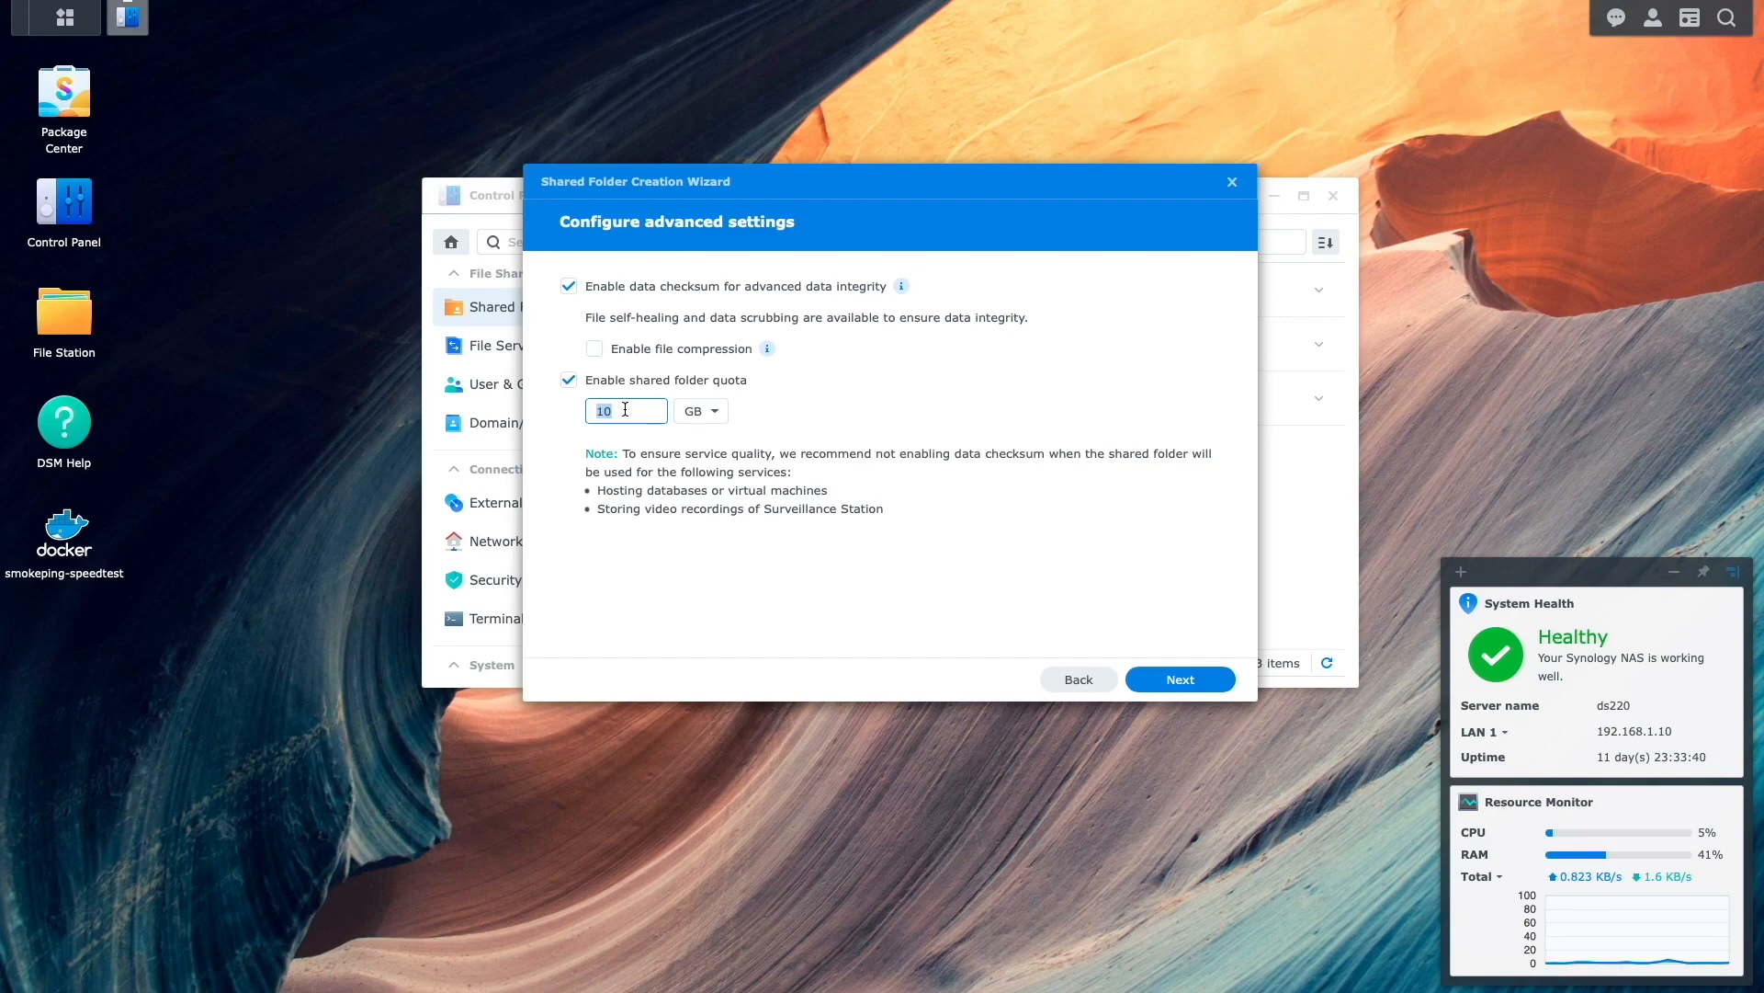
text(750)
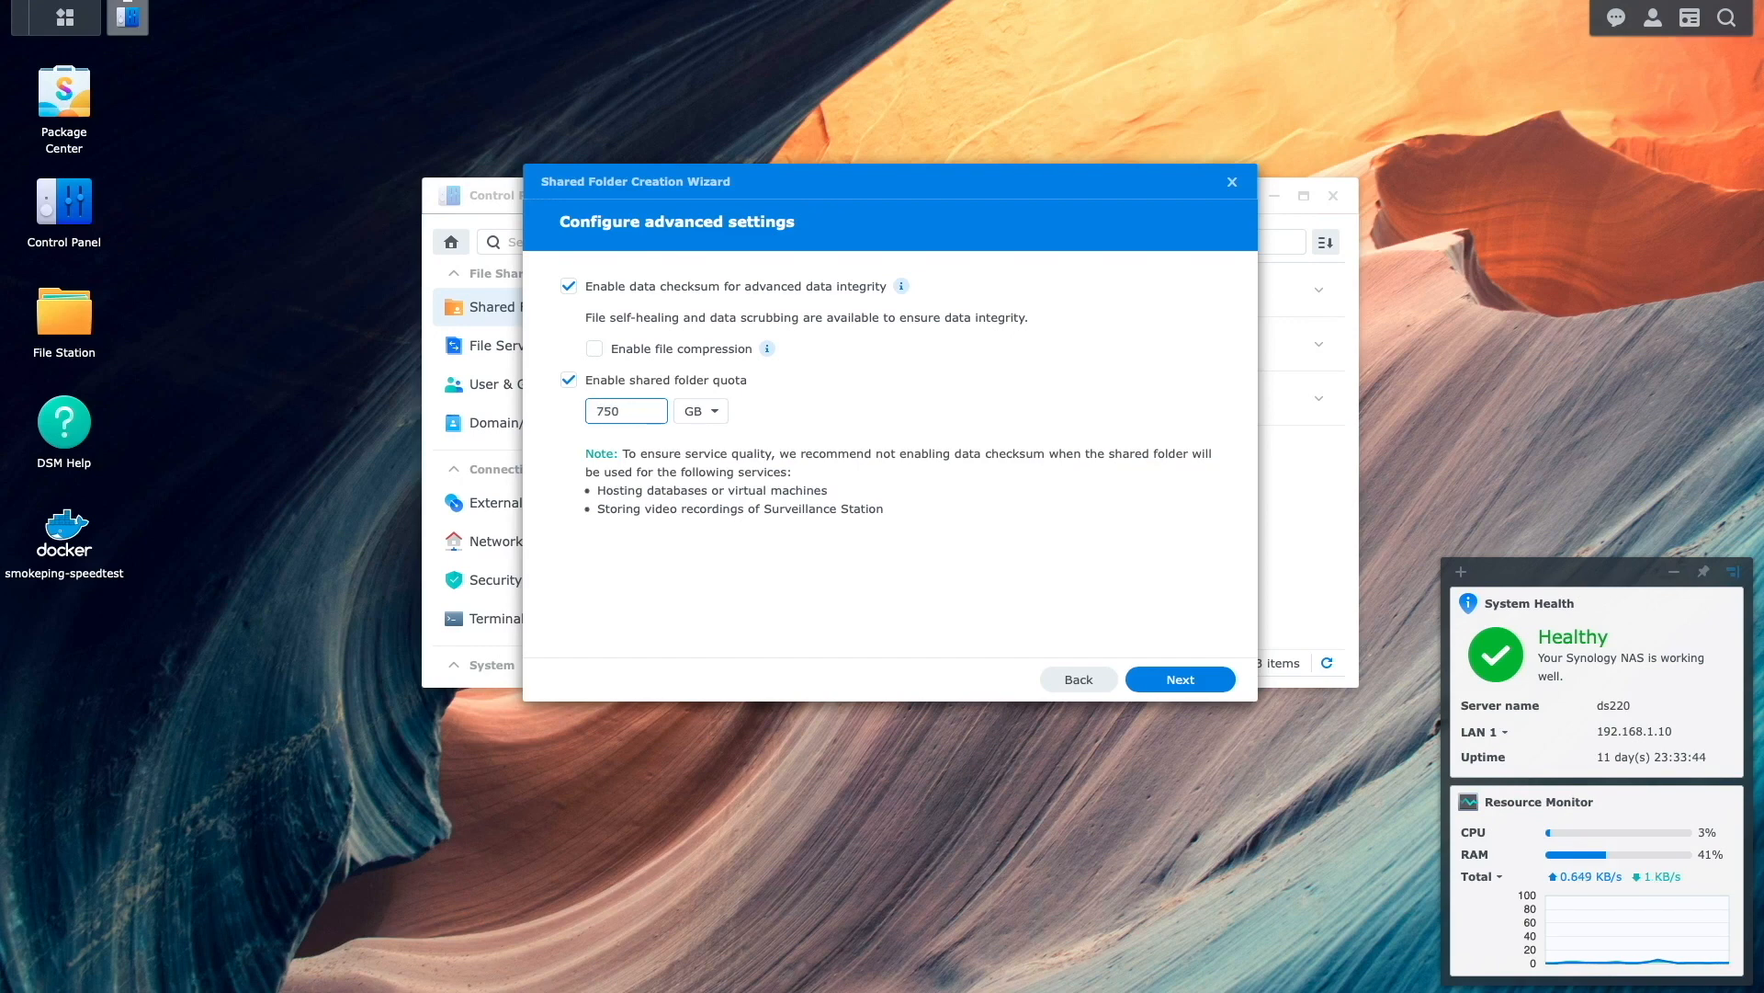
click(1179, 678)
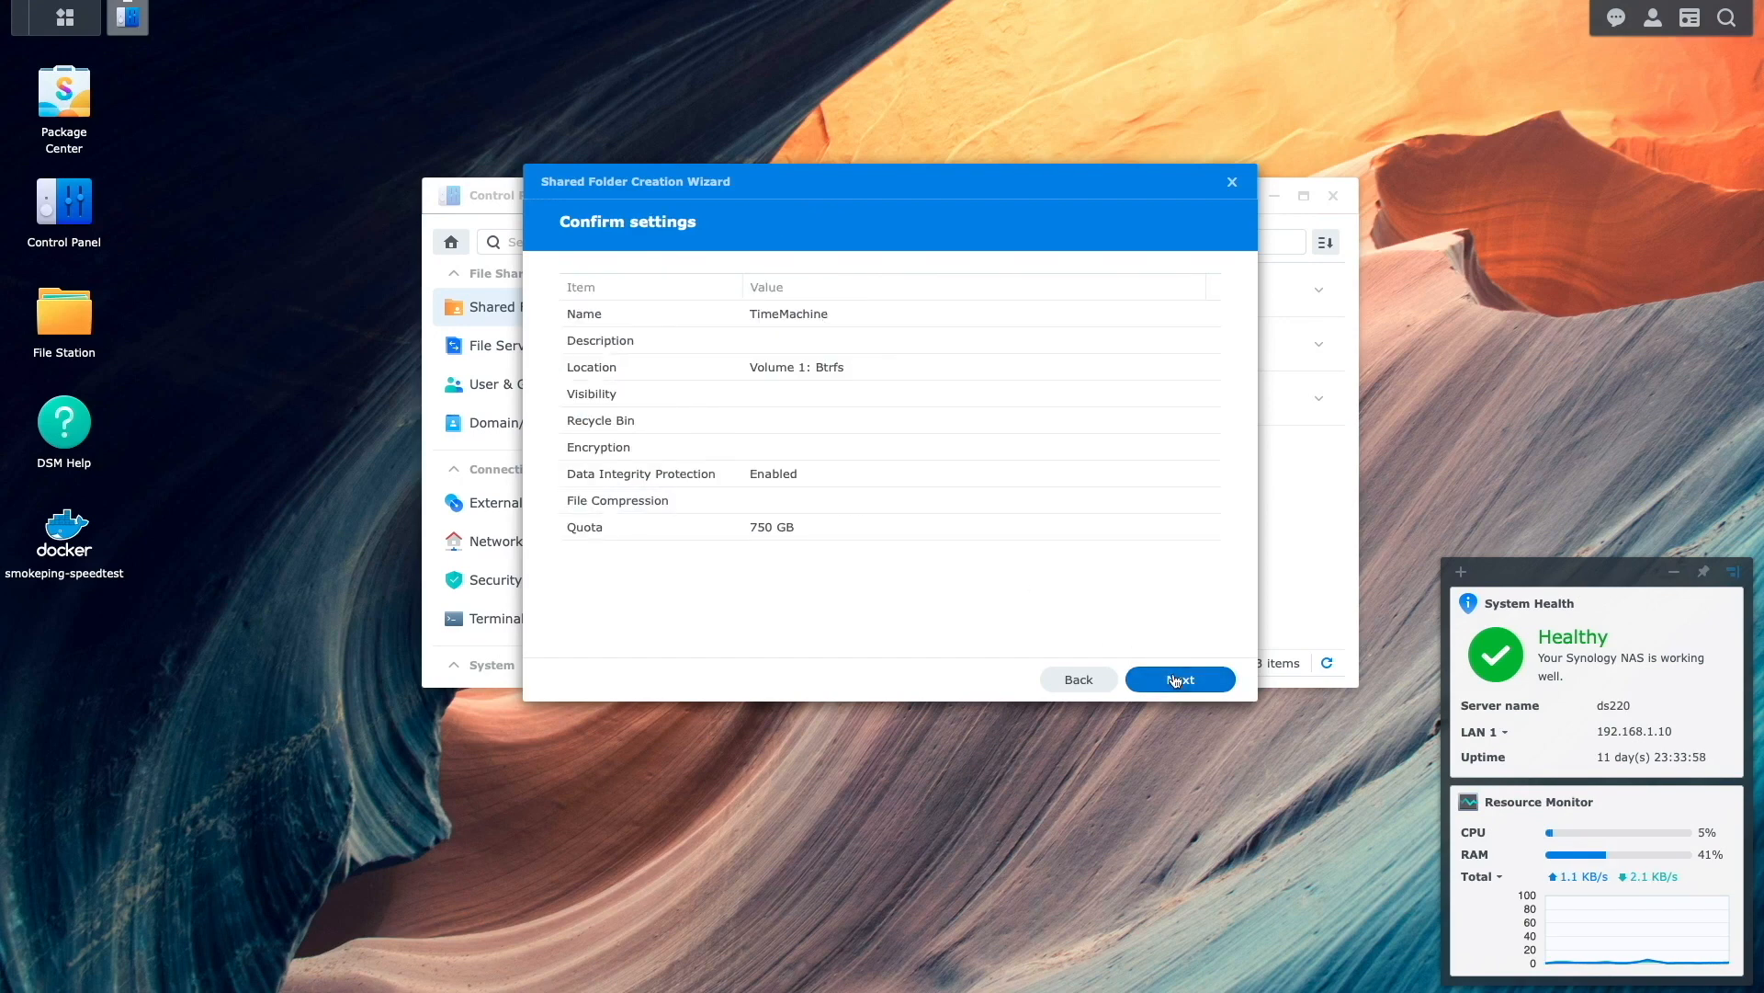
- Confirm the TimeMachine folder, grant macuser Read/Write, and check file services settings
click(1179, 679)
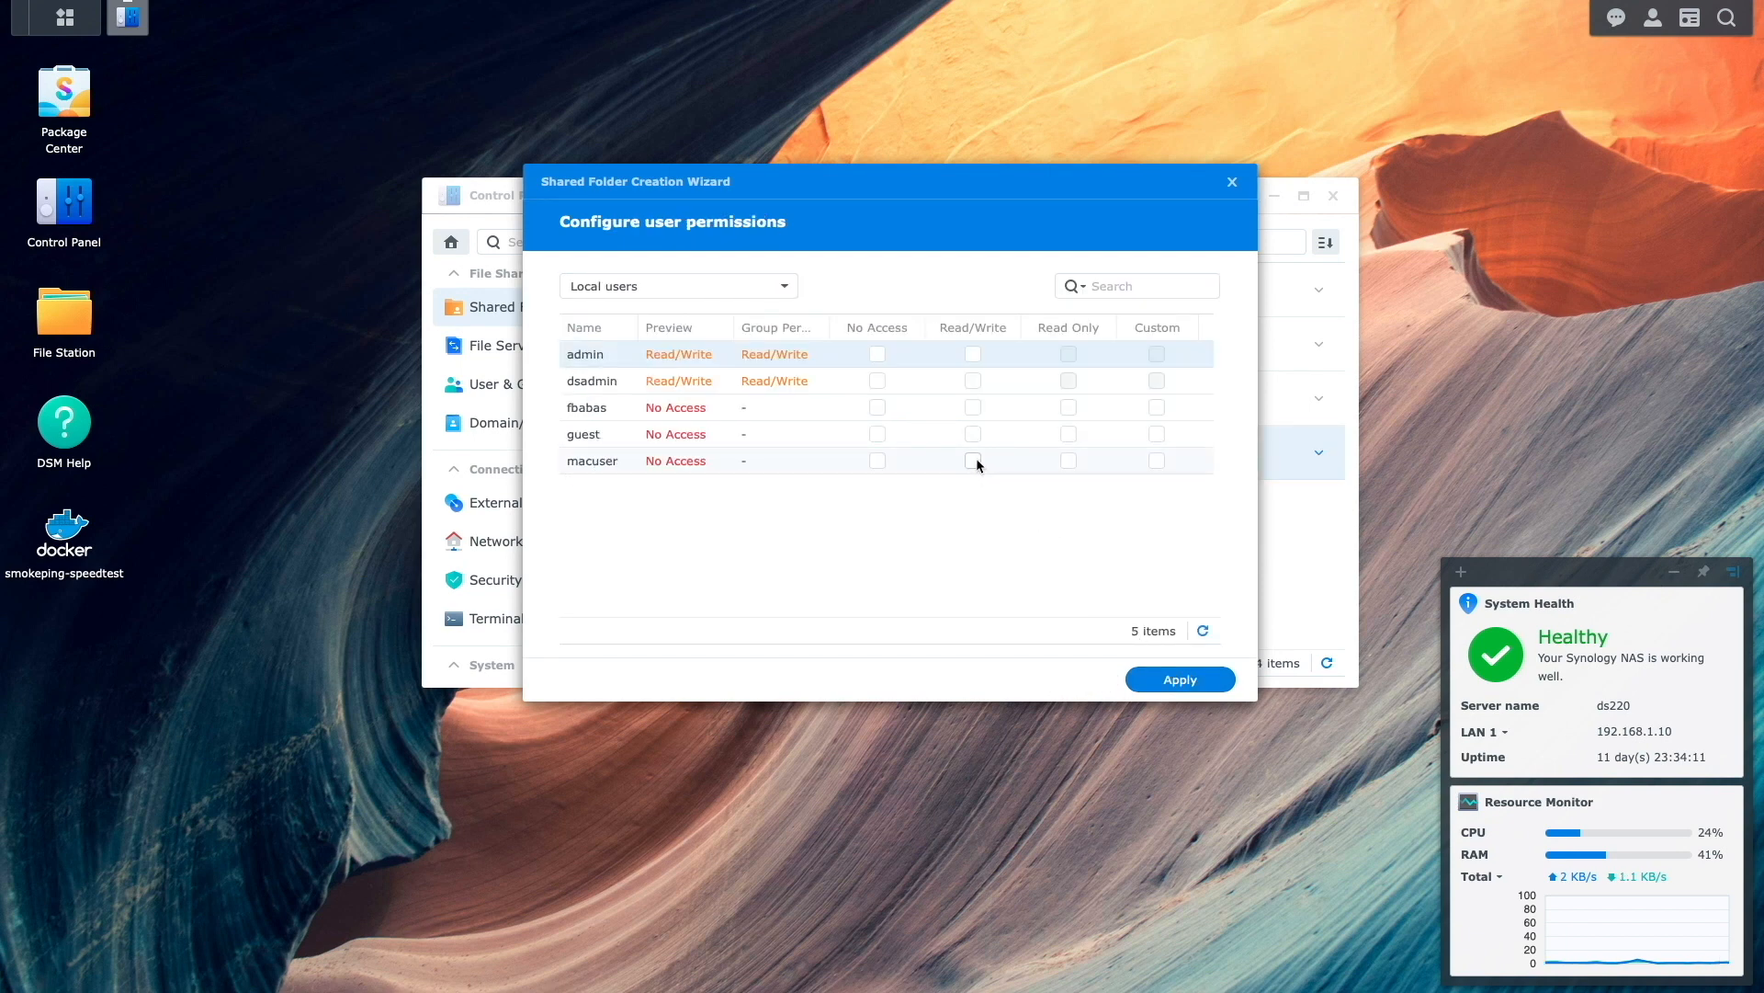
click(972, 460)
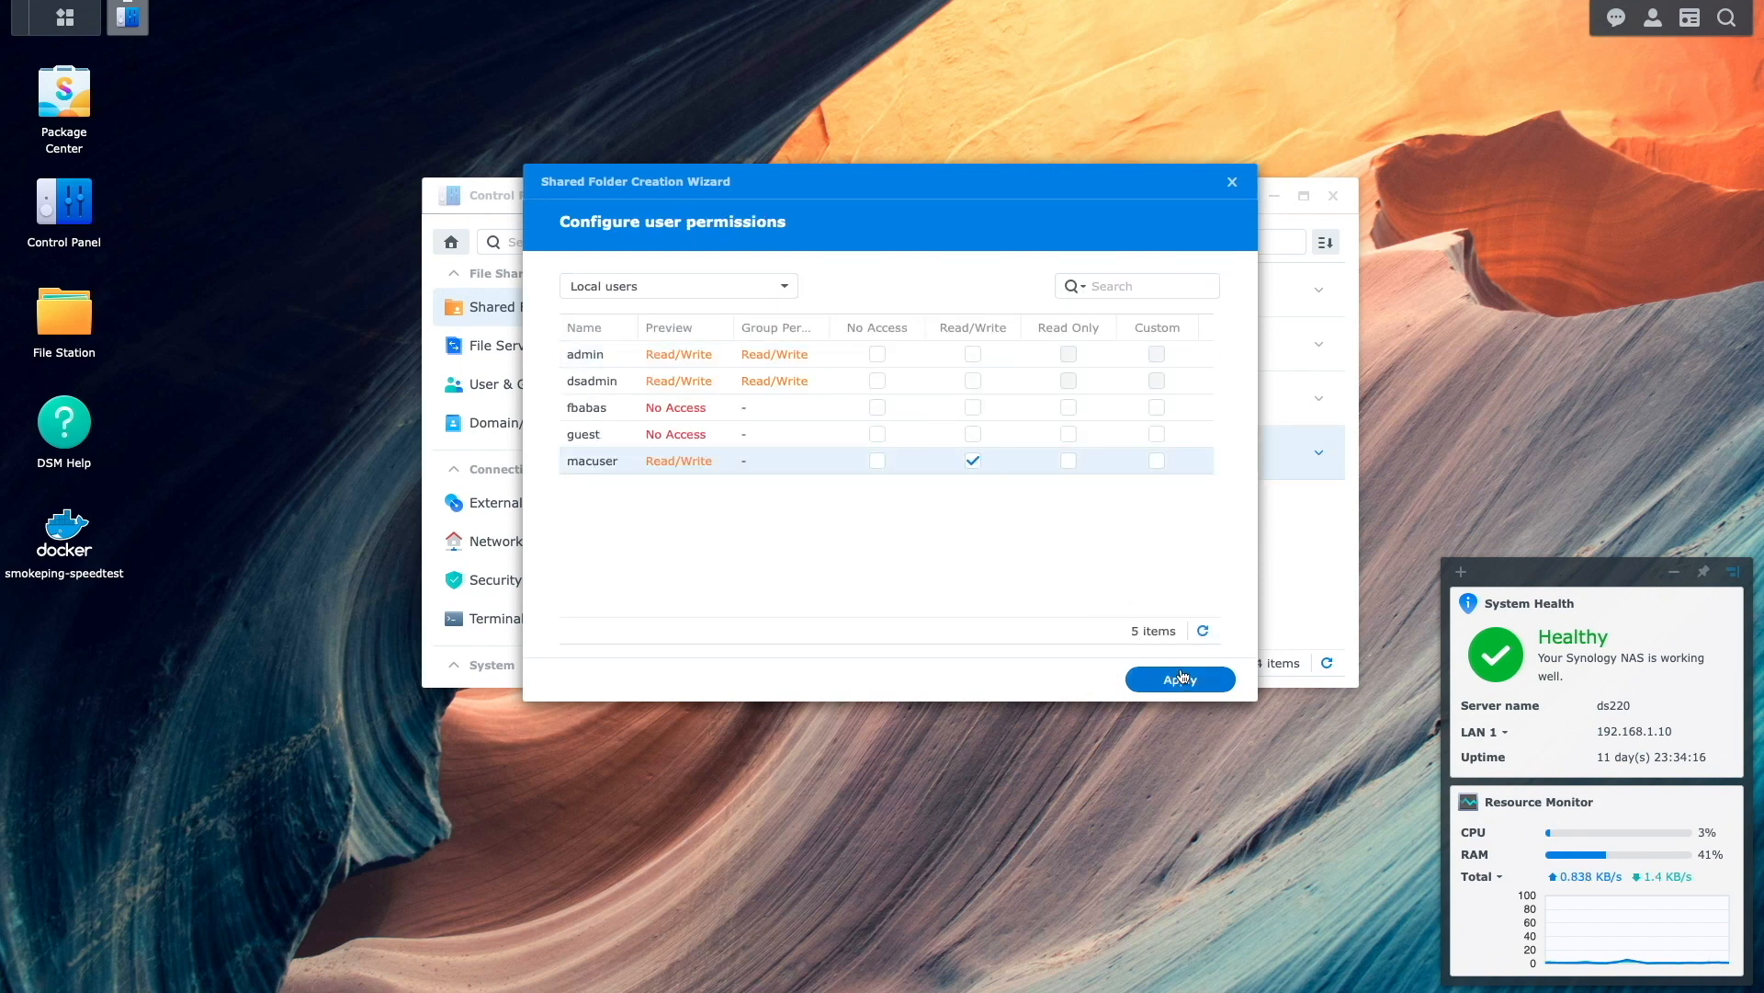
click(1179, 679)
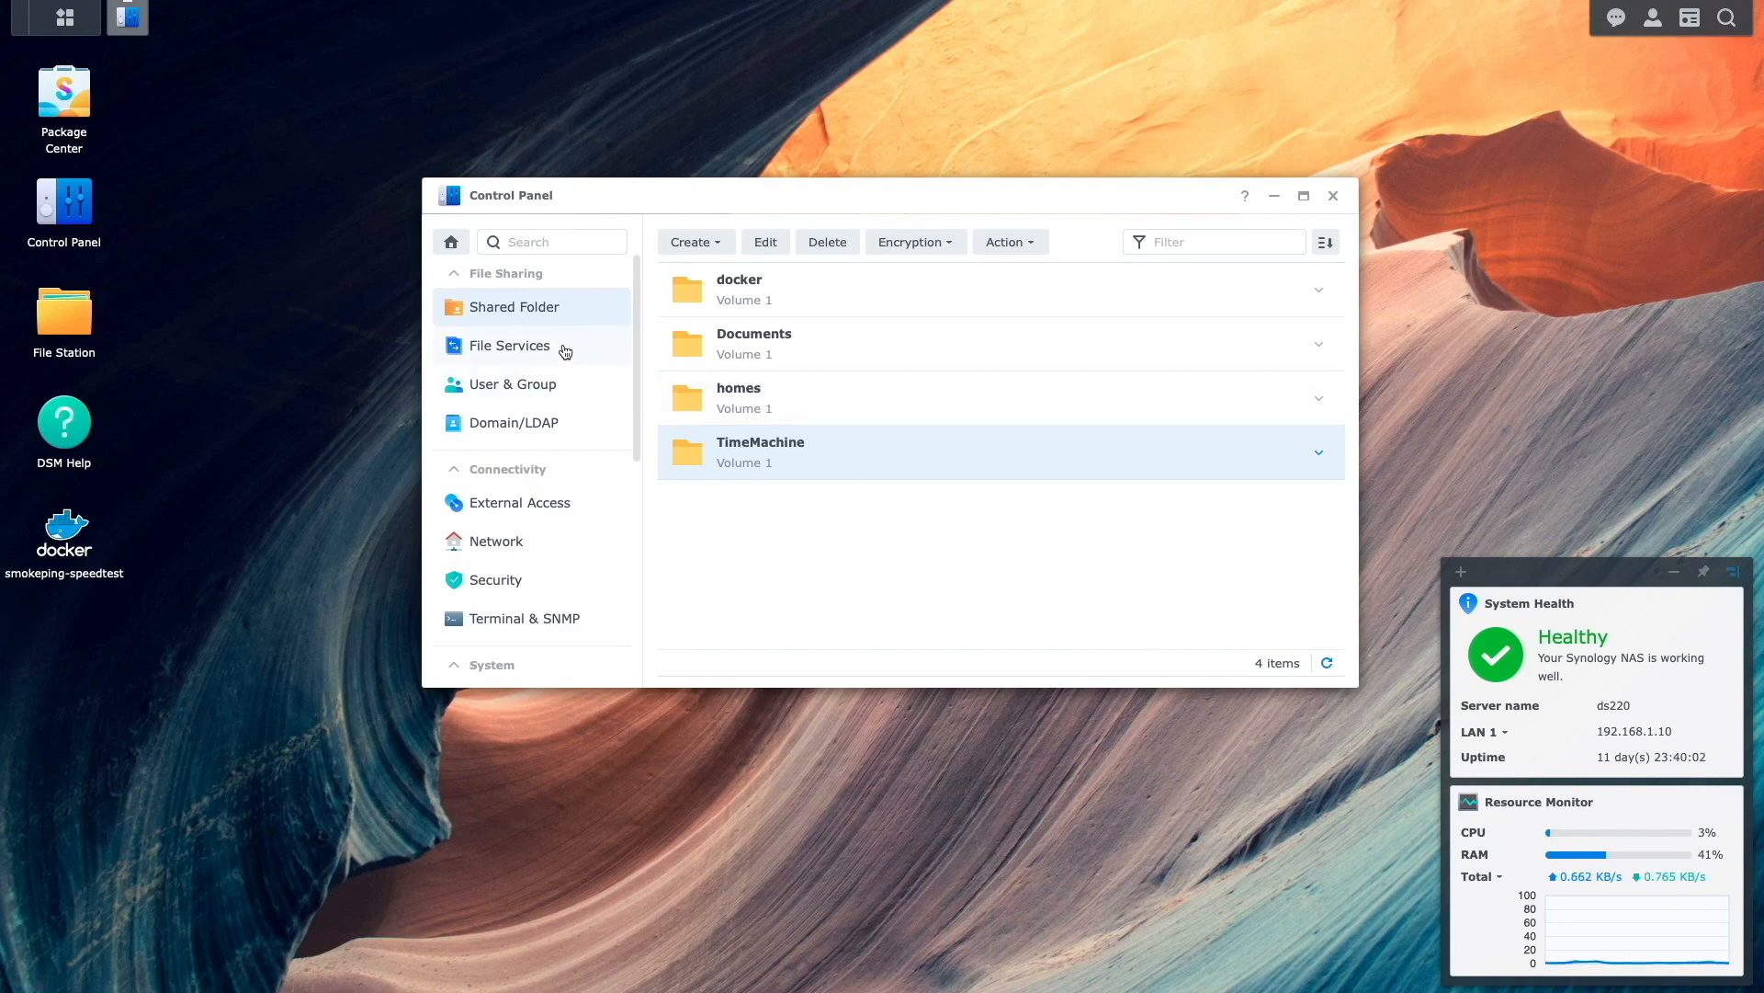
click(508, 346)
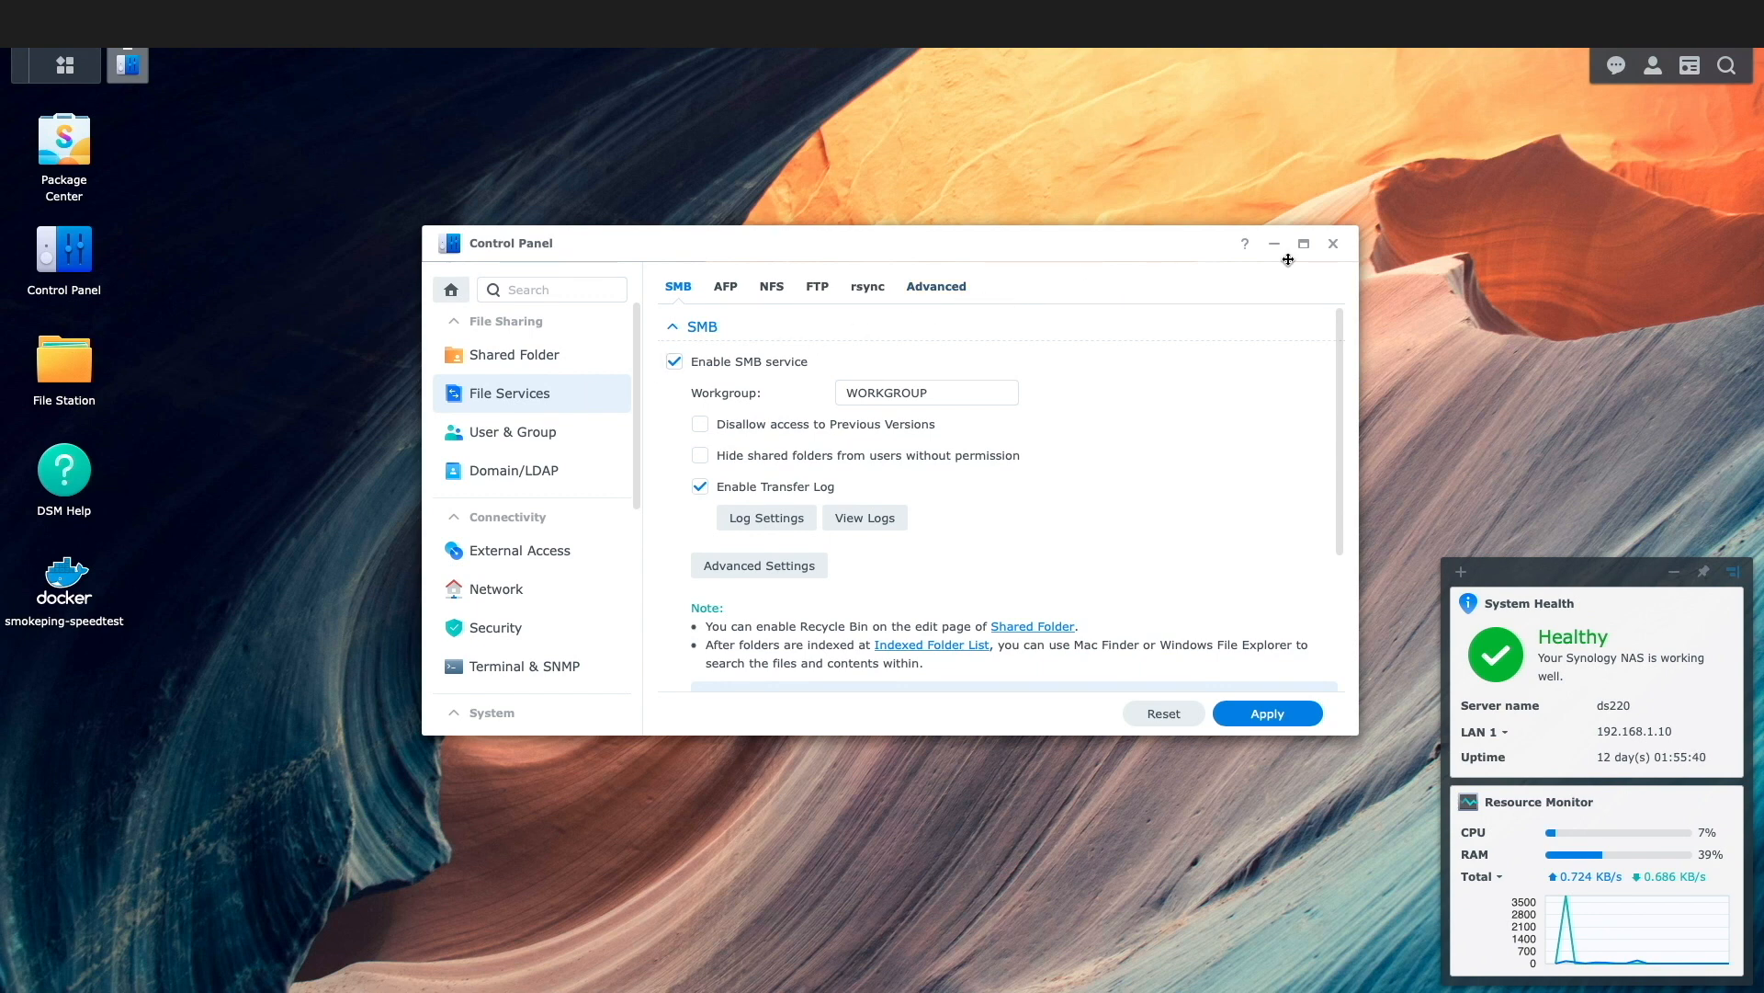
click(1333, 243)
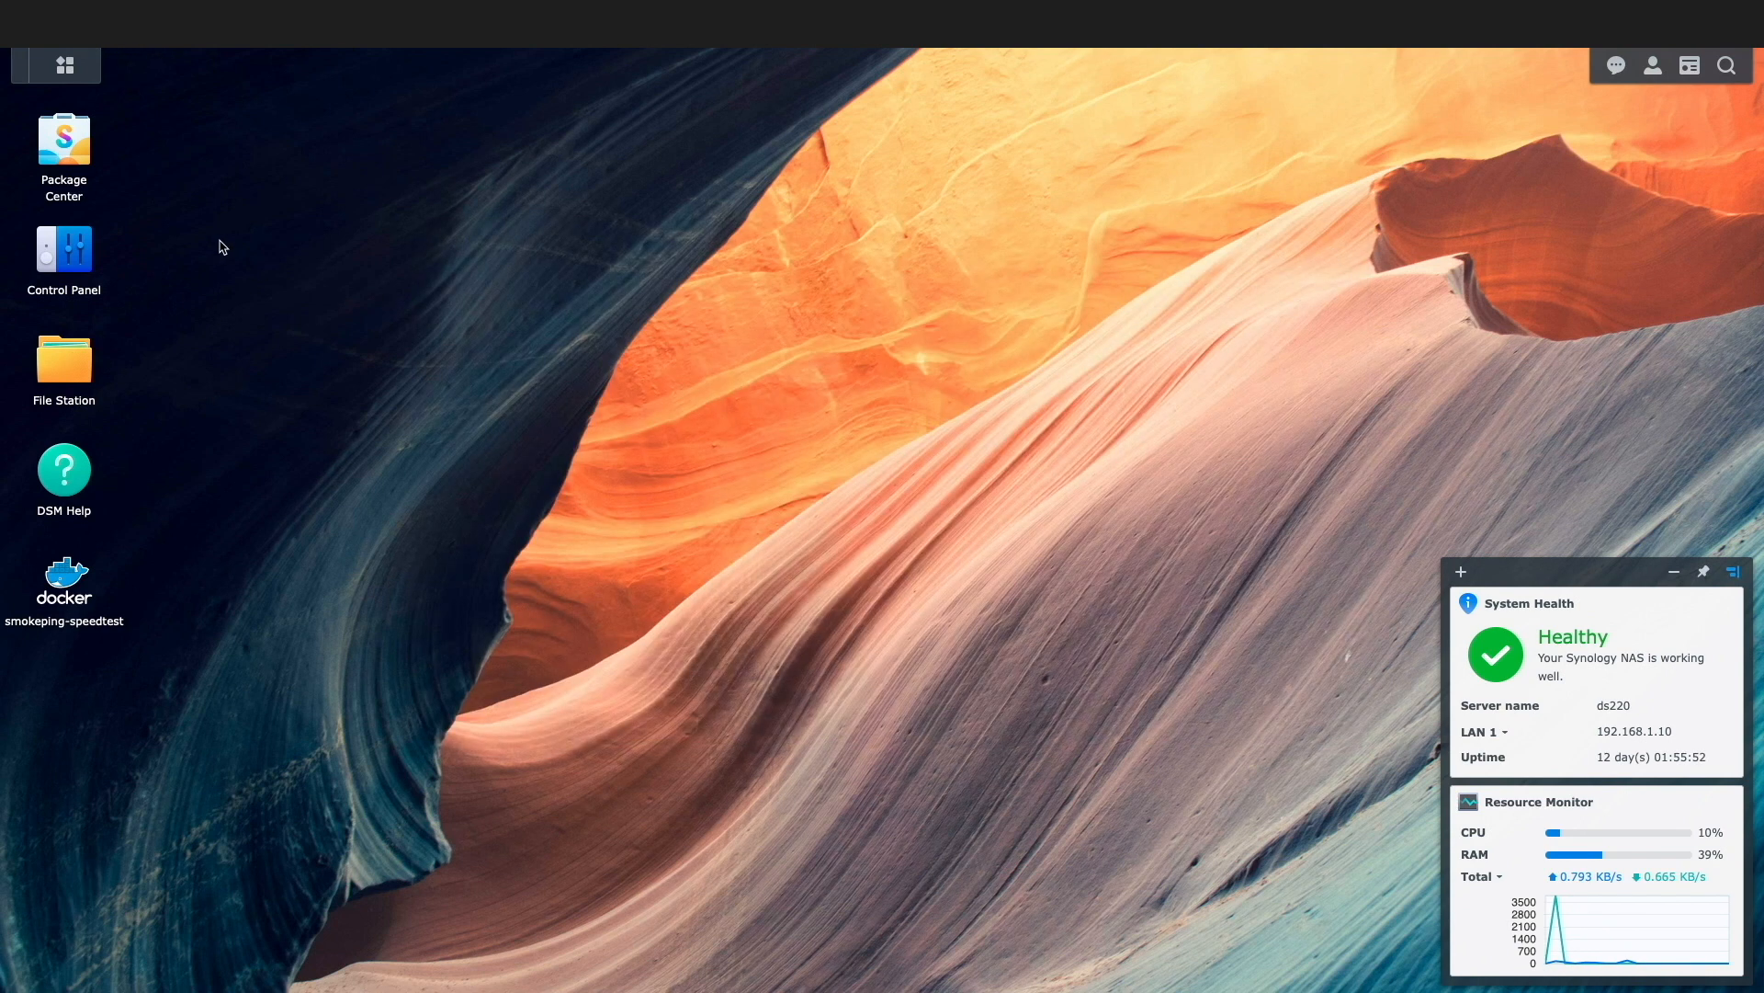
- Run the stopped Tailscale package in Package Center and launch its web page
double_click(63, 135)
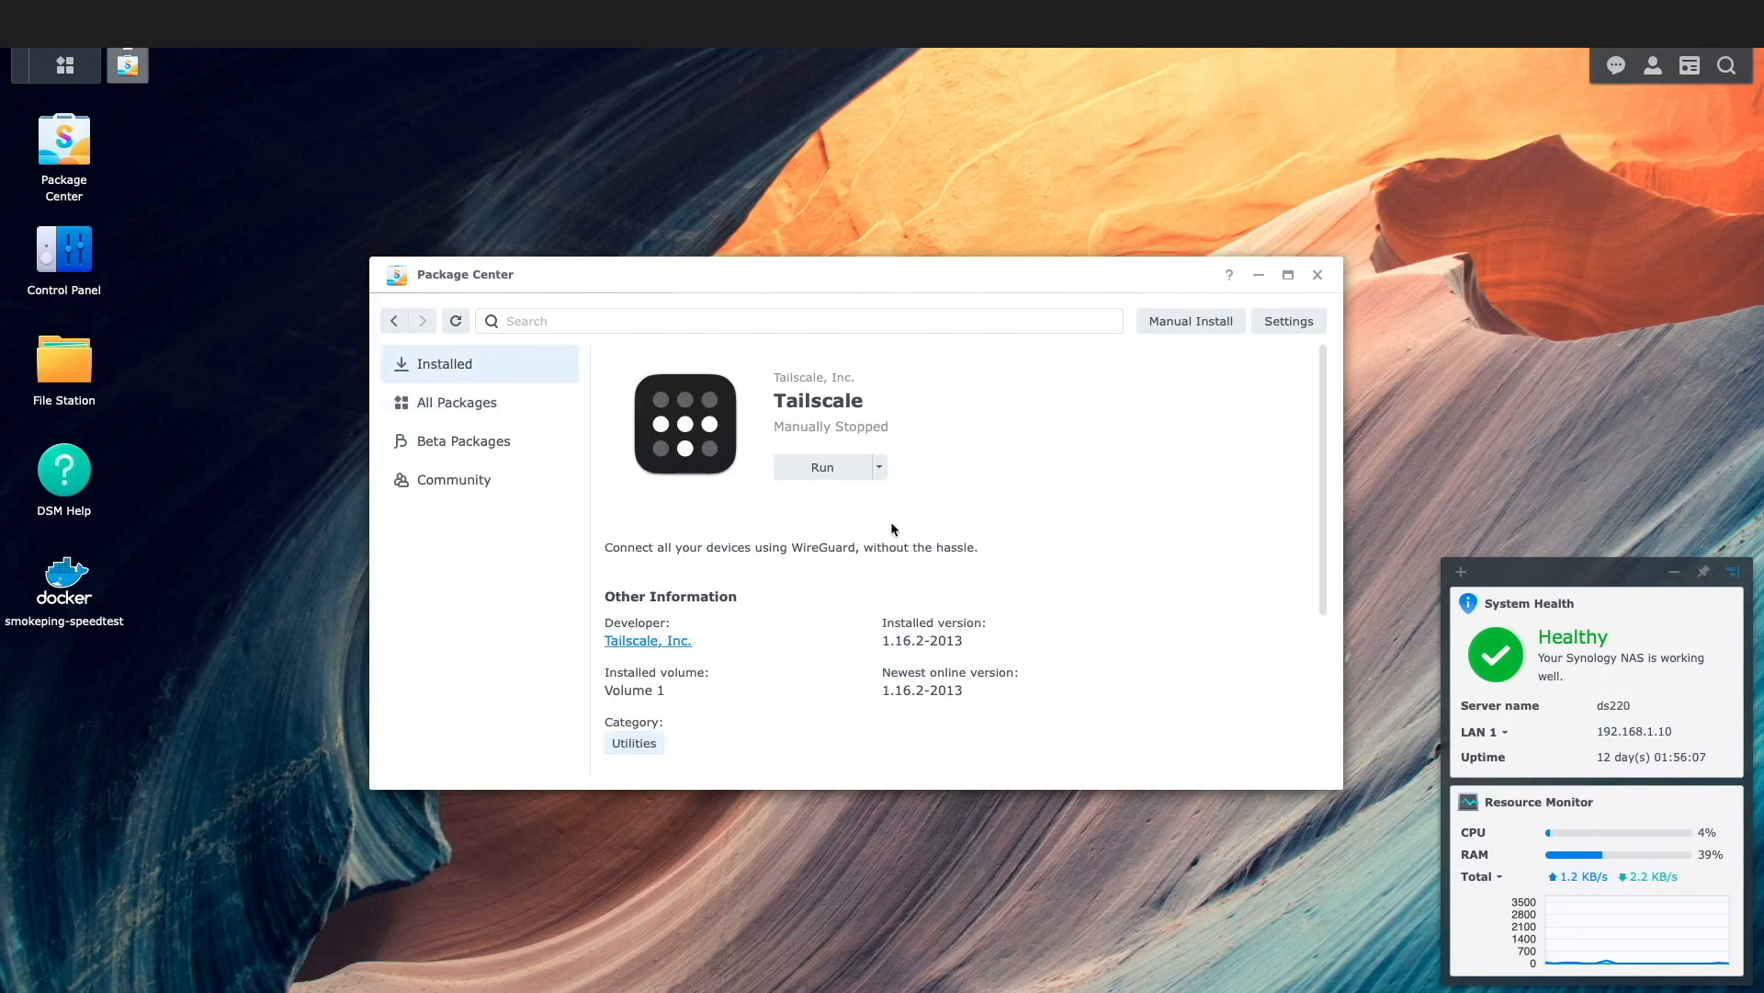
click(822, 466)
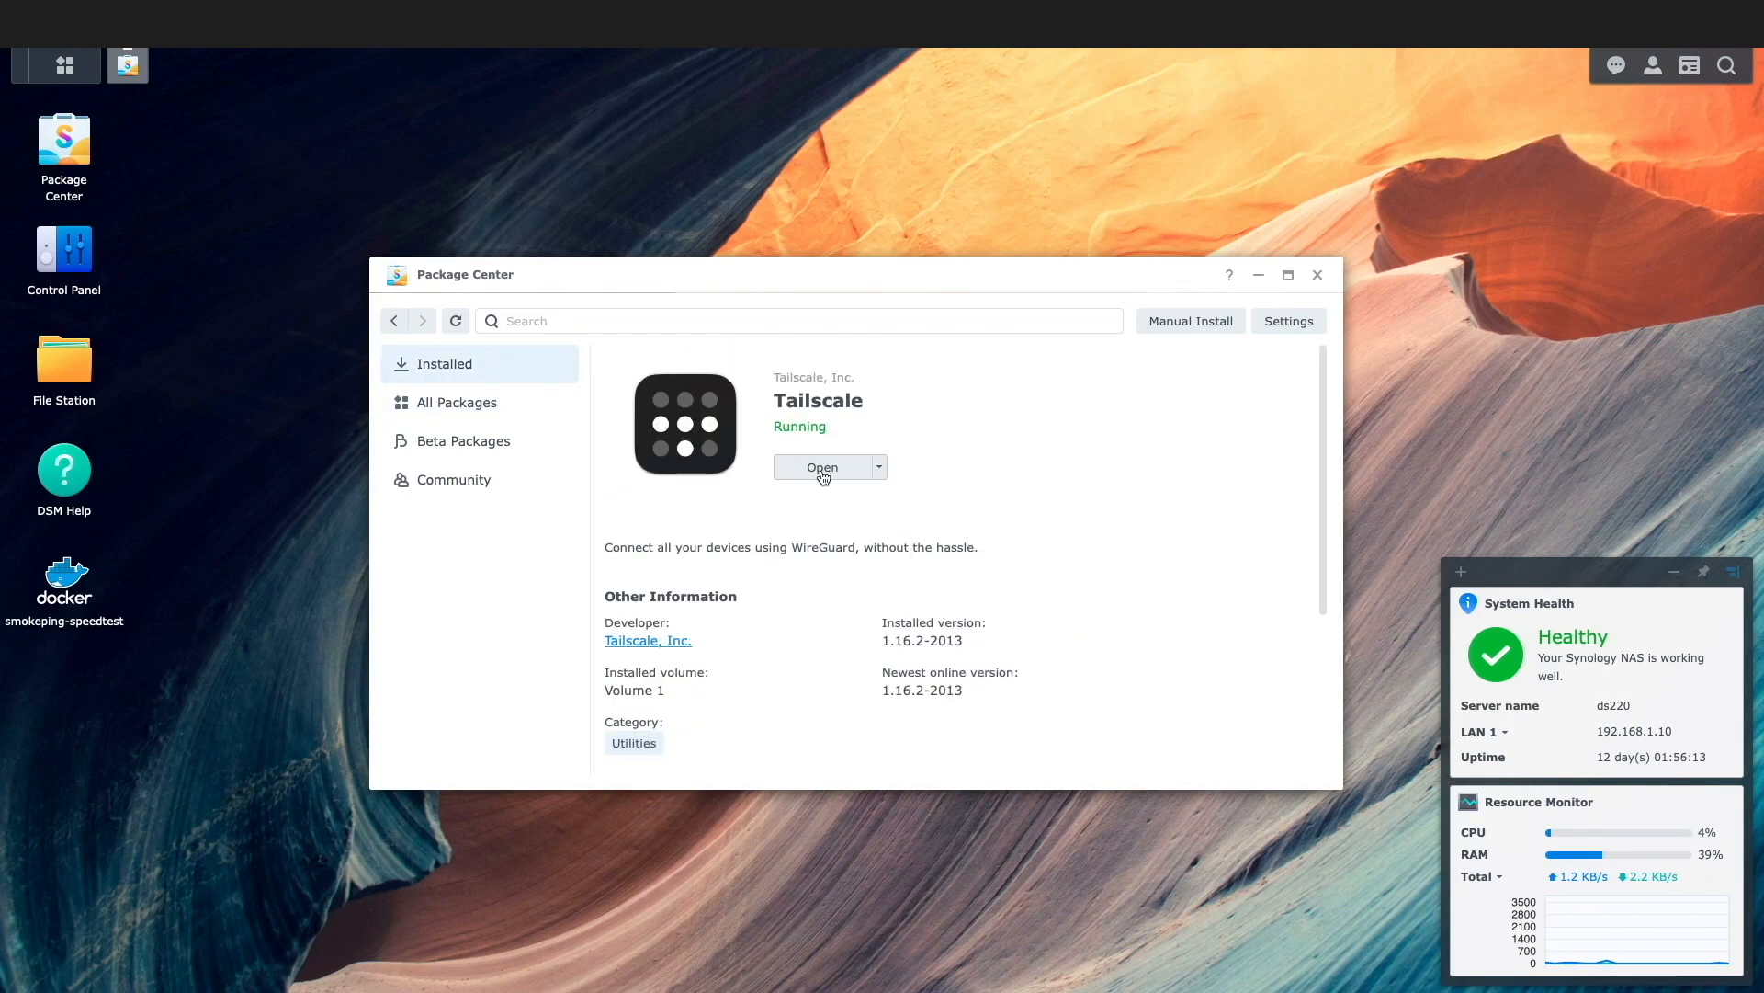
click(822, 467)
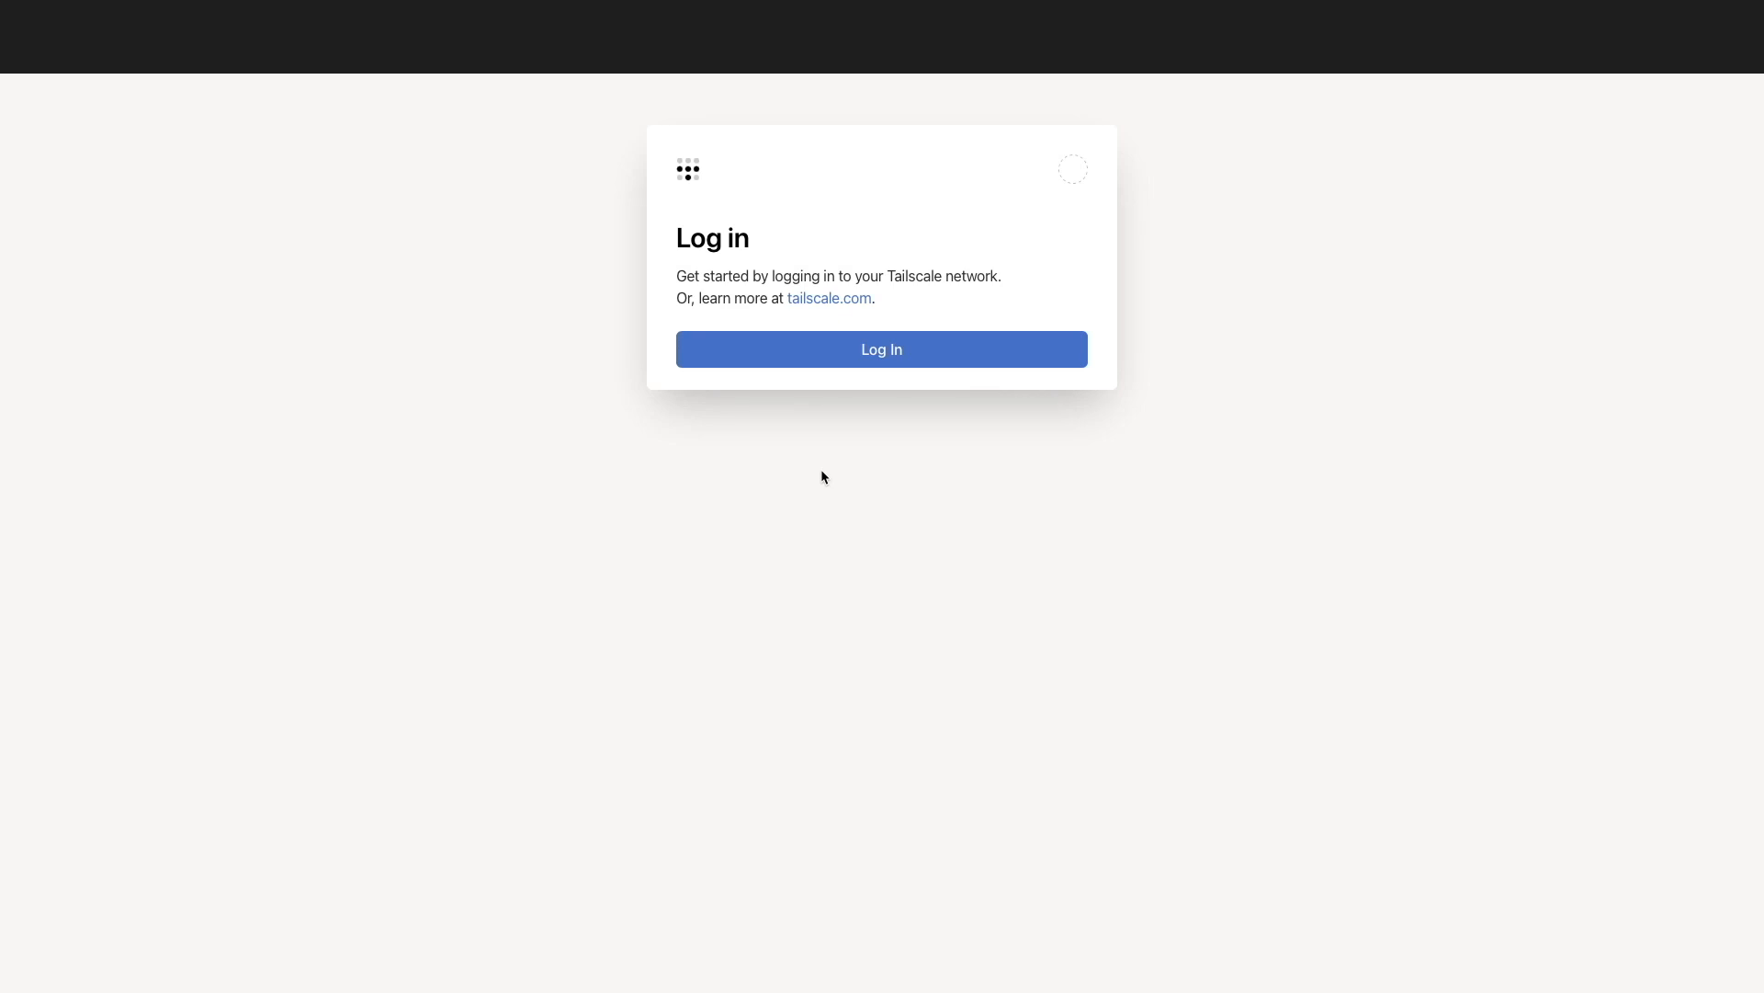
- Log the NAS in to Tailscale using the email sign-in option
click(881, 349)
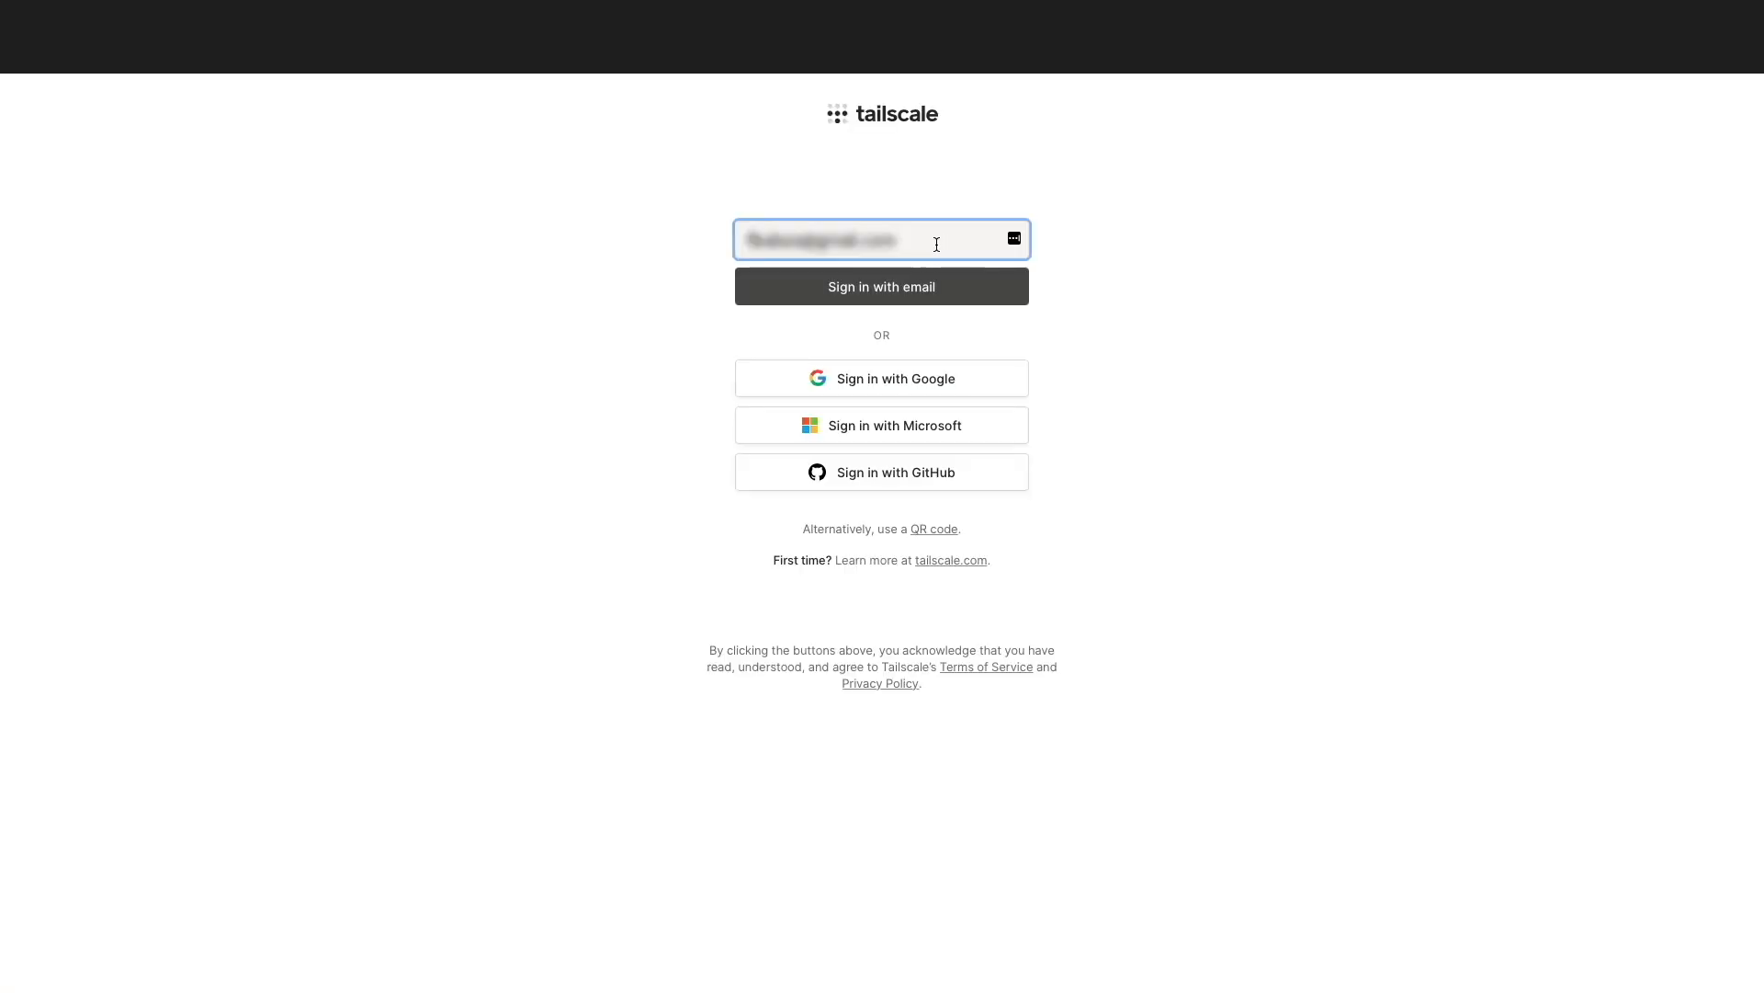
click(881, 377)
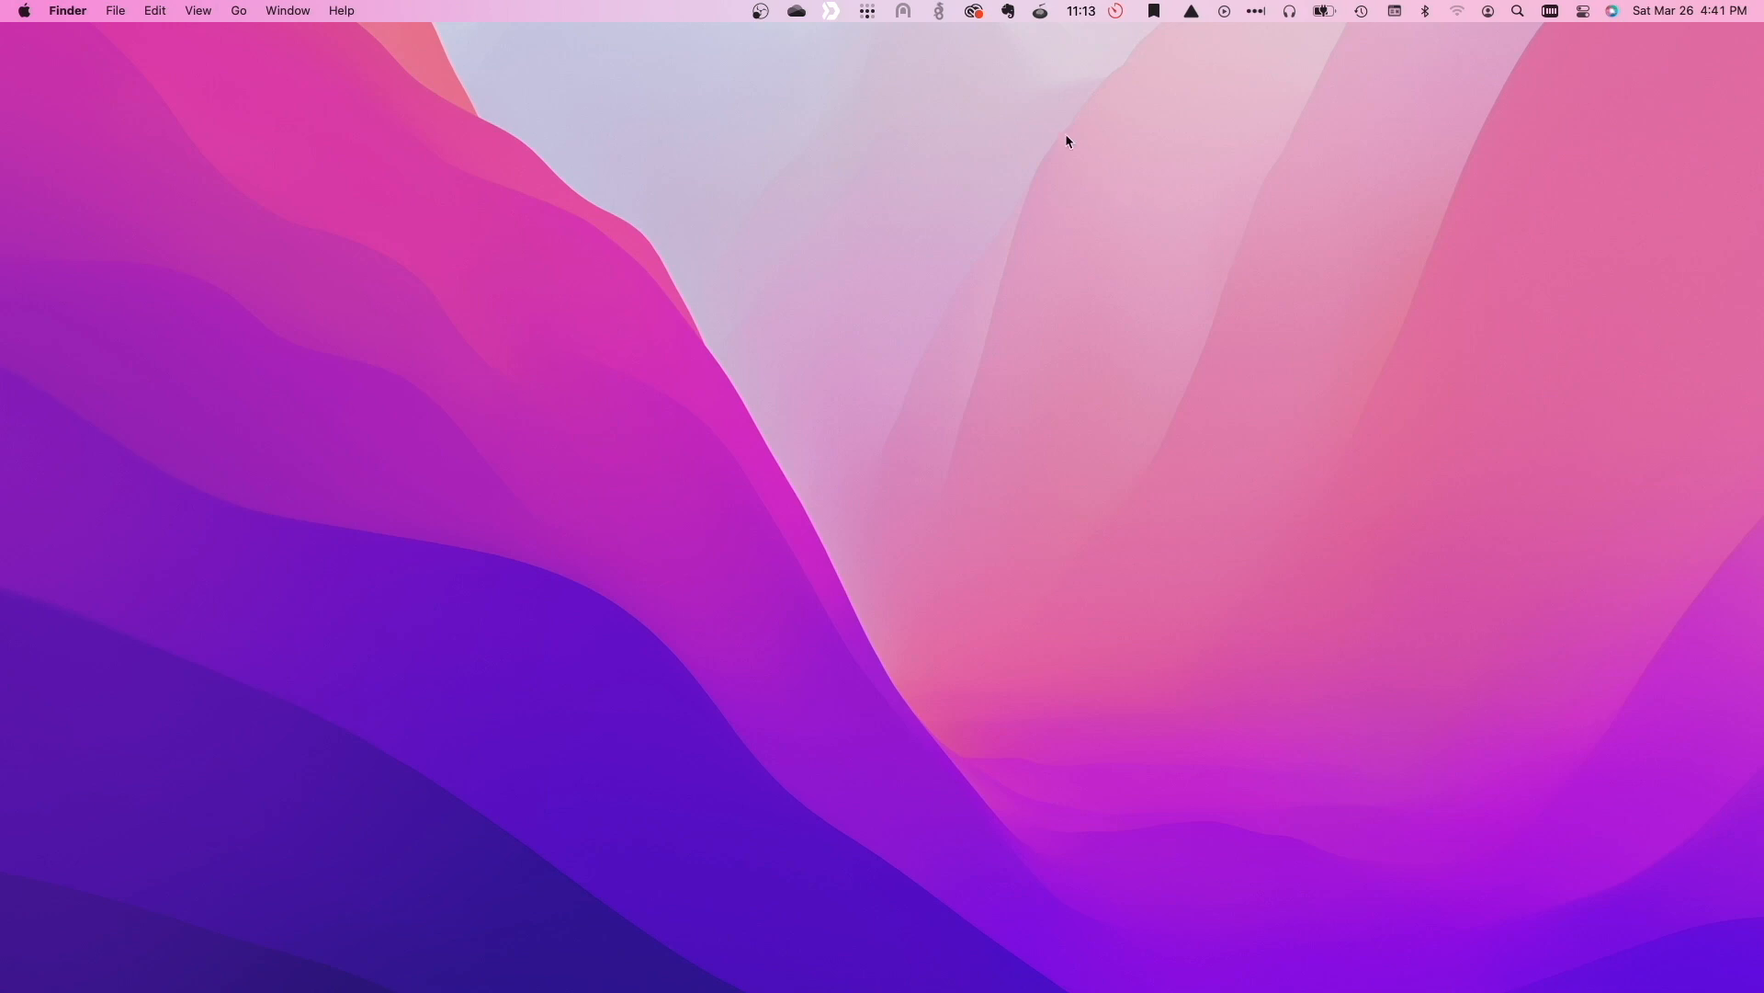
- Copy the NAS's Tailscale IP 100.75.242.51 from the menu bar and dismiss the alert
click(867, 10)
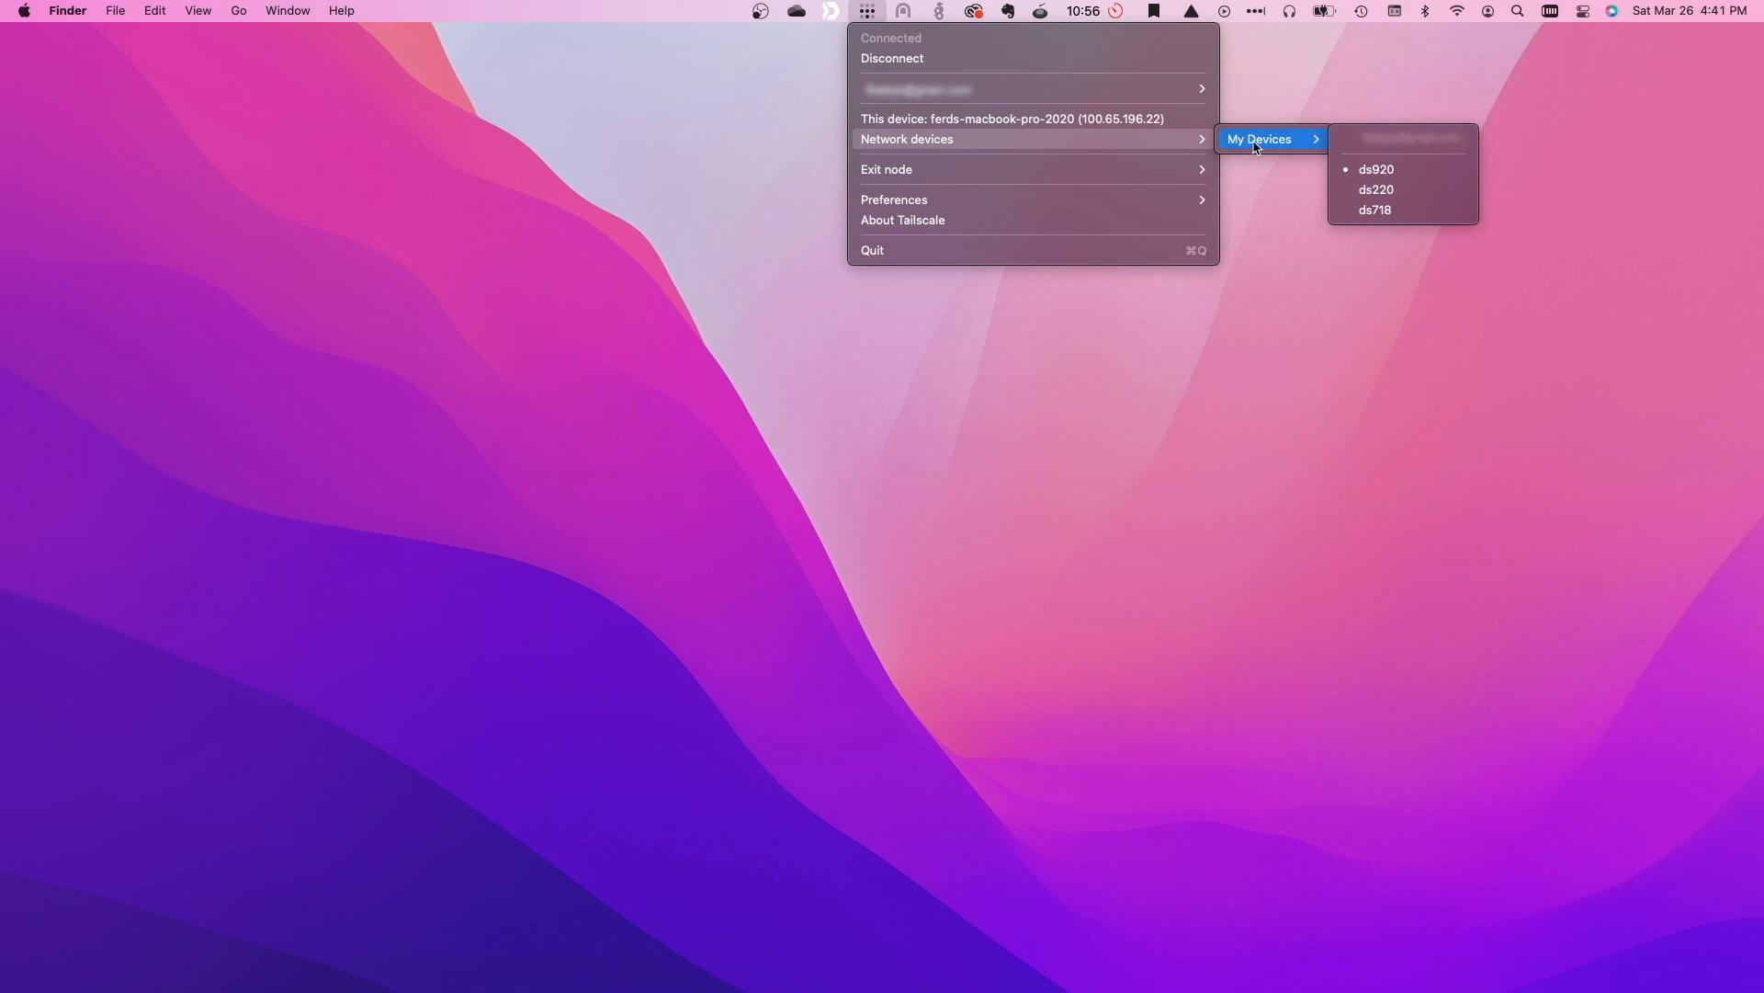
click(1374, 189)
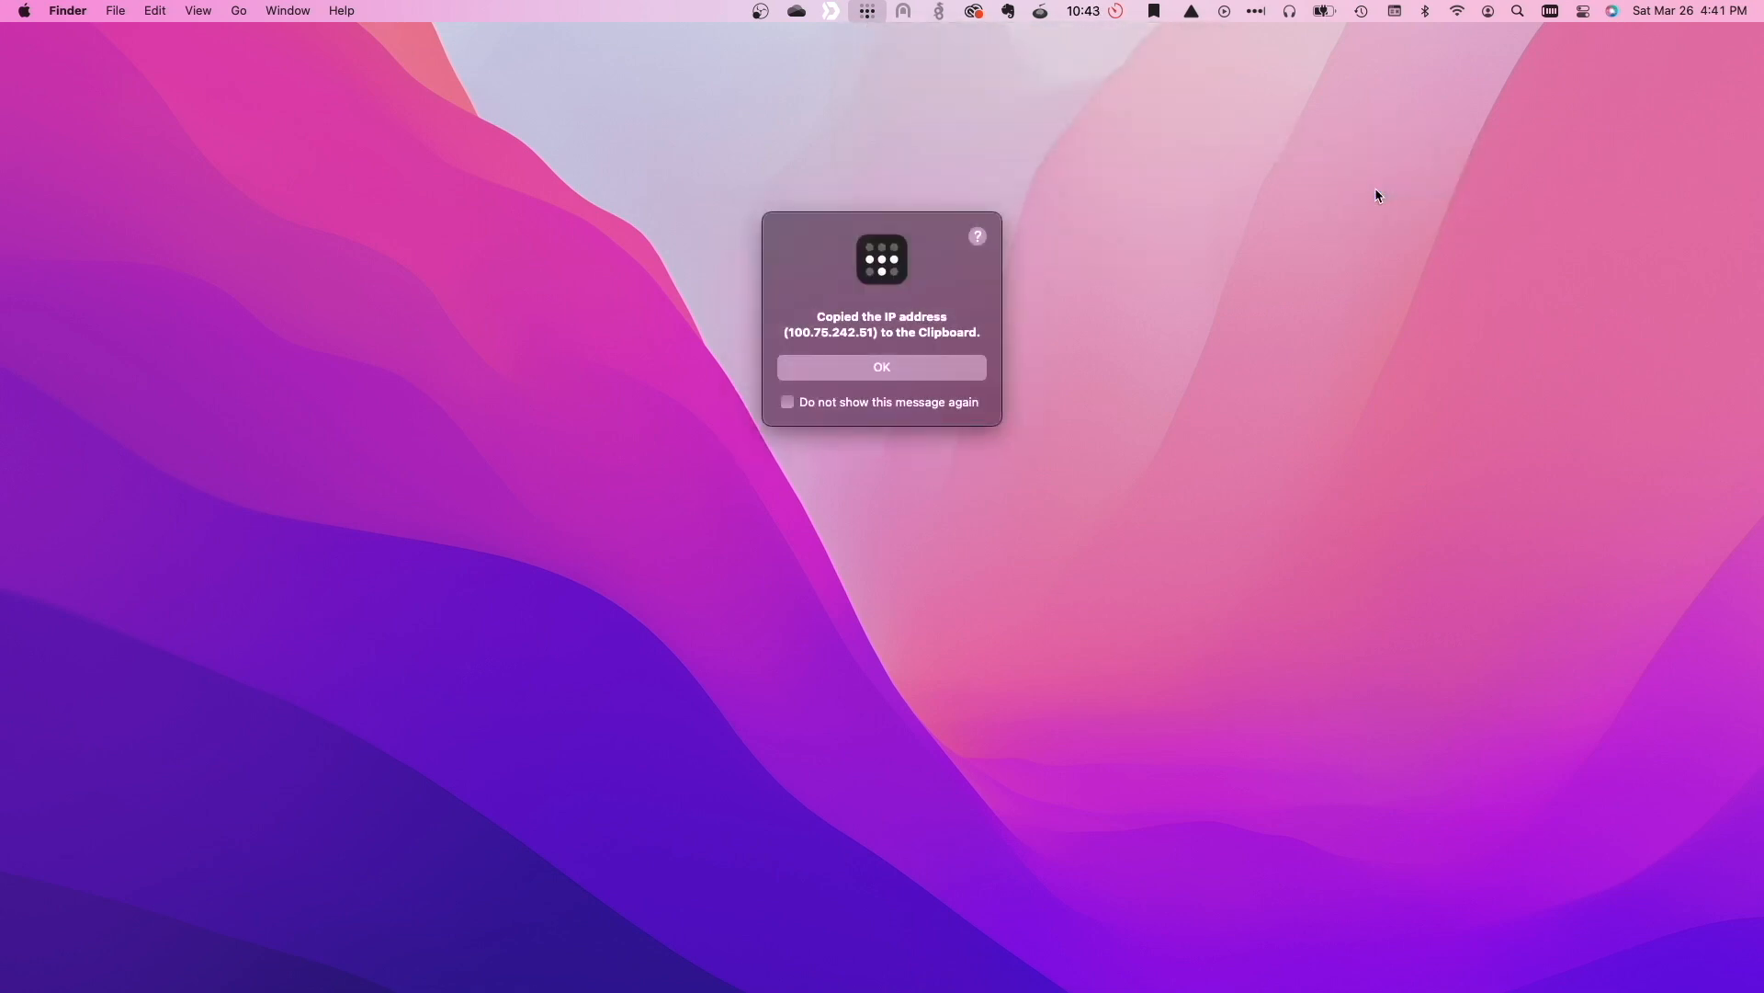
mouse_move(1013, 332)
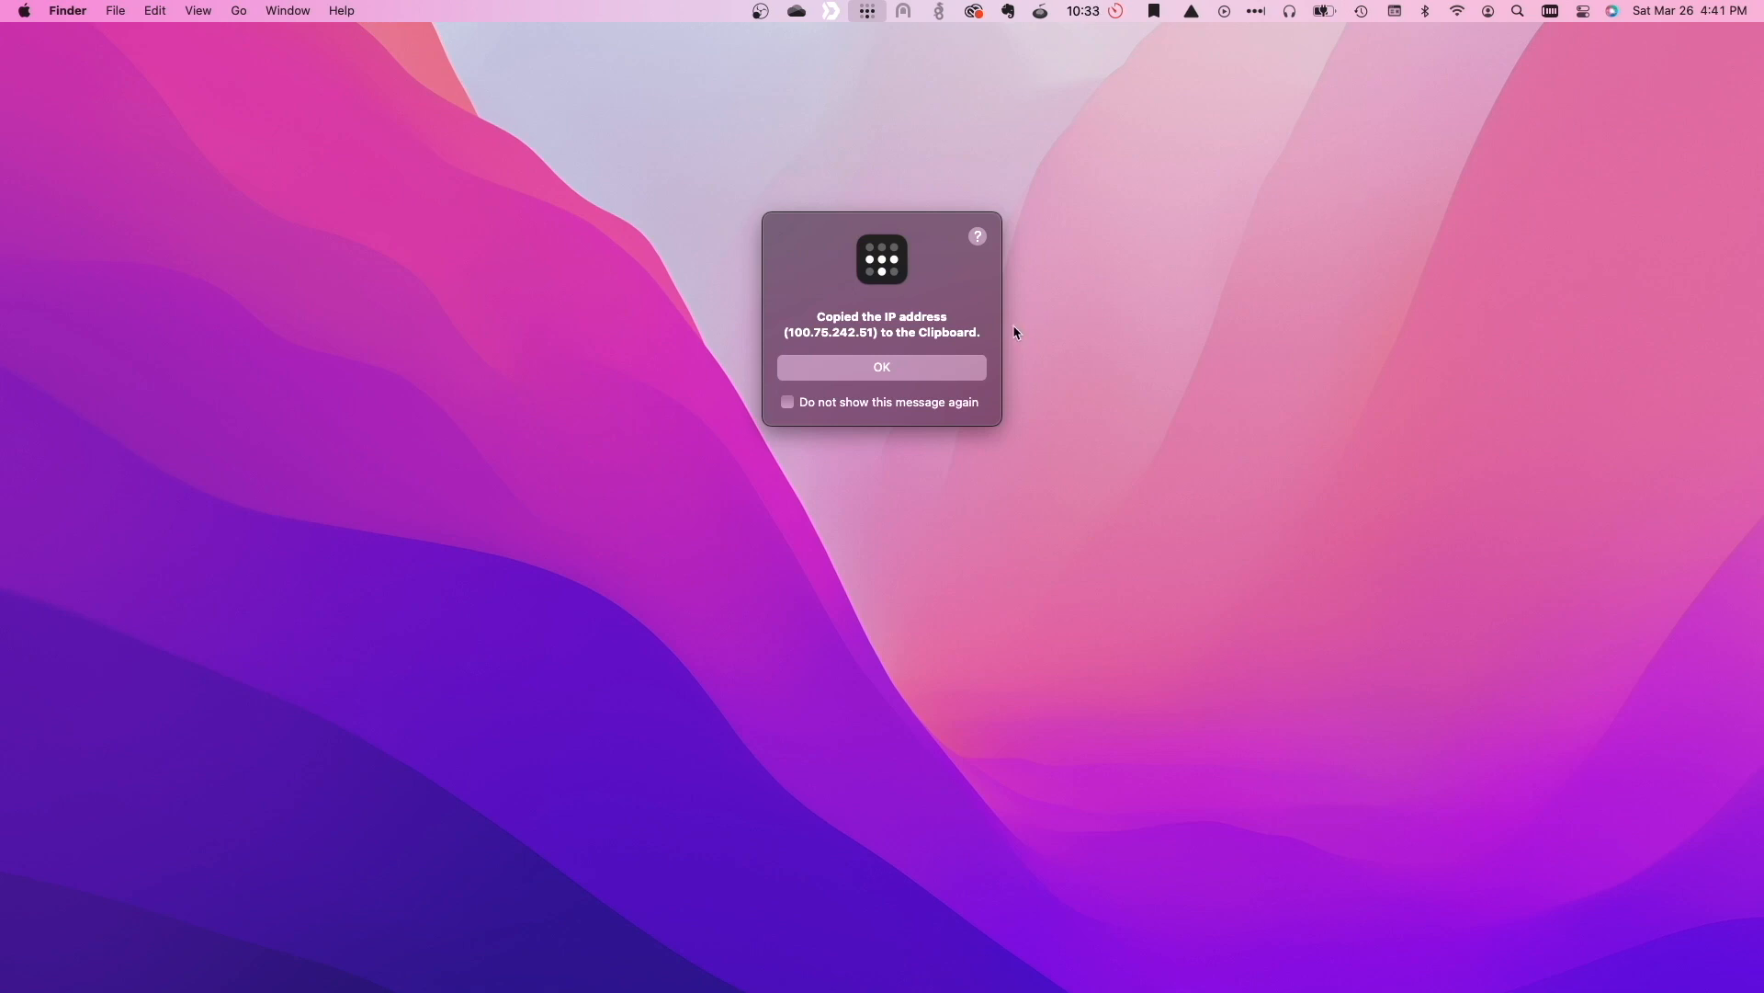
click(881, 367)
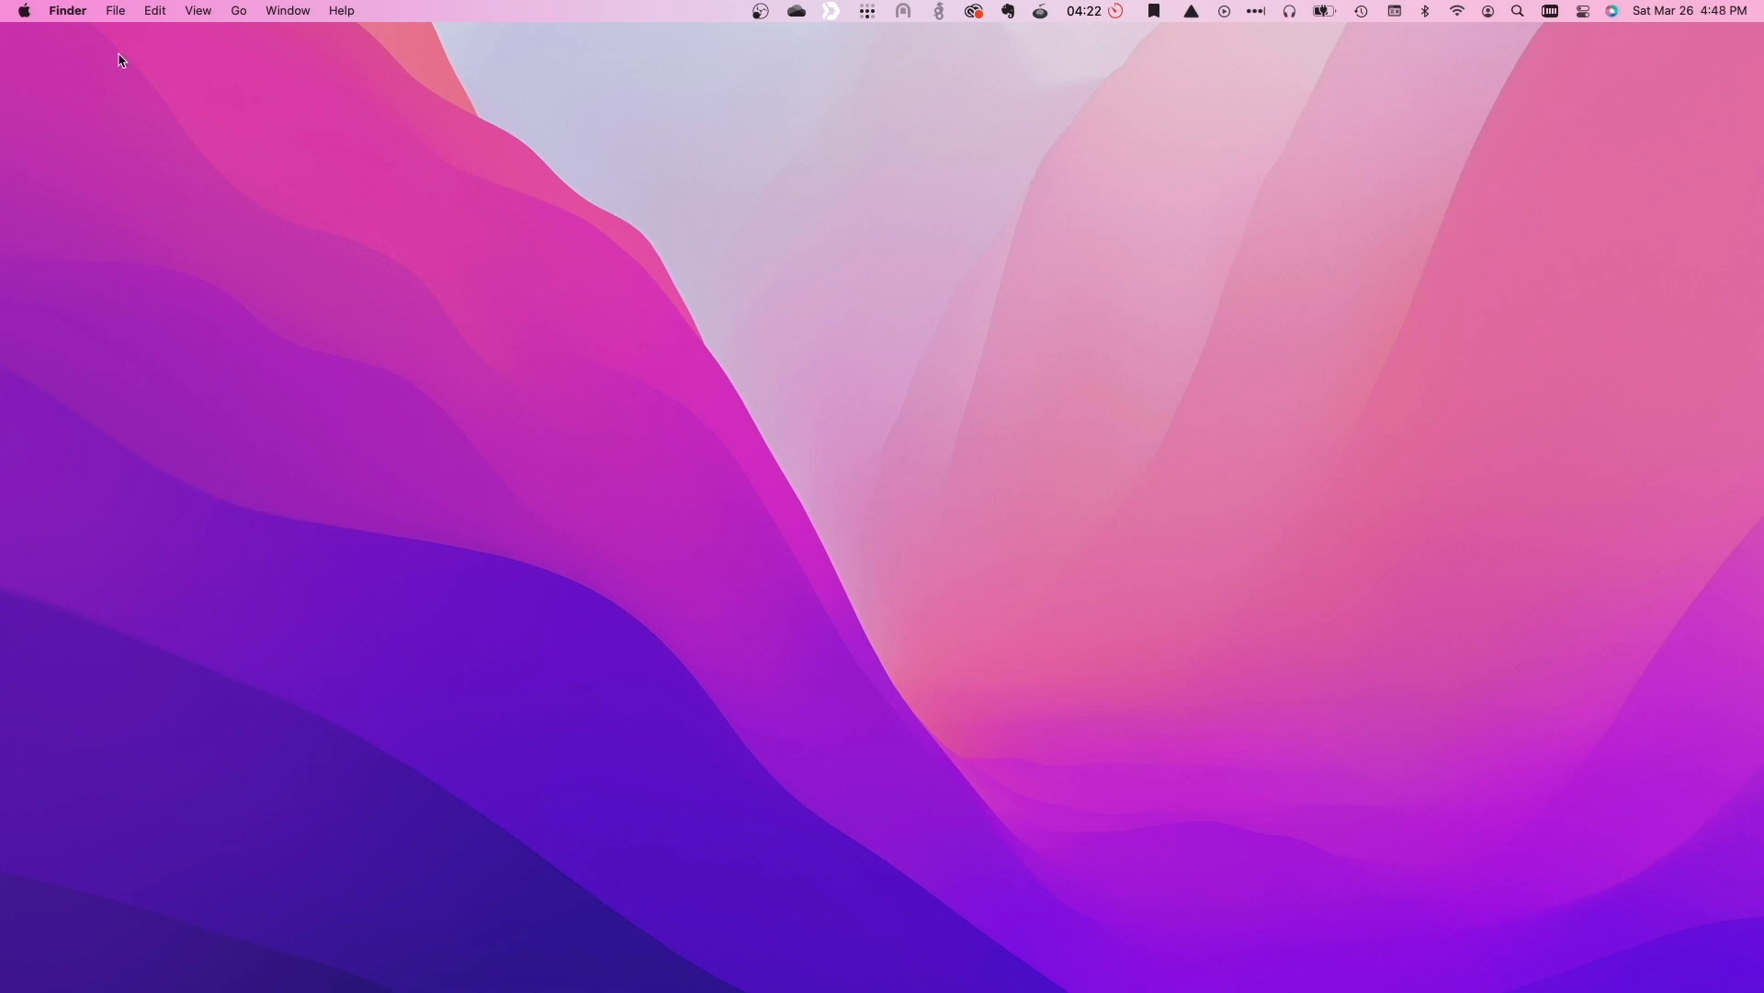
mouse_move(237, 17)
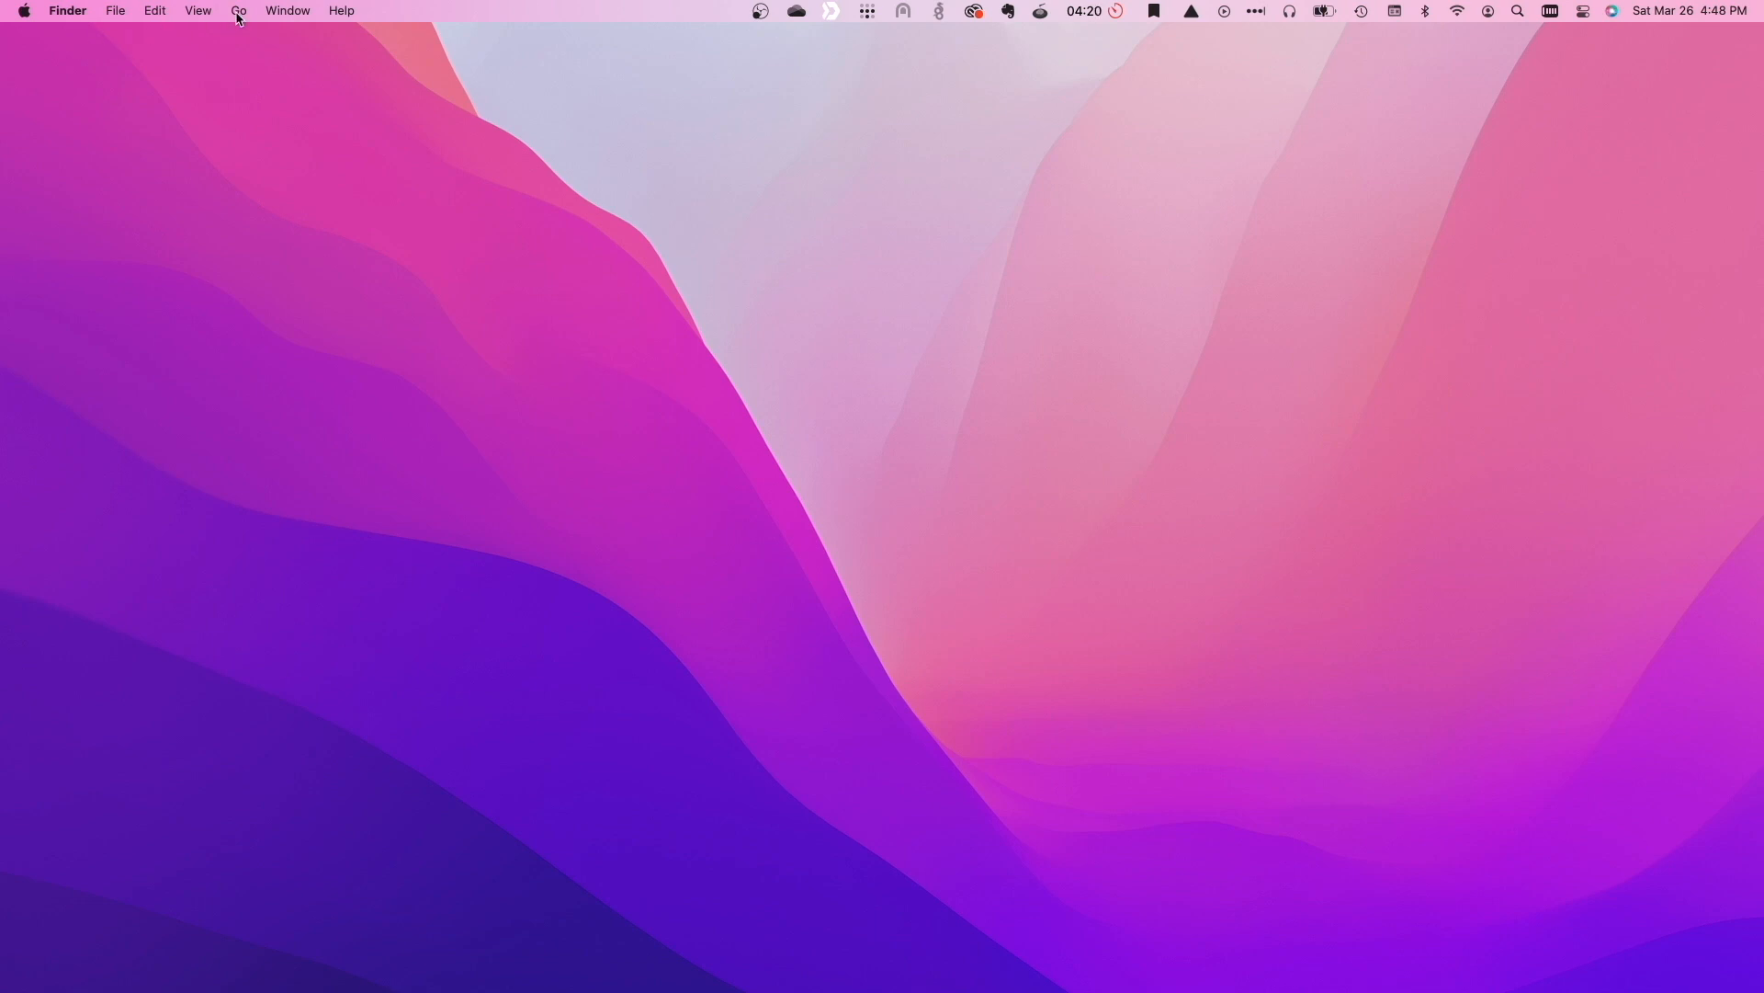
- Connect to smb://100.75.242.51 as a registered user and mount the TimeMachine volume
click(237, 10)
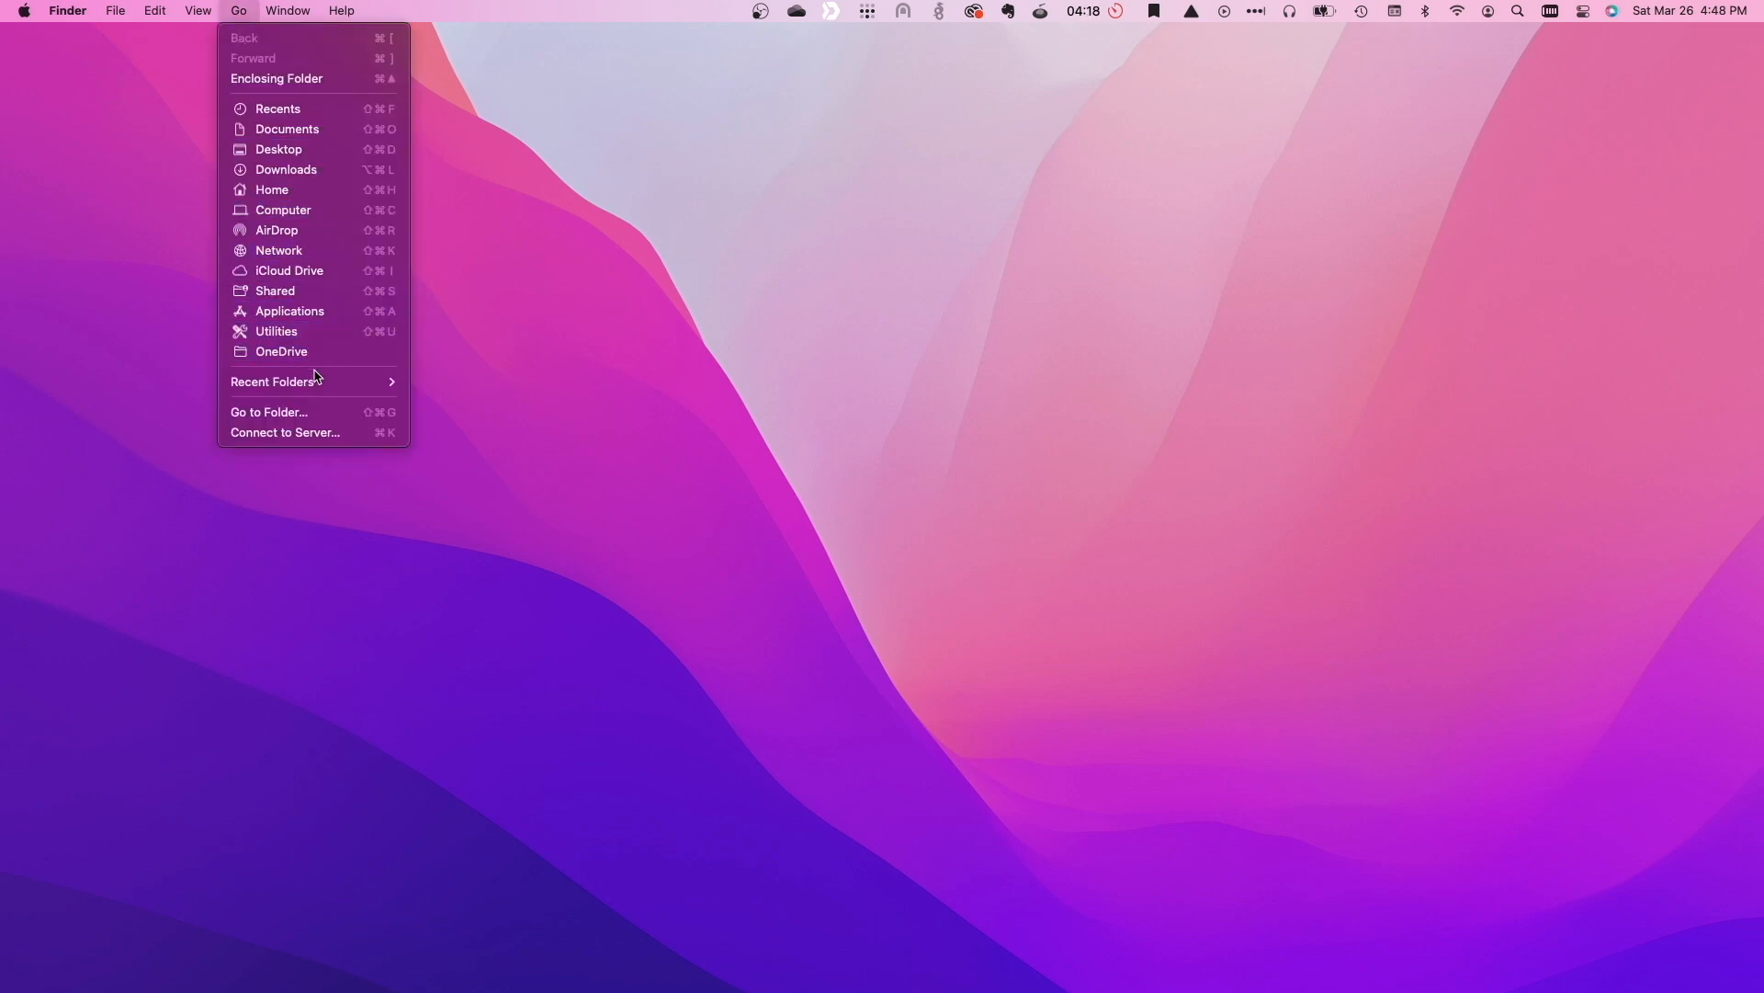
click(285, 432)
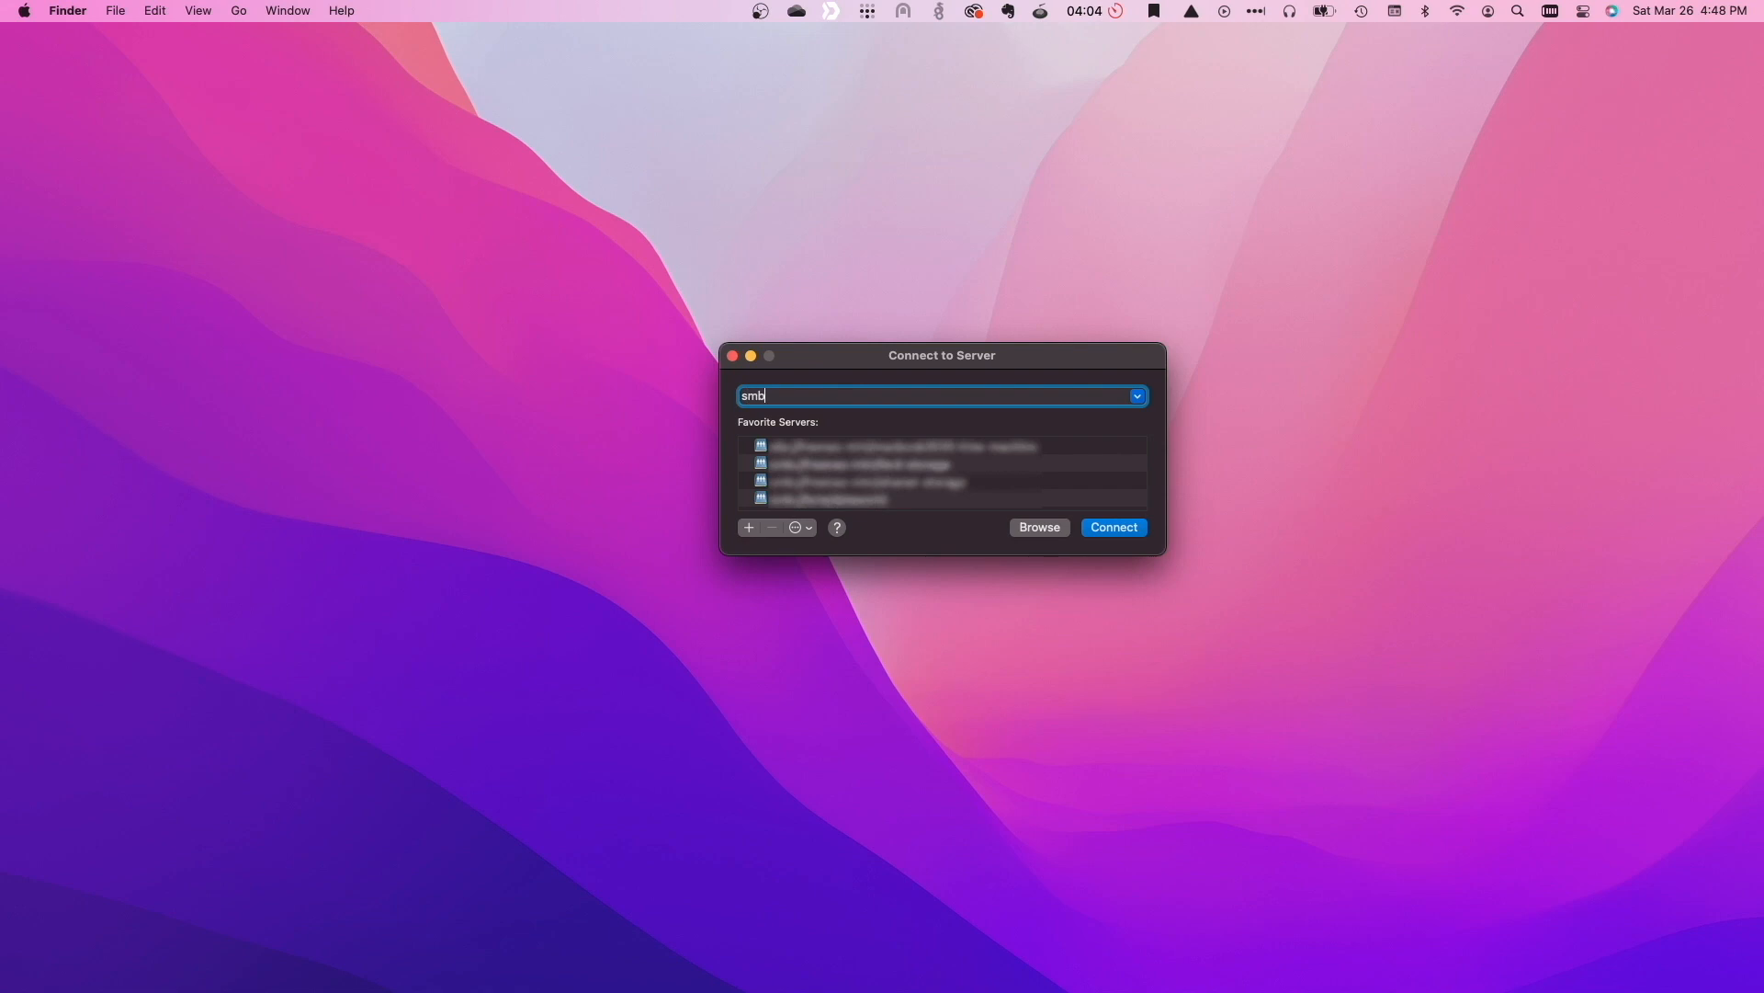
text(://)
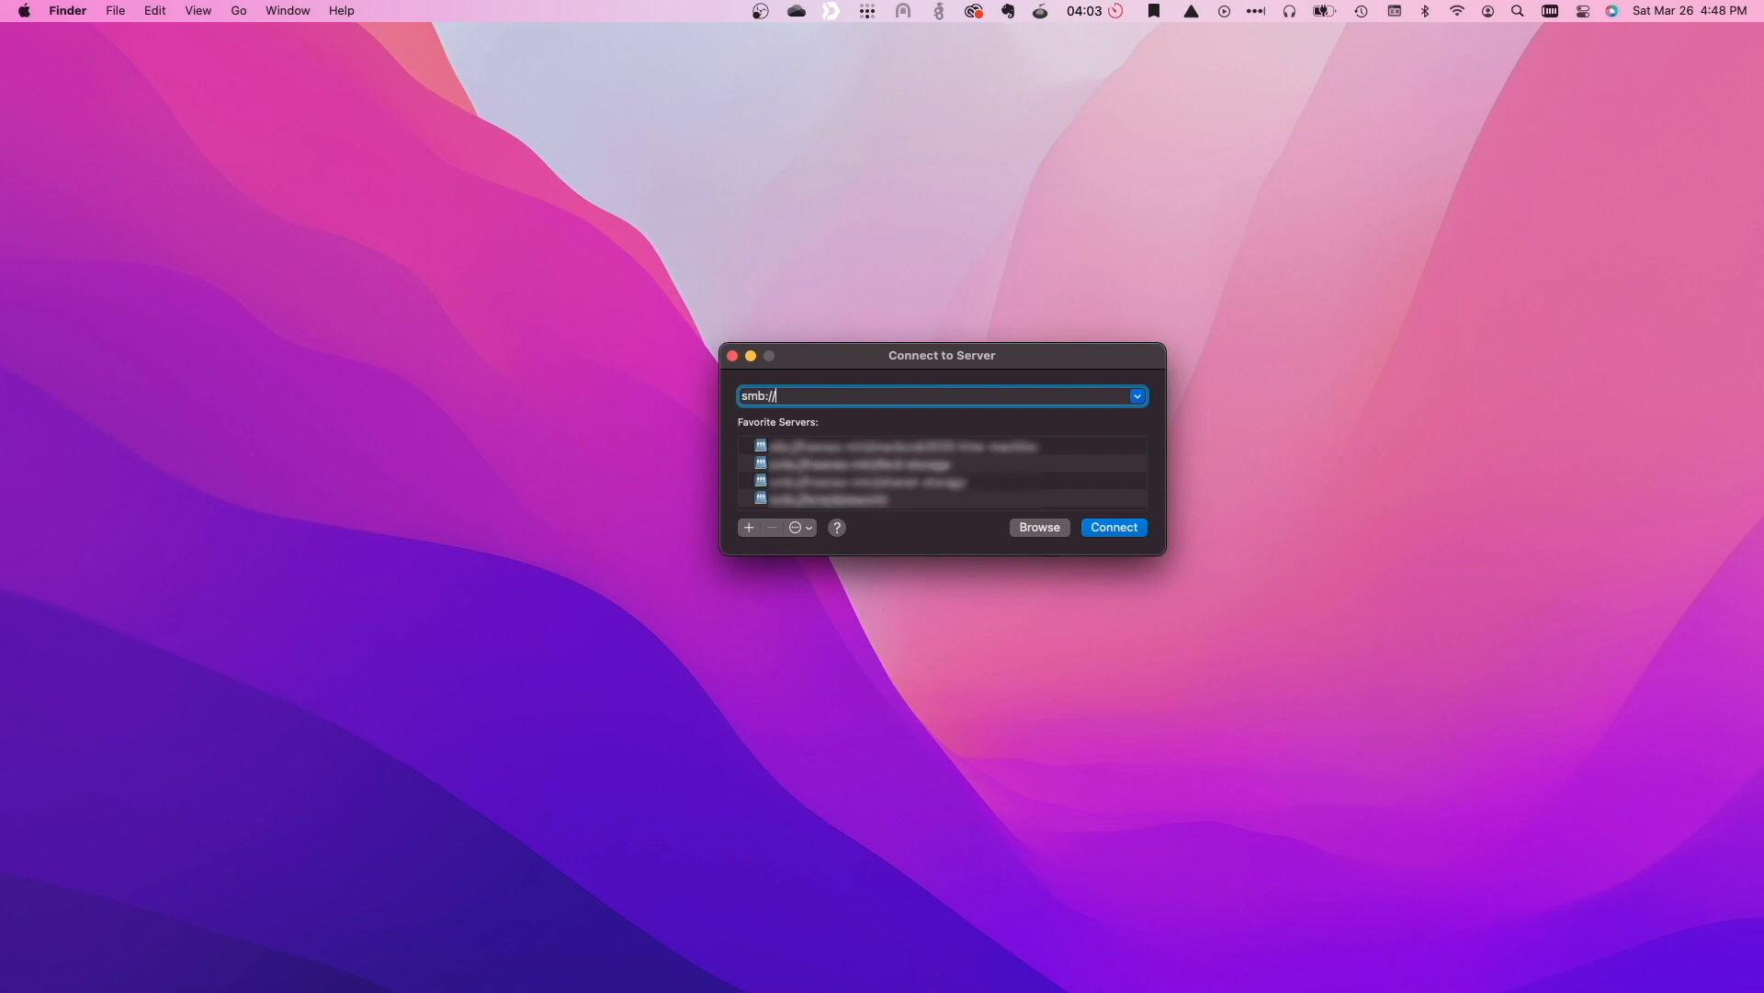
text(100.75.242.51)
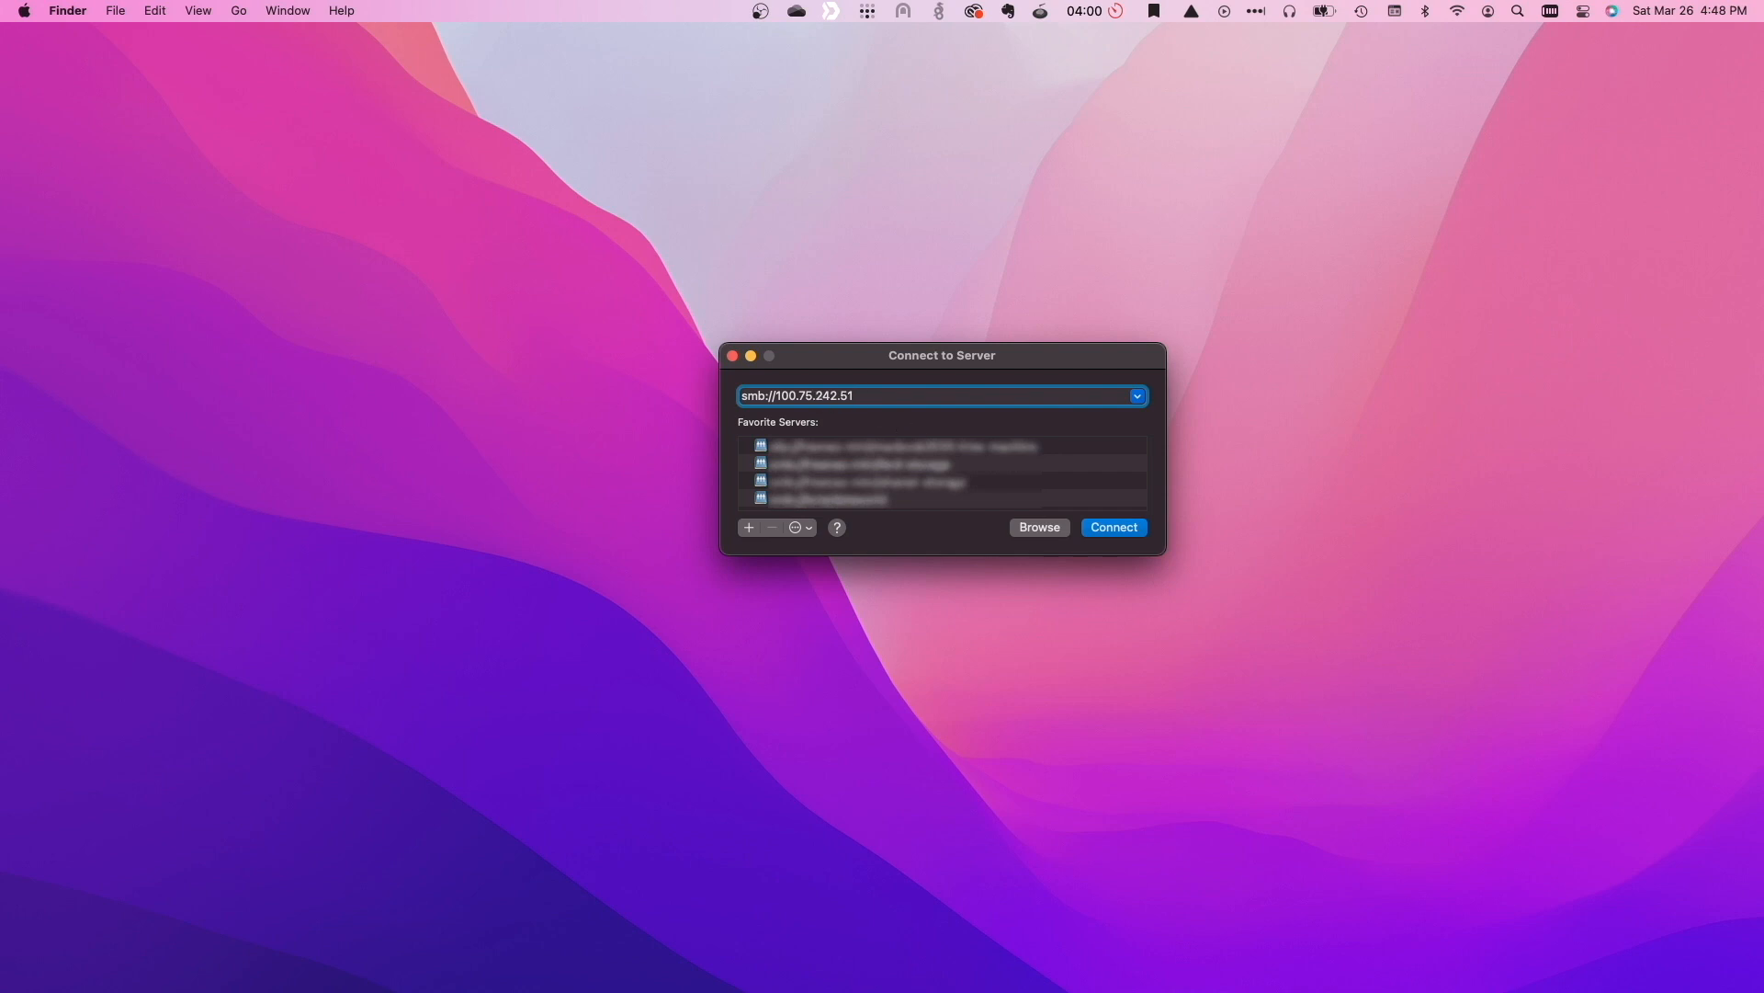
click(1112, 526)
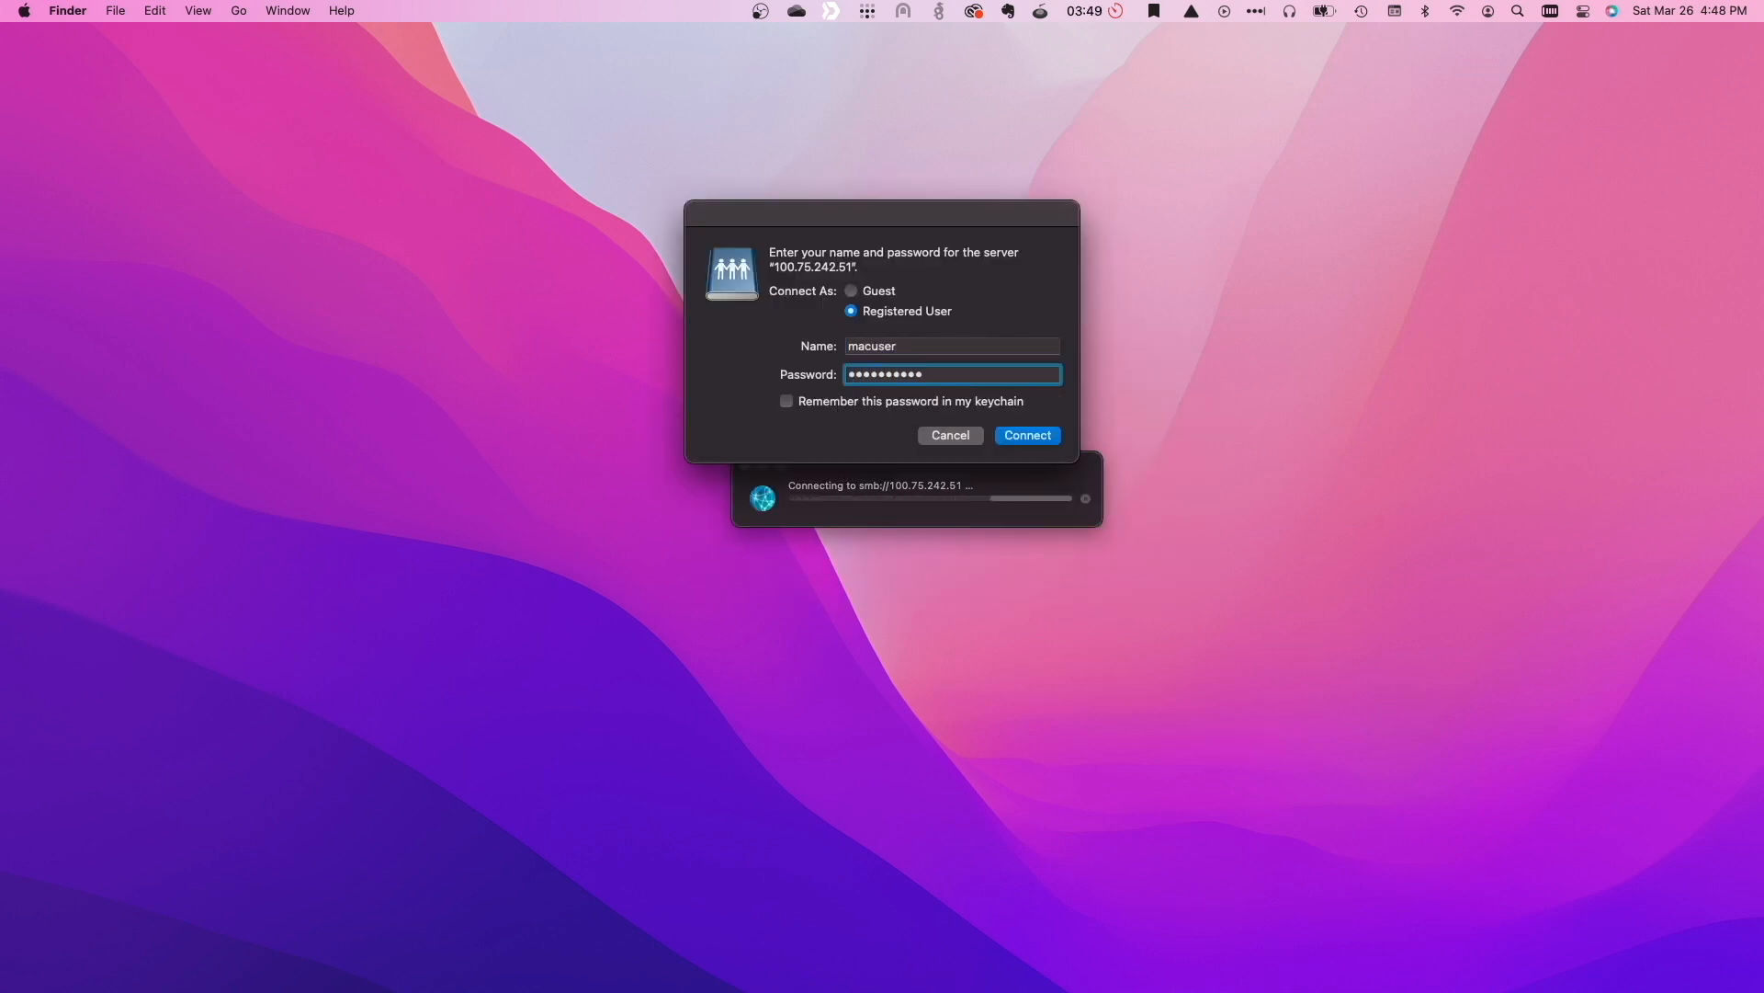
click(1023, 435)
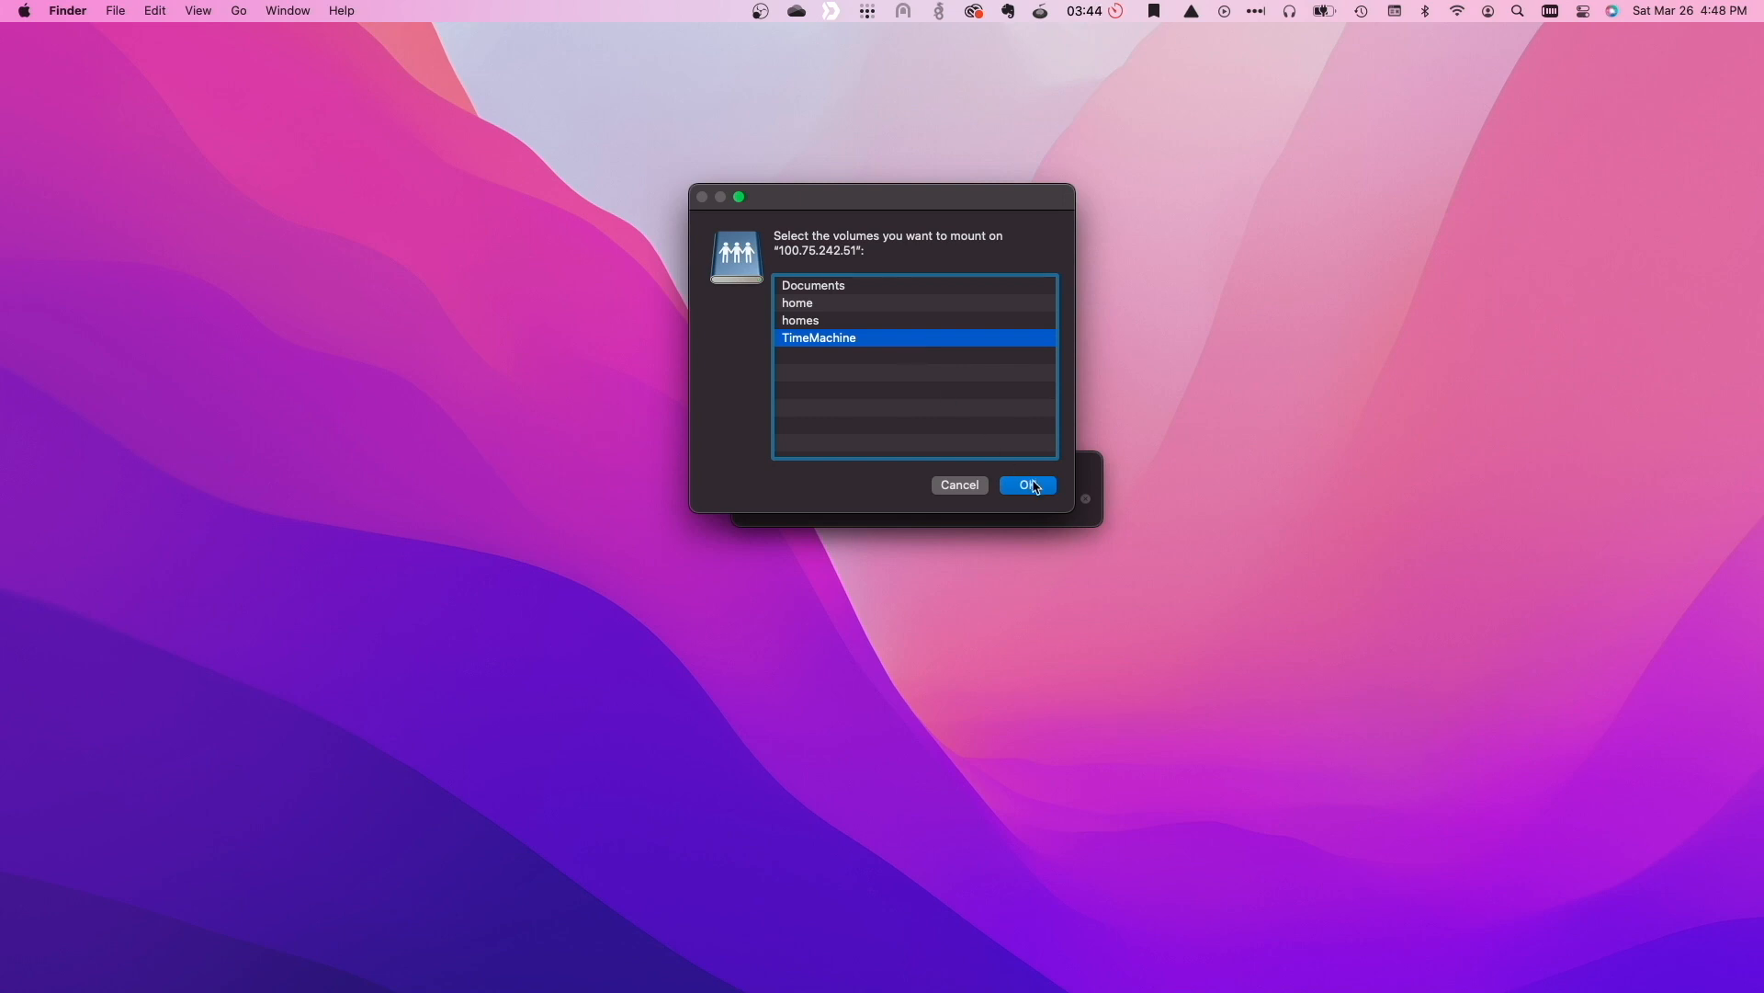
click(1023, 485)
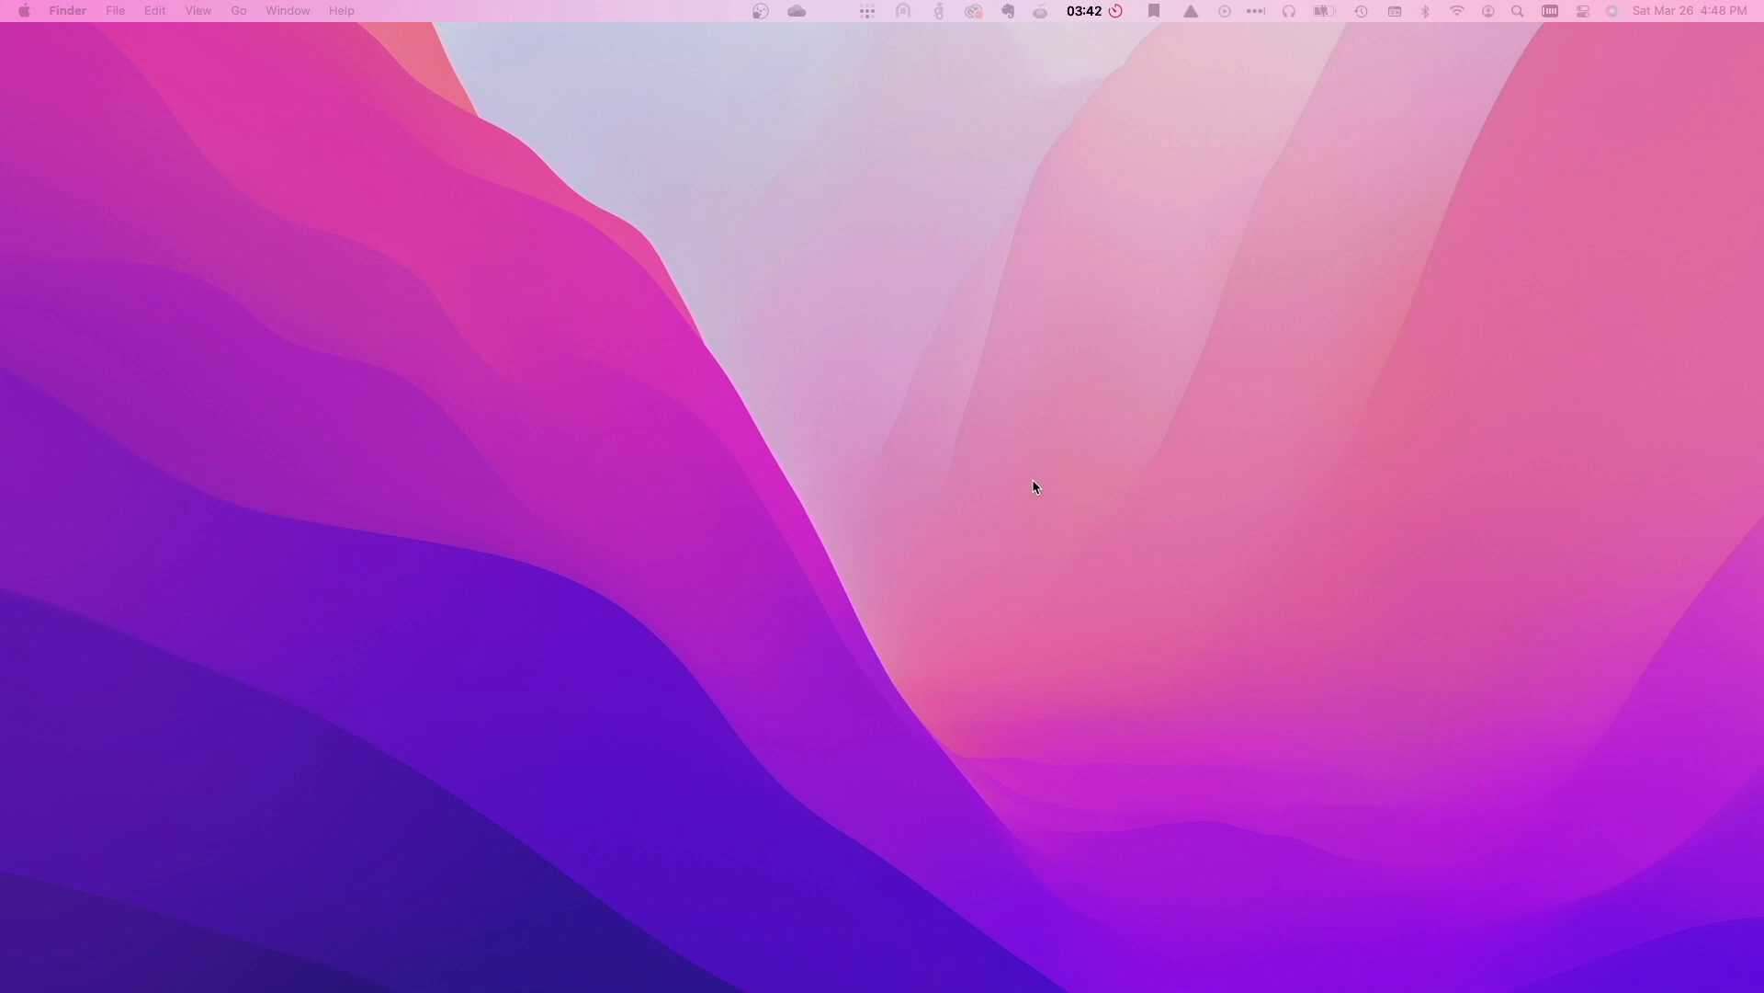
- Open Time Machine settings in System Preferences via Spotlight
text(system Preferences)
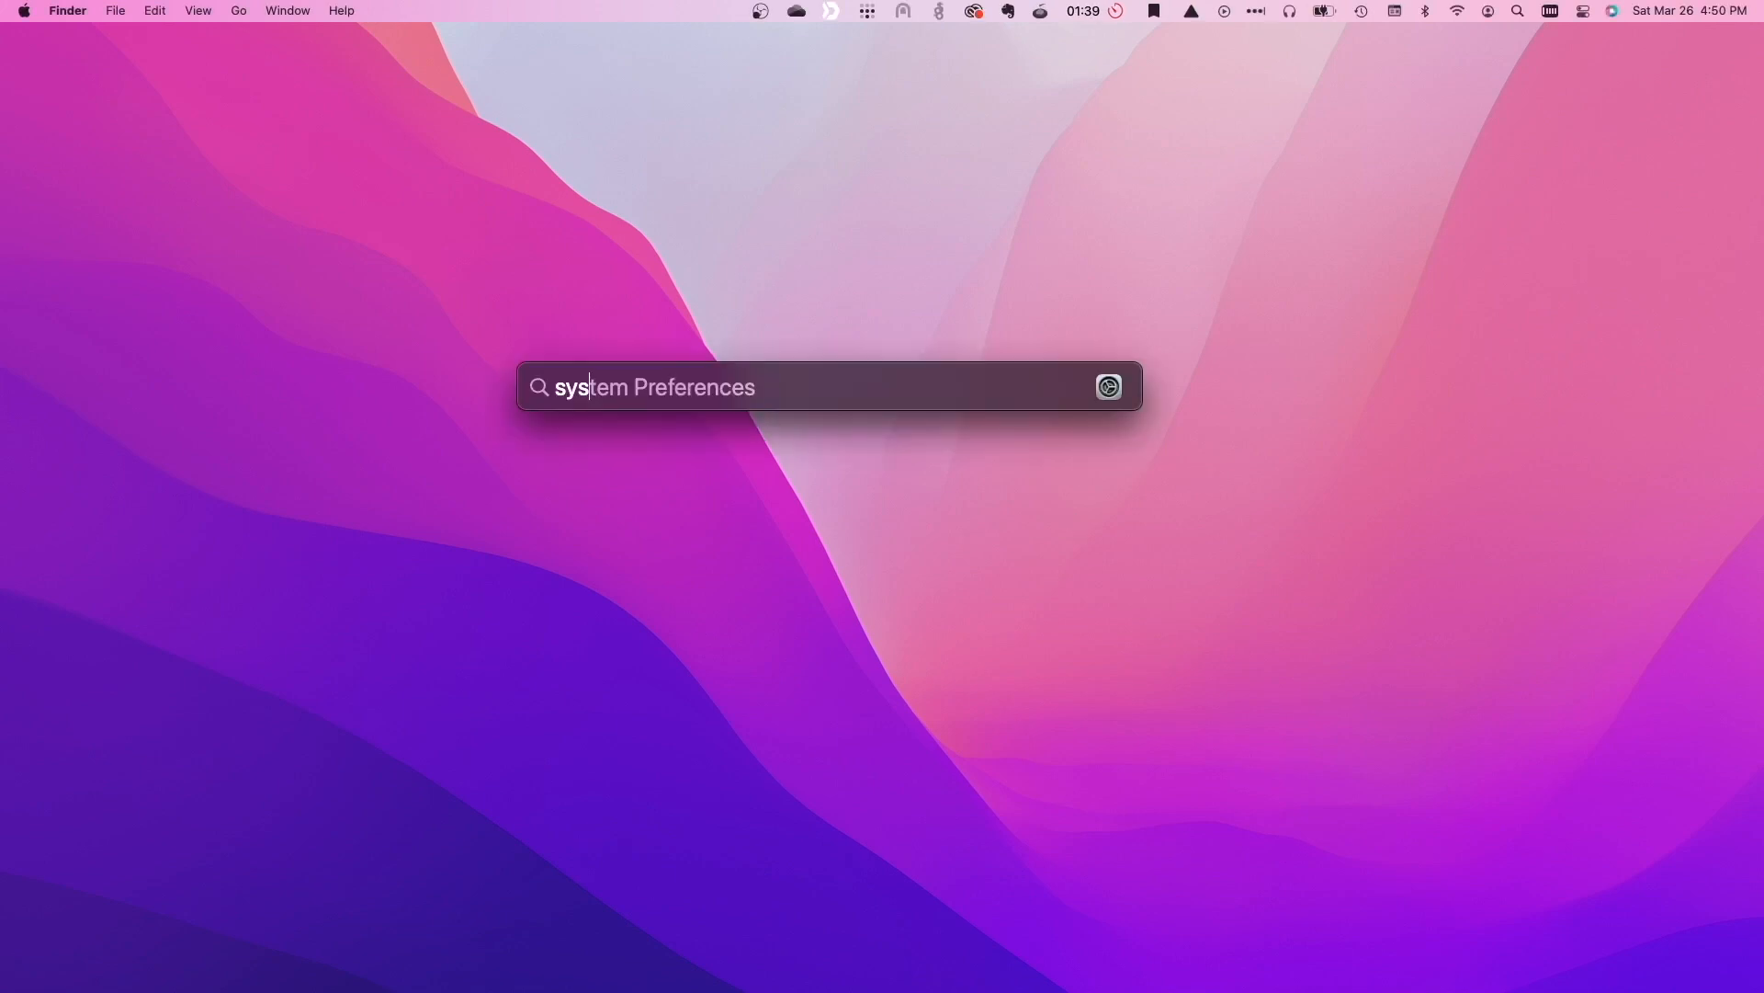
key(enter)
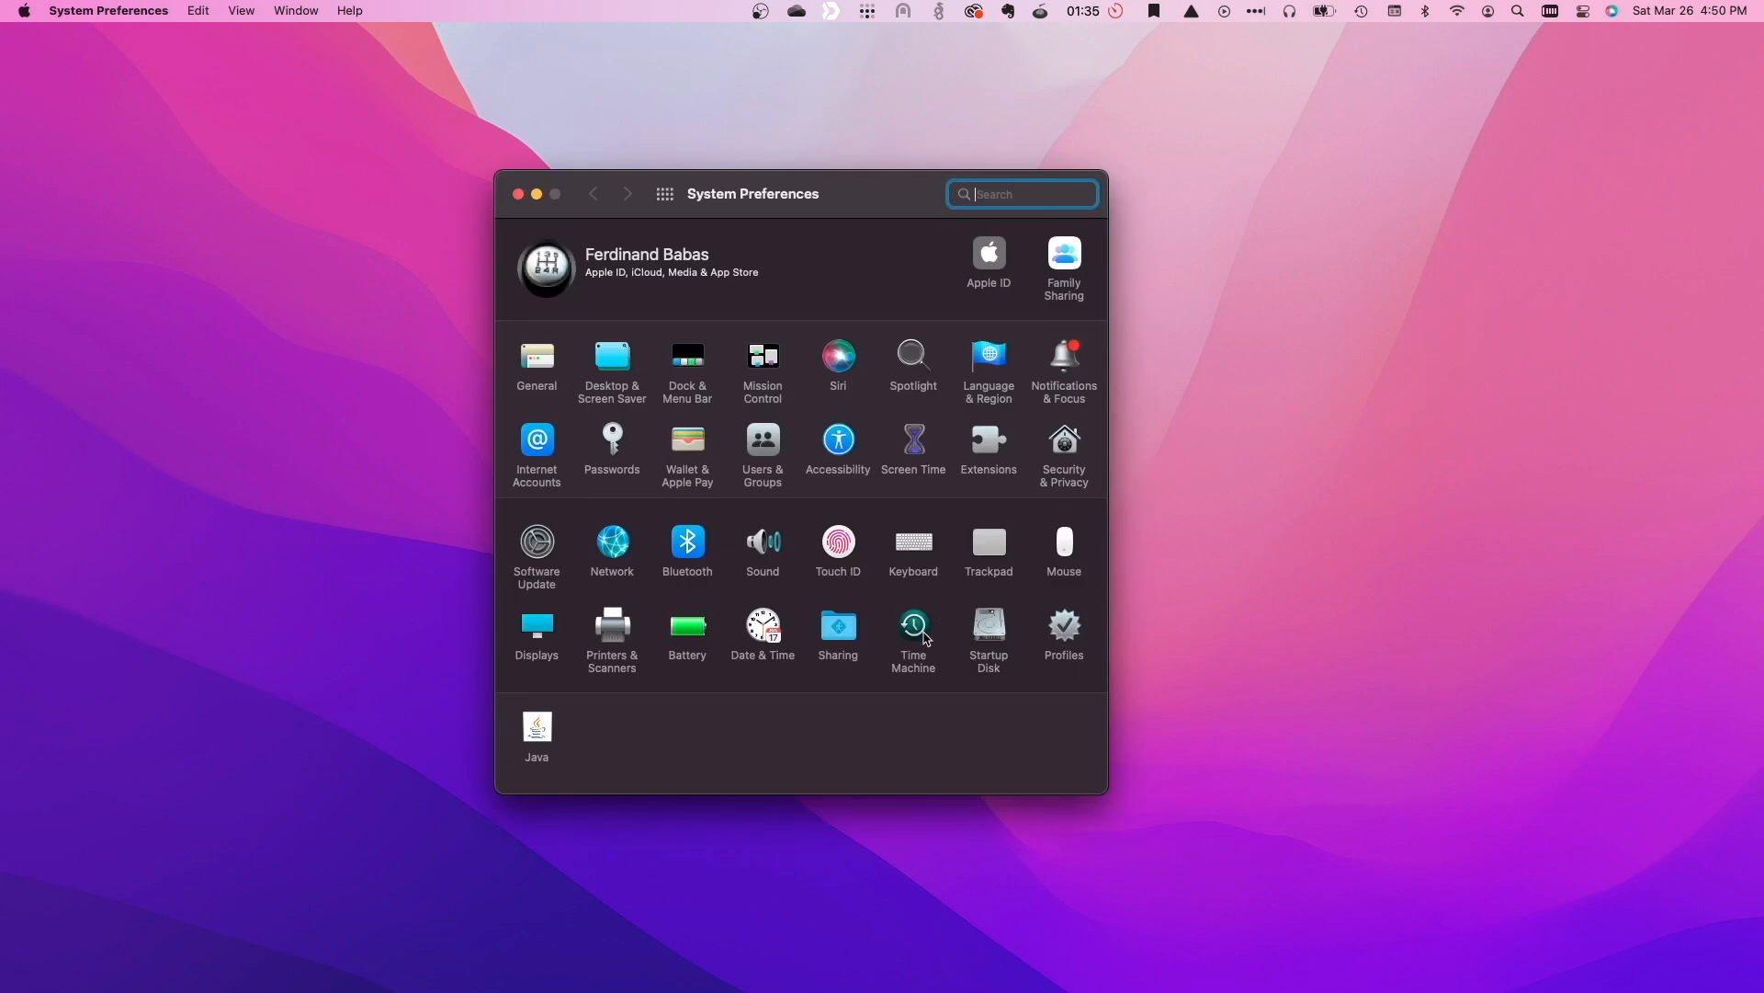
click(911, 627)
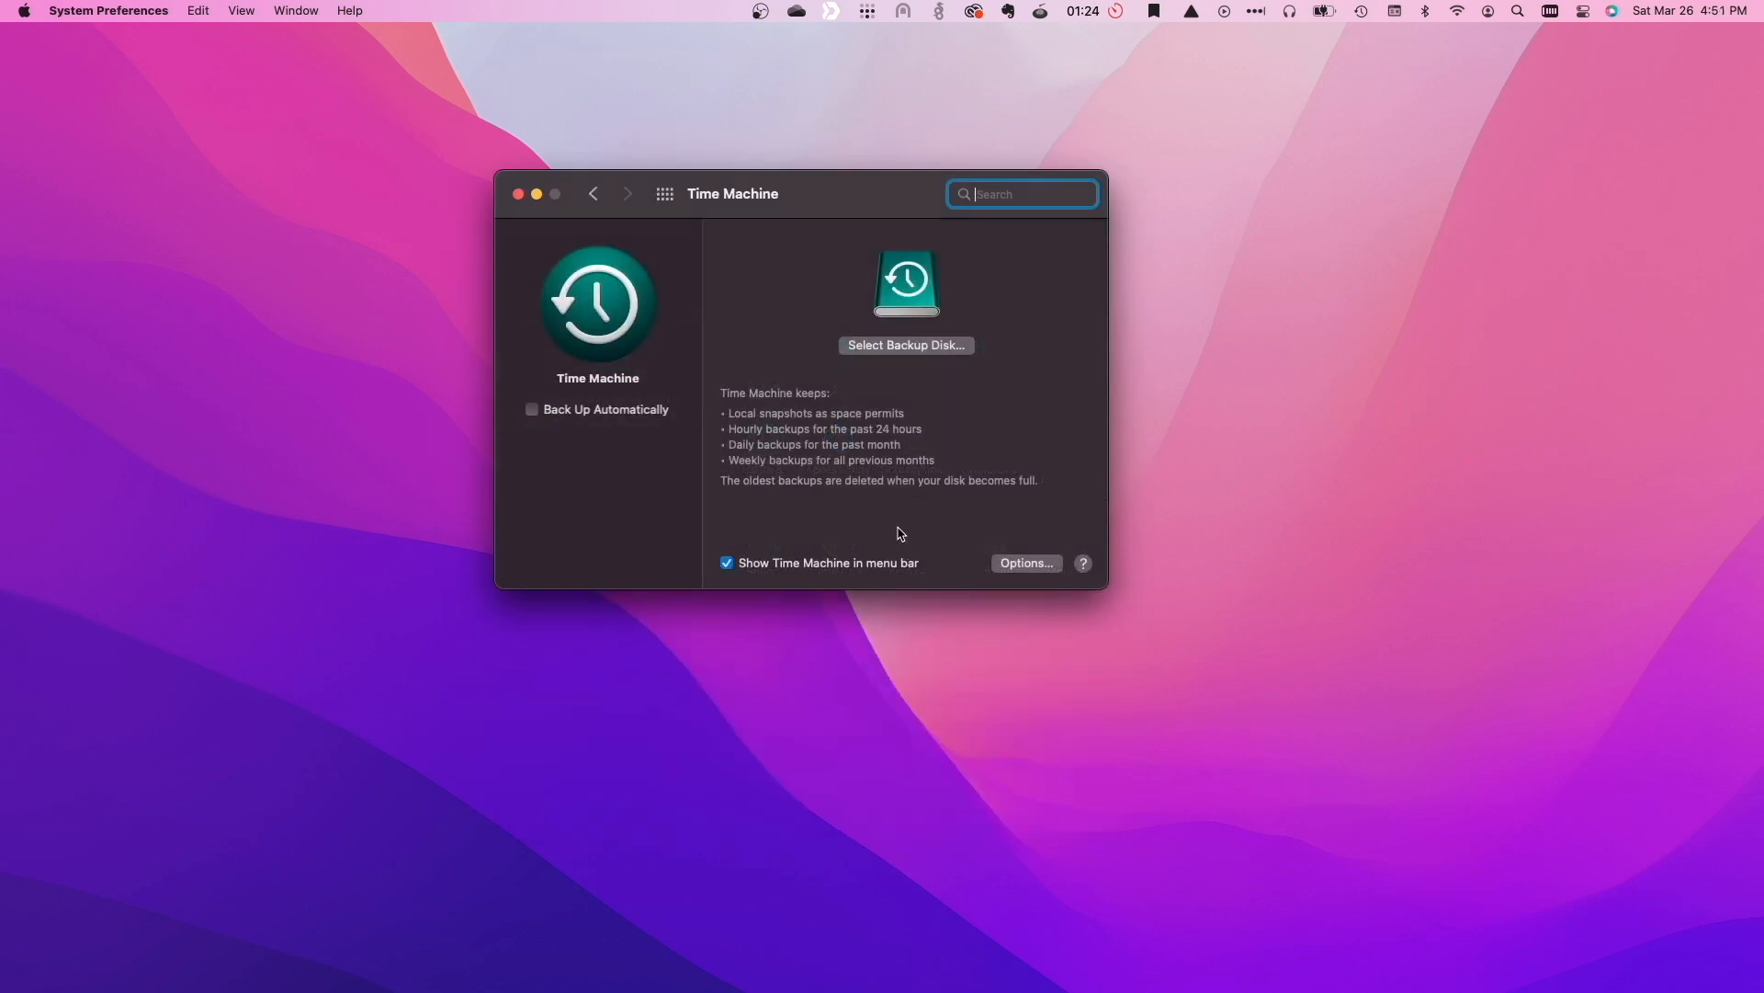
- Choose the TimeMachine share as the backup disk and authenticate with the password
click(904, 345)
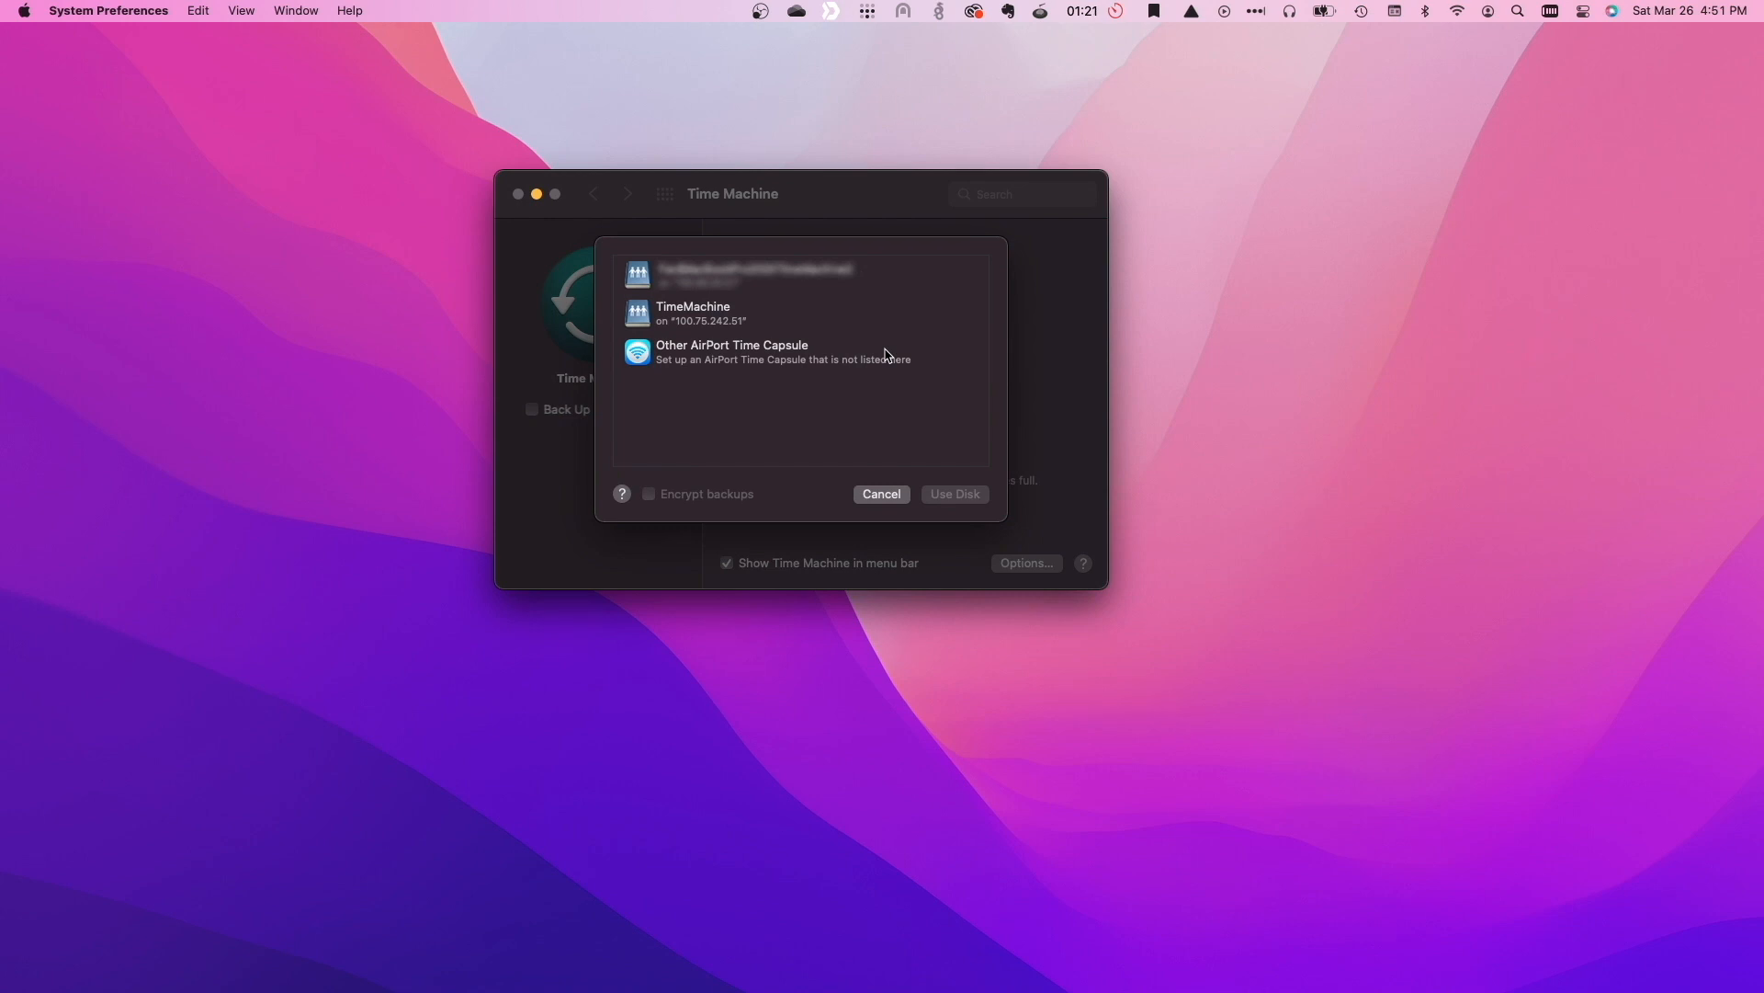
mouse_move(732, 323)
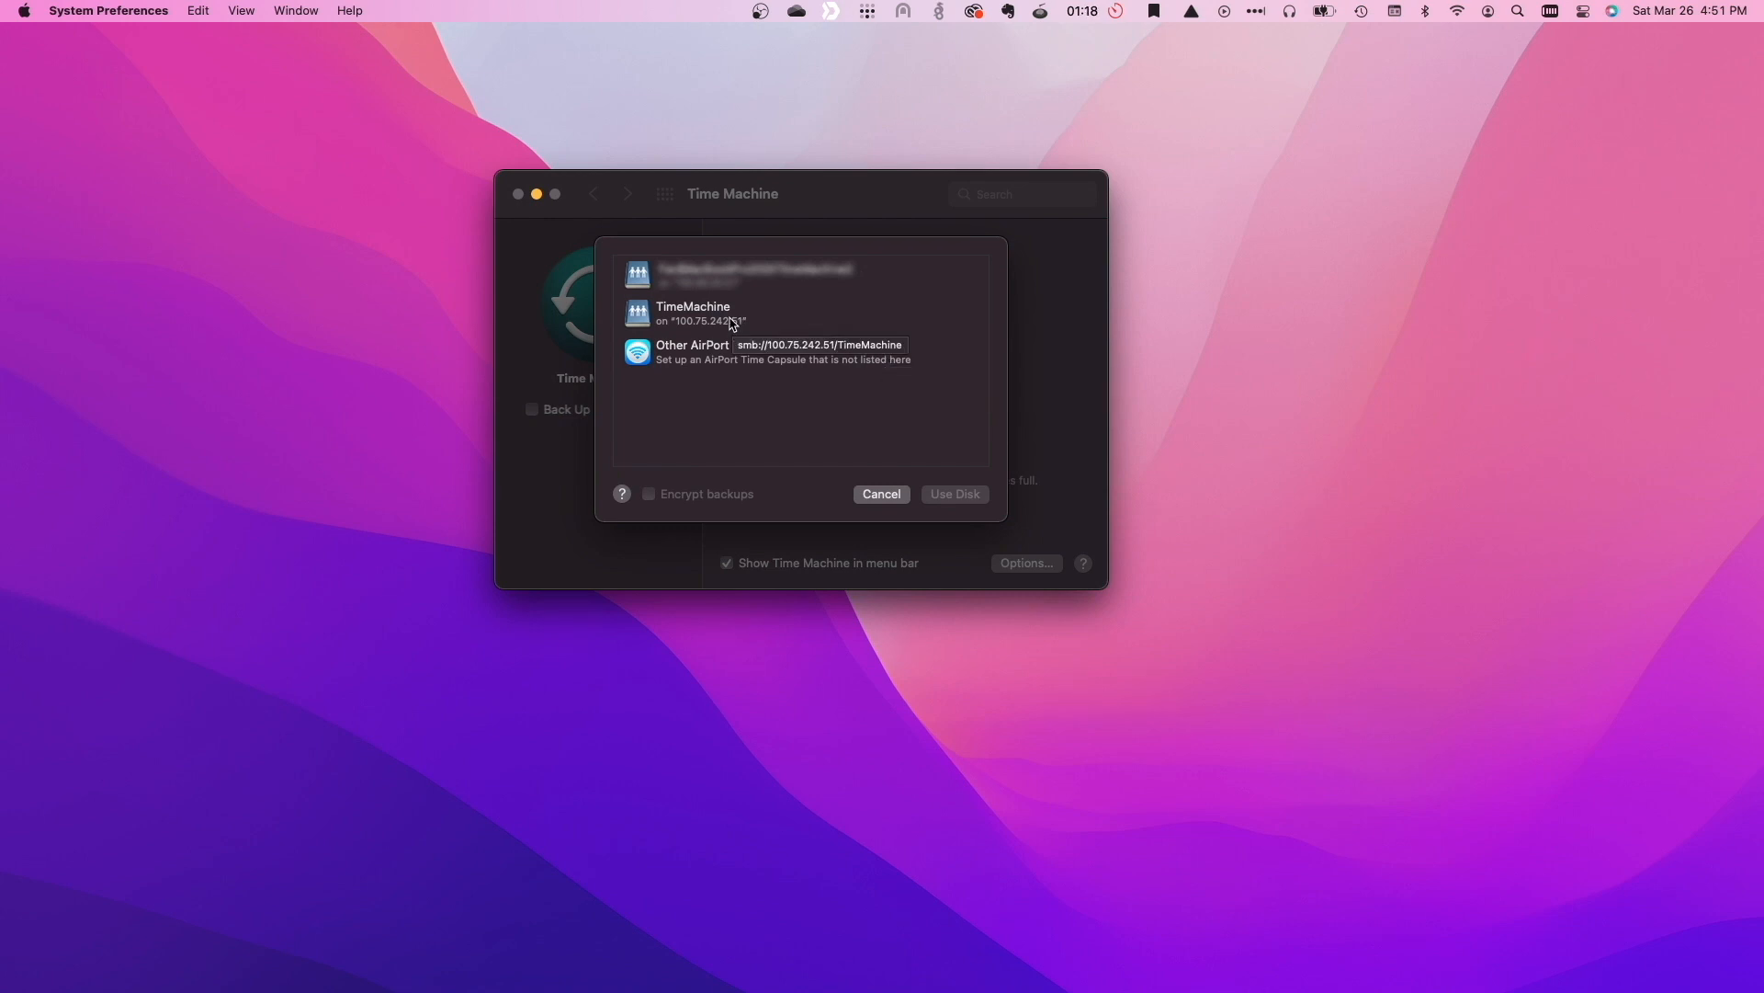
click(952, 494)
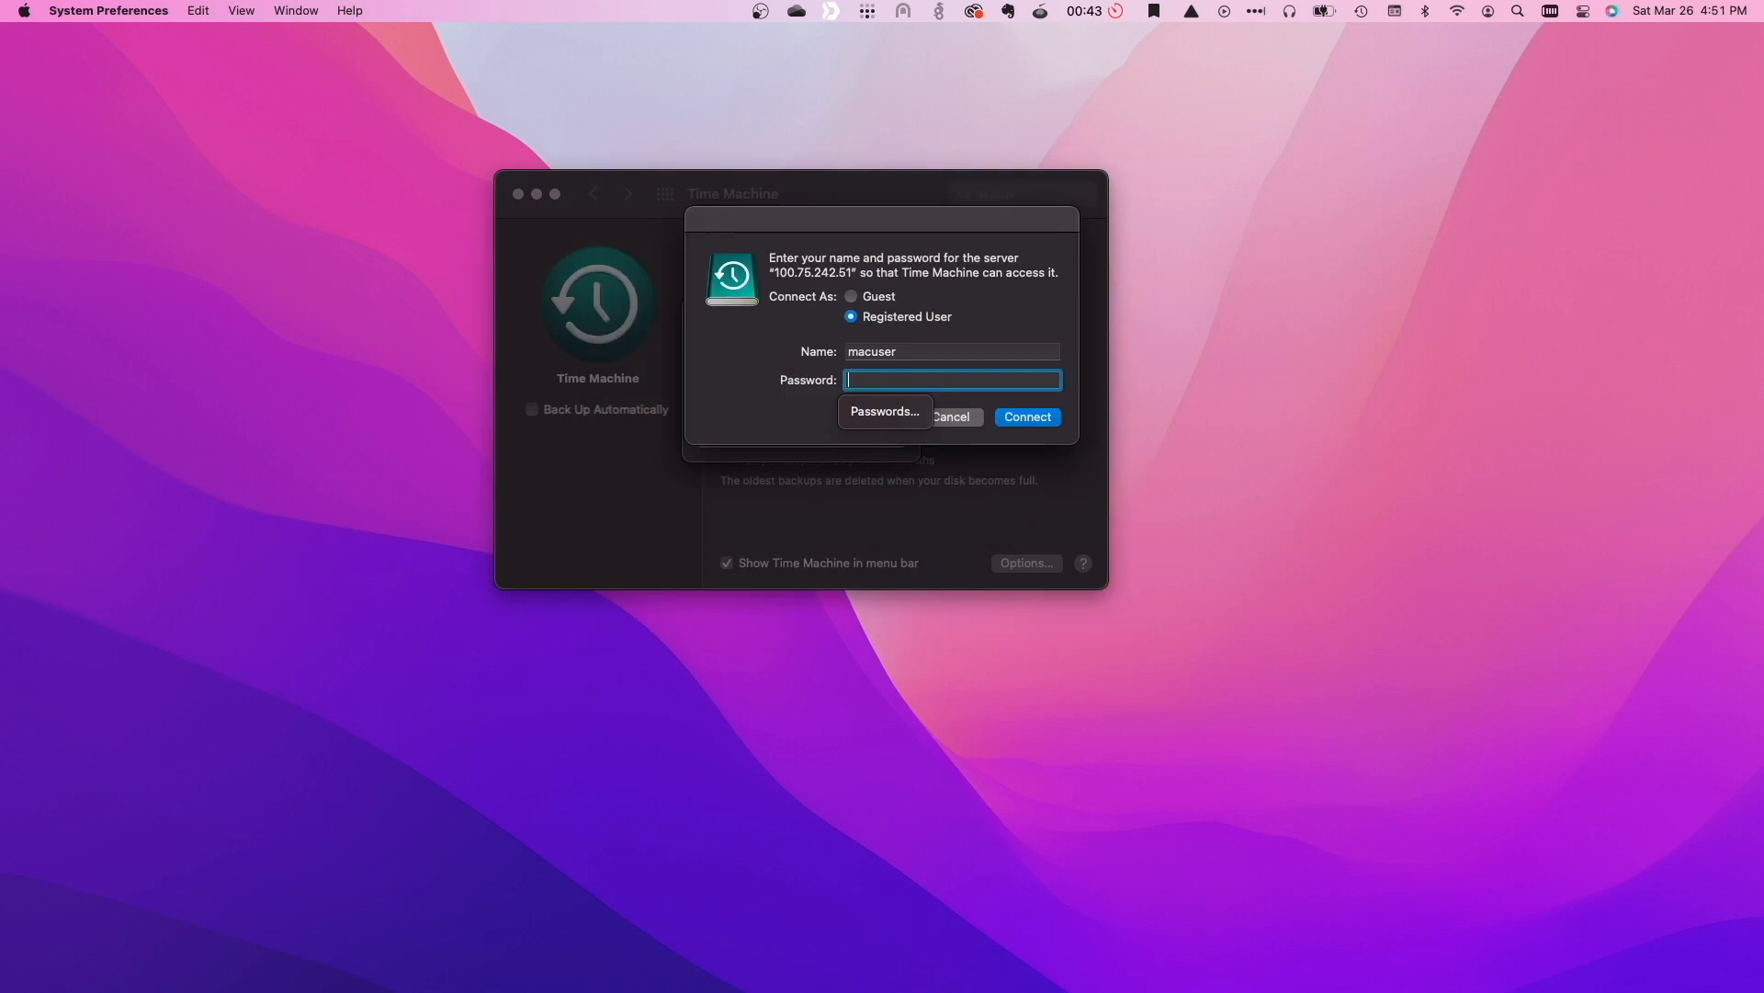
text(•••)
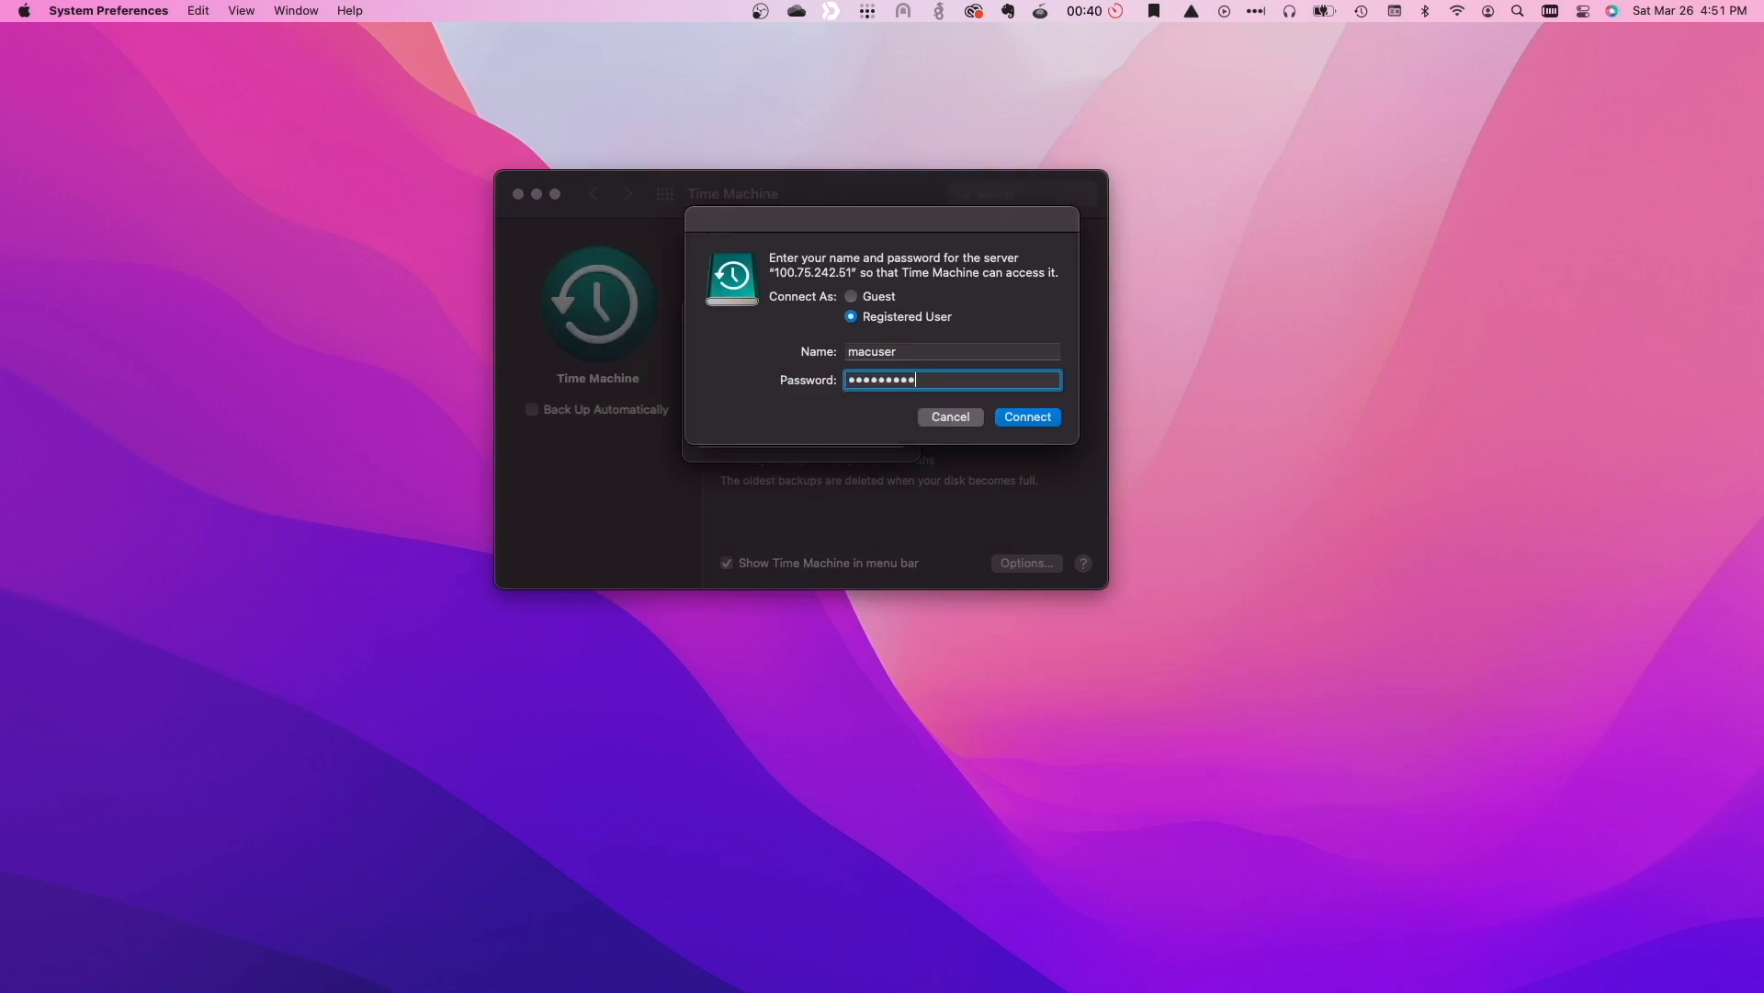
click(1026, 416)
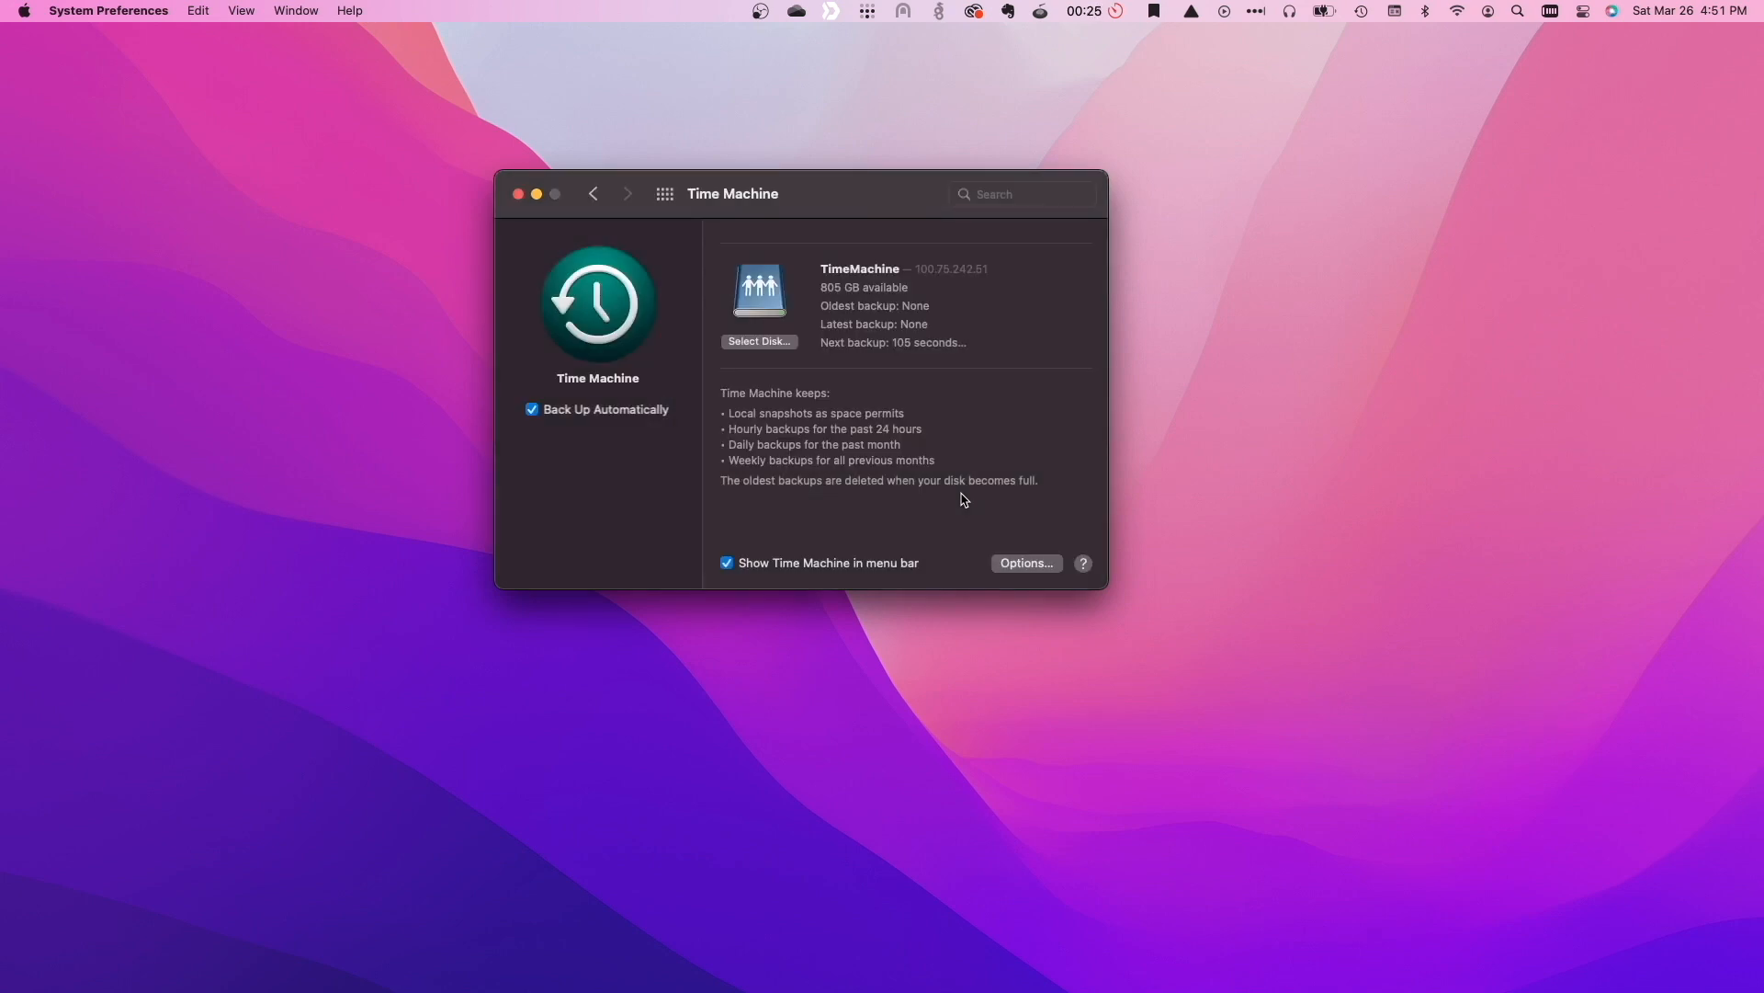